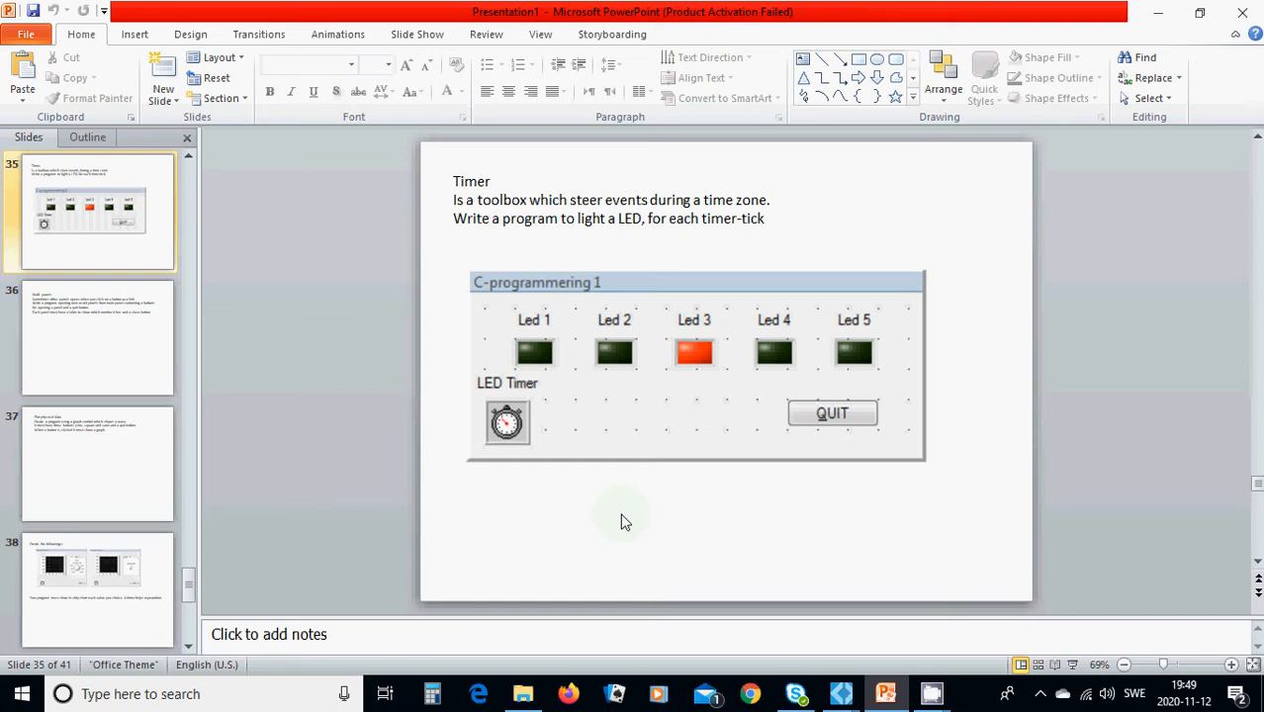
mouse_move(541, 378)
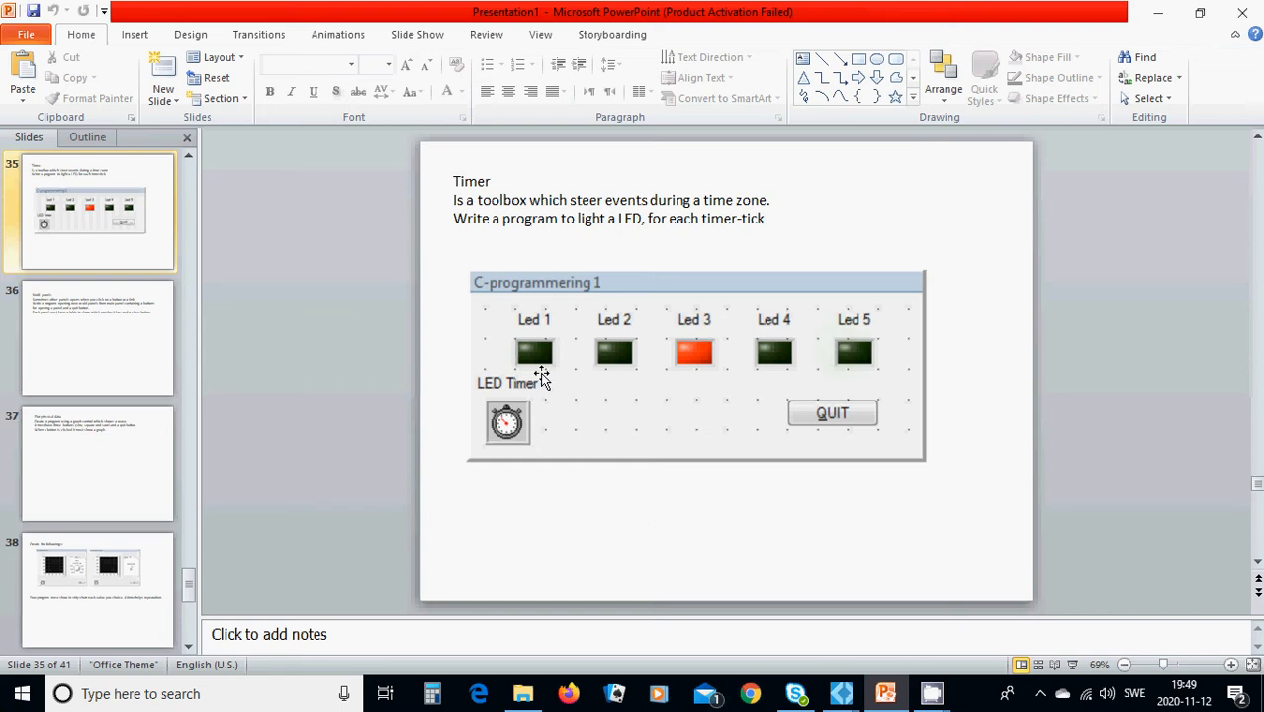
mouse_move(637, 361)
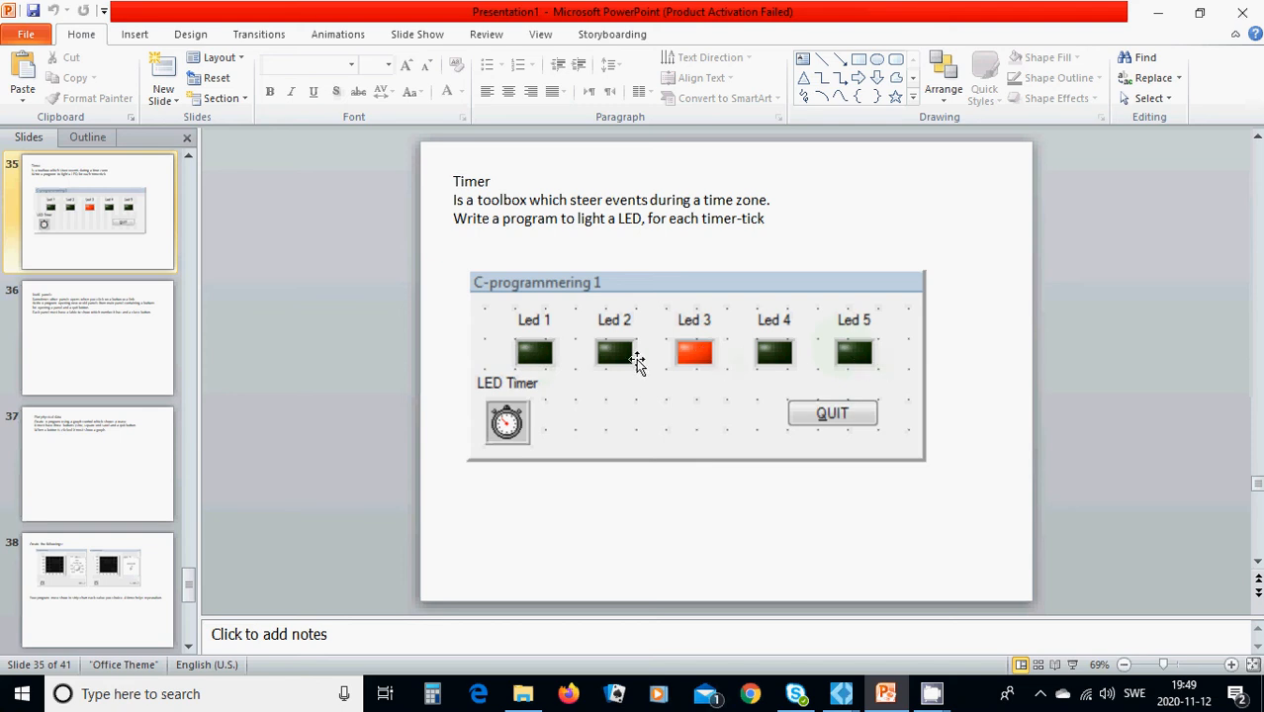
mouse_move(537, 358)
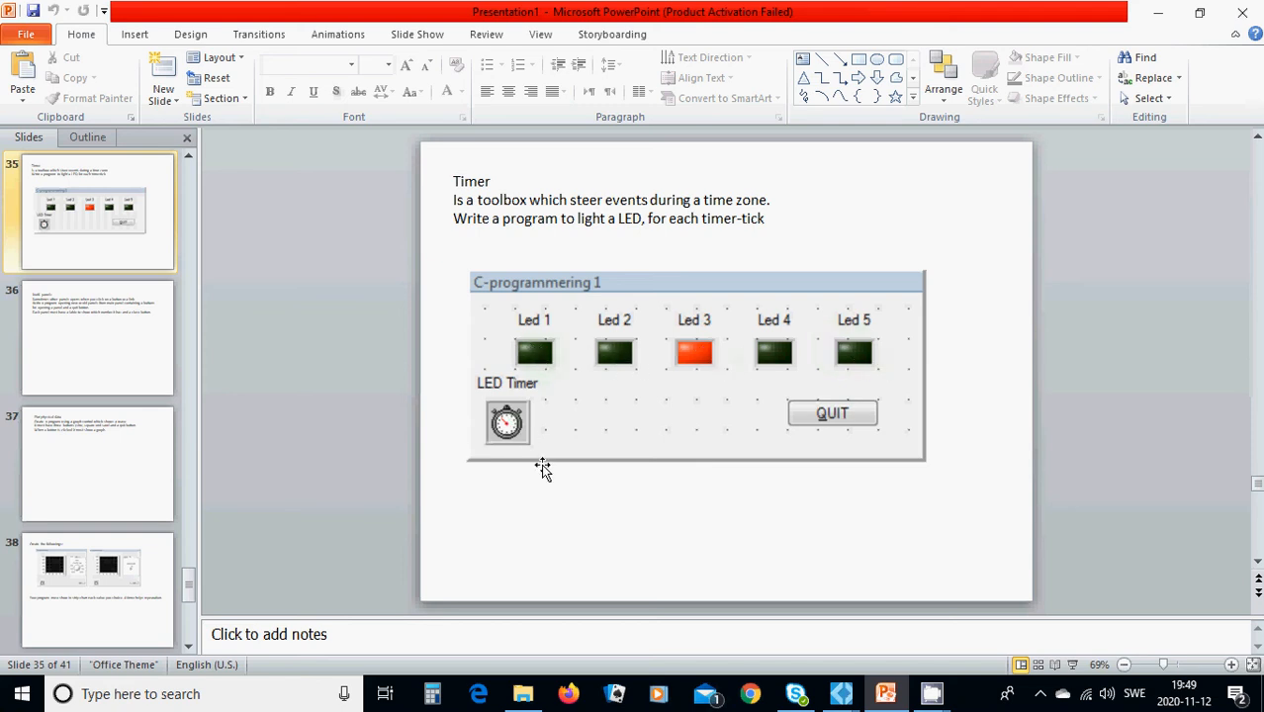
mouse_move(534, 450)
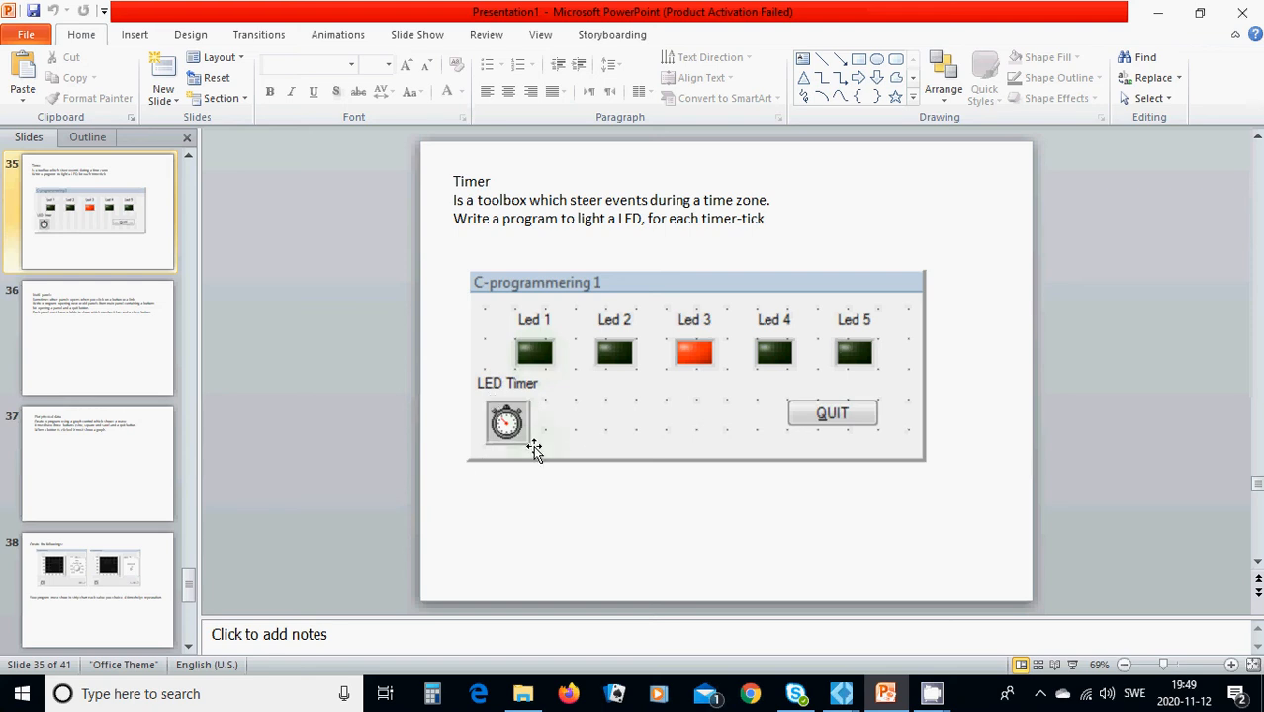
mouse_move(1191, 84)
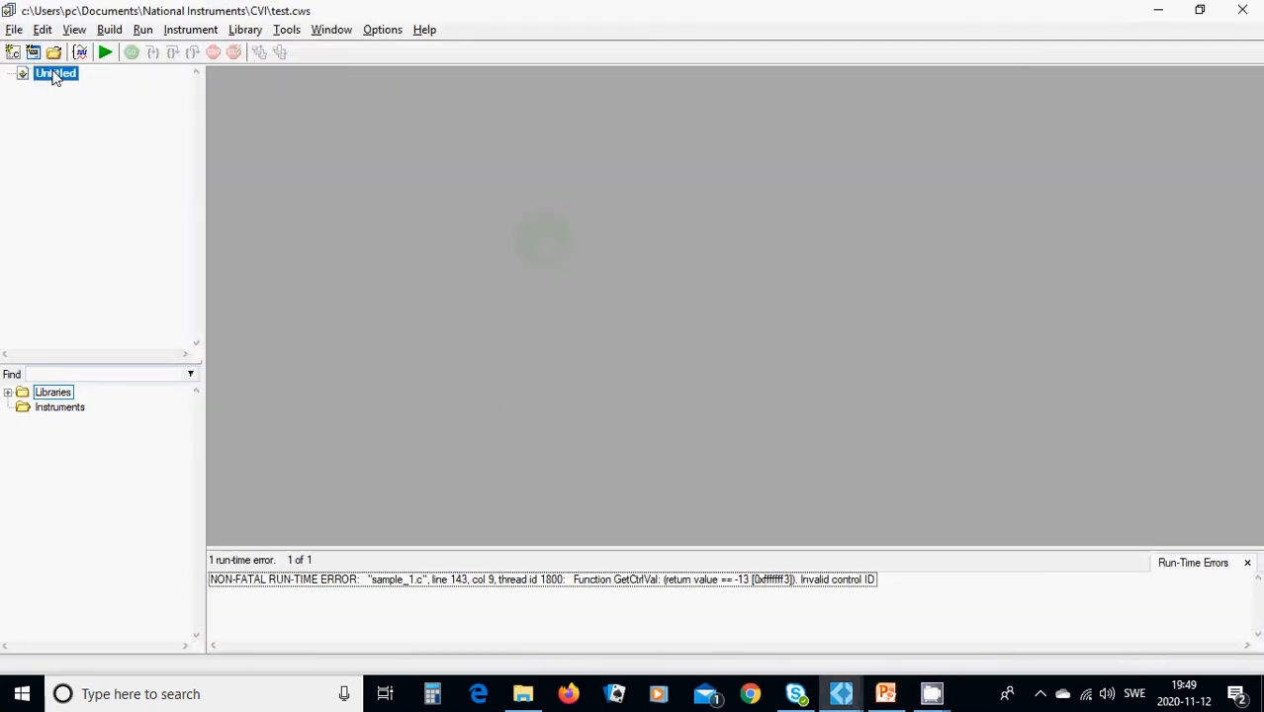
Save the untitled project as sample_2 in the CVI folder
left_click(14, 29)
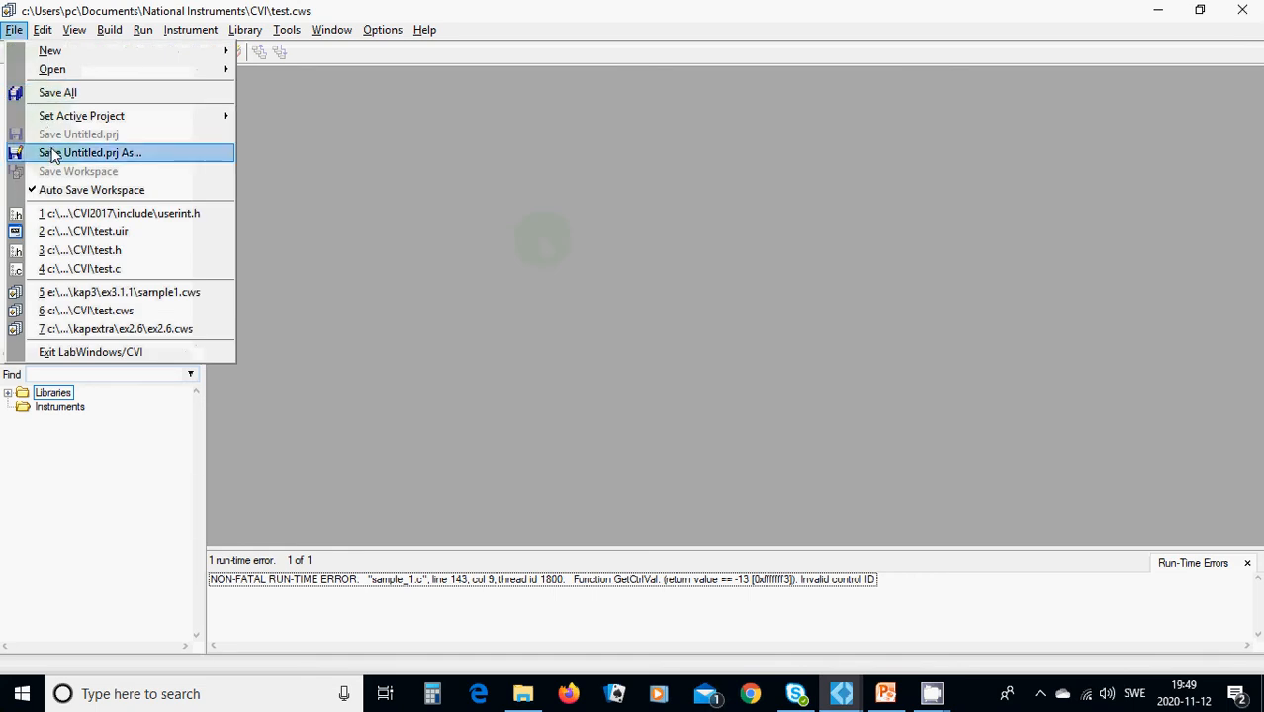
left_click(98, 152)
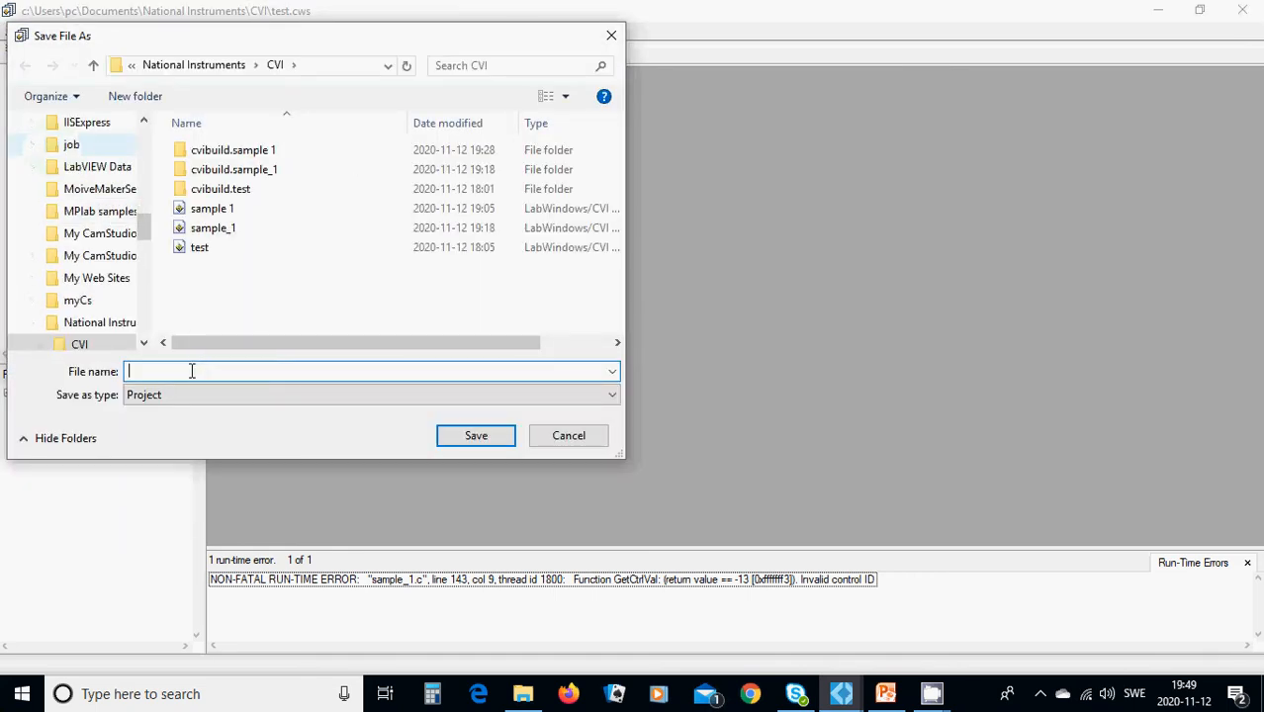
type("sample_2")
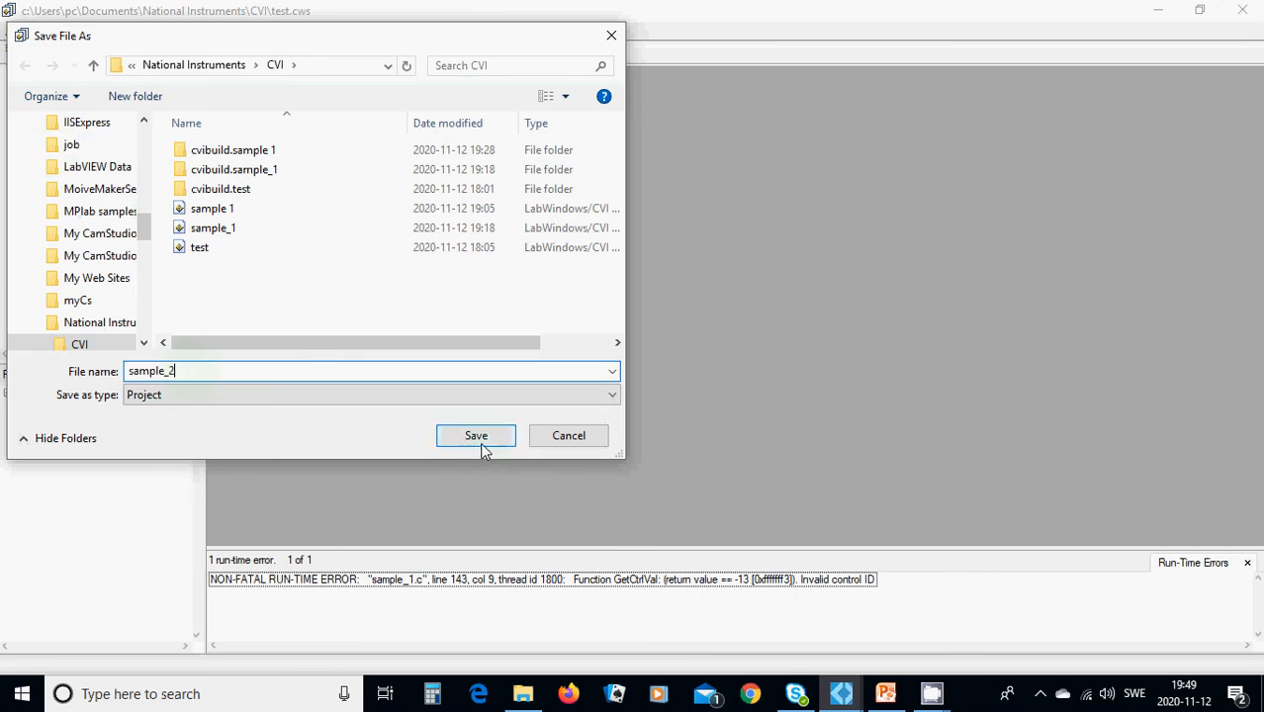
left_click(476, 435)
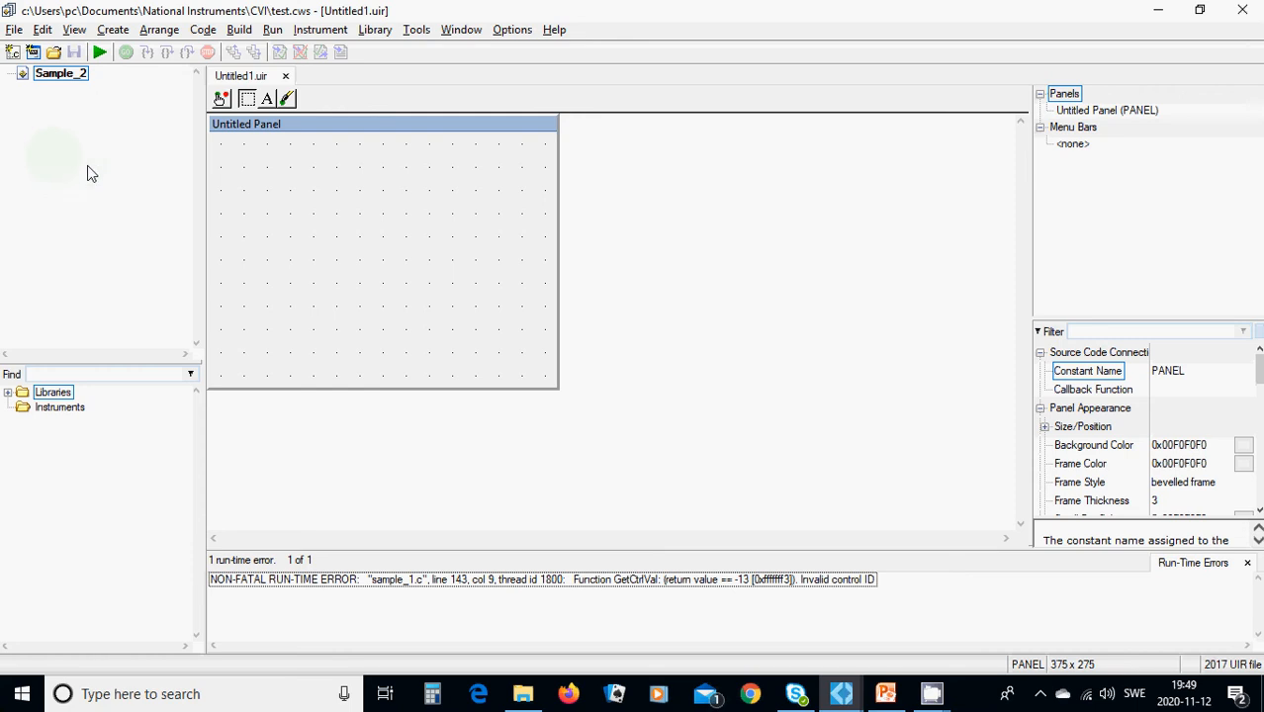
mouse_move(153, 123)
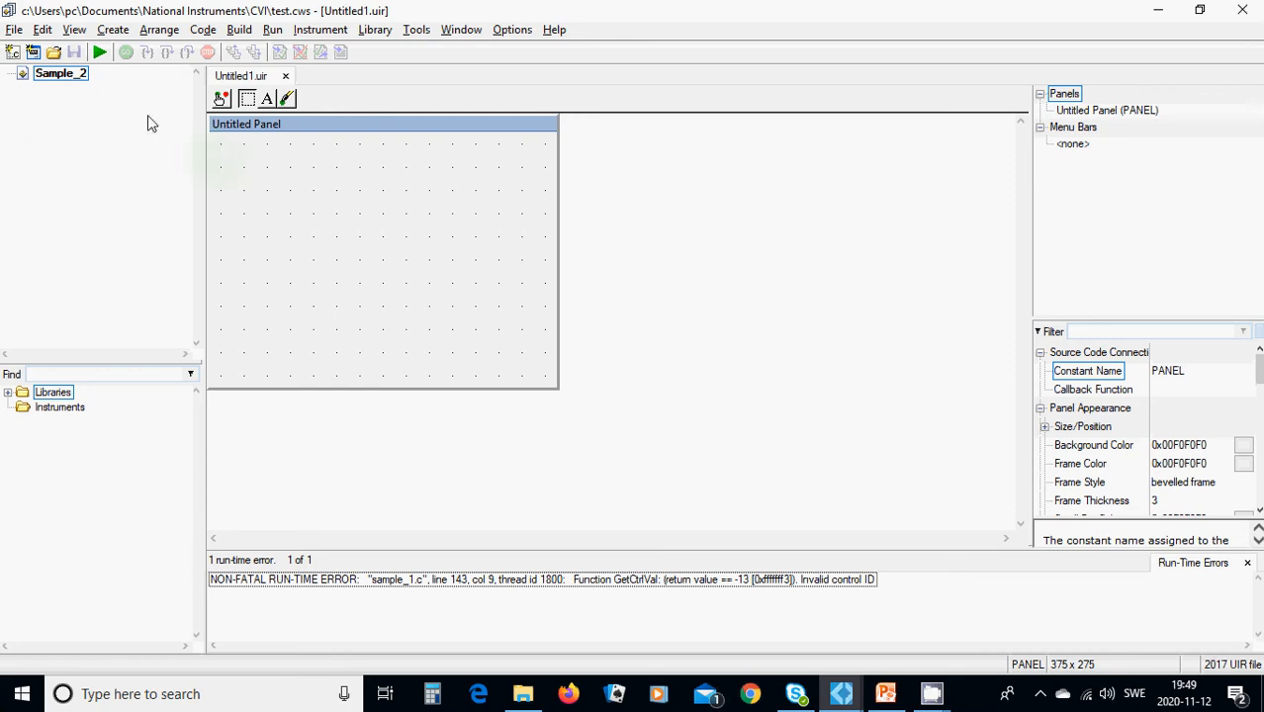
Save the new Untitled1.uir user interface file as sample_2.uir
left_click(14, 28)
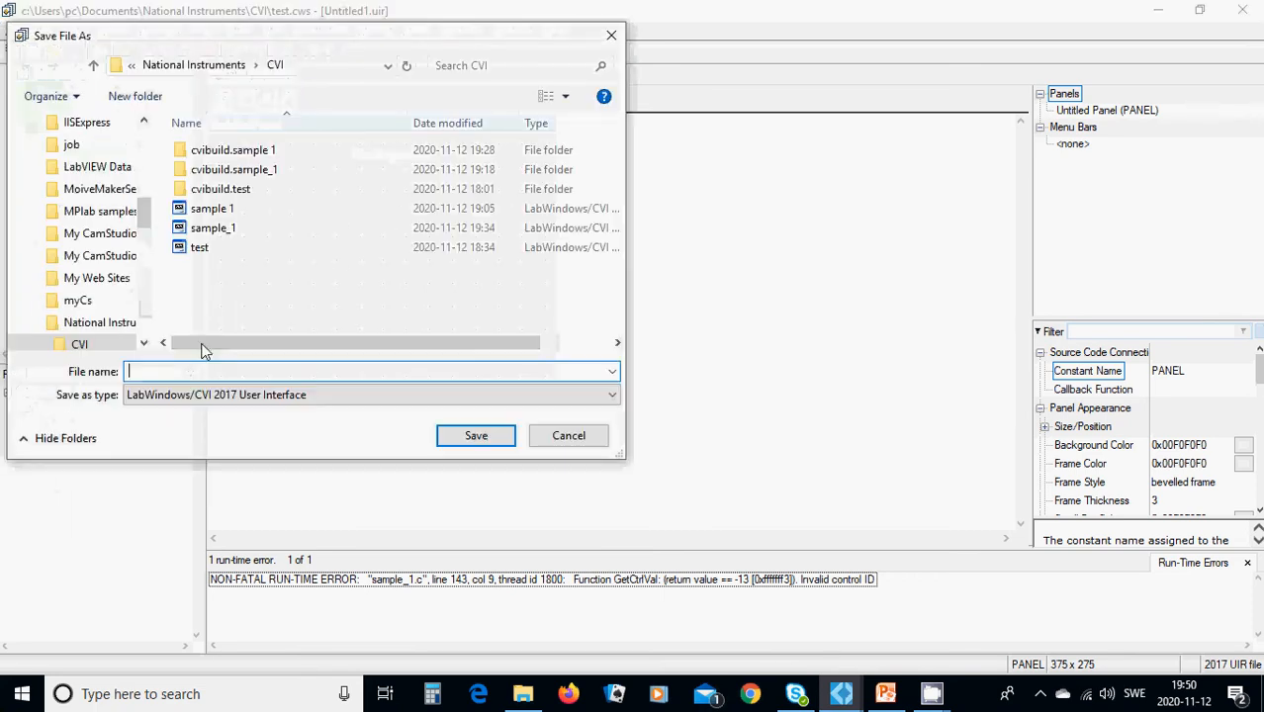
type("sample_2")
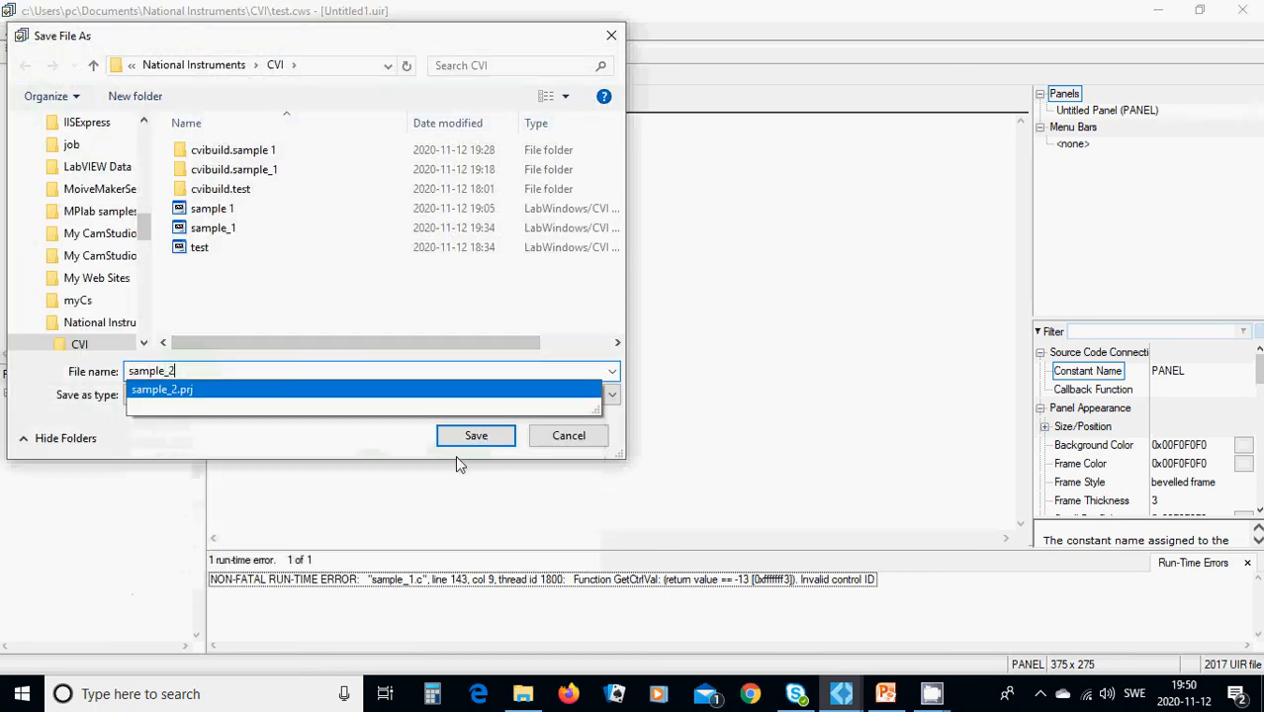
left_click(476, 435)
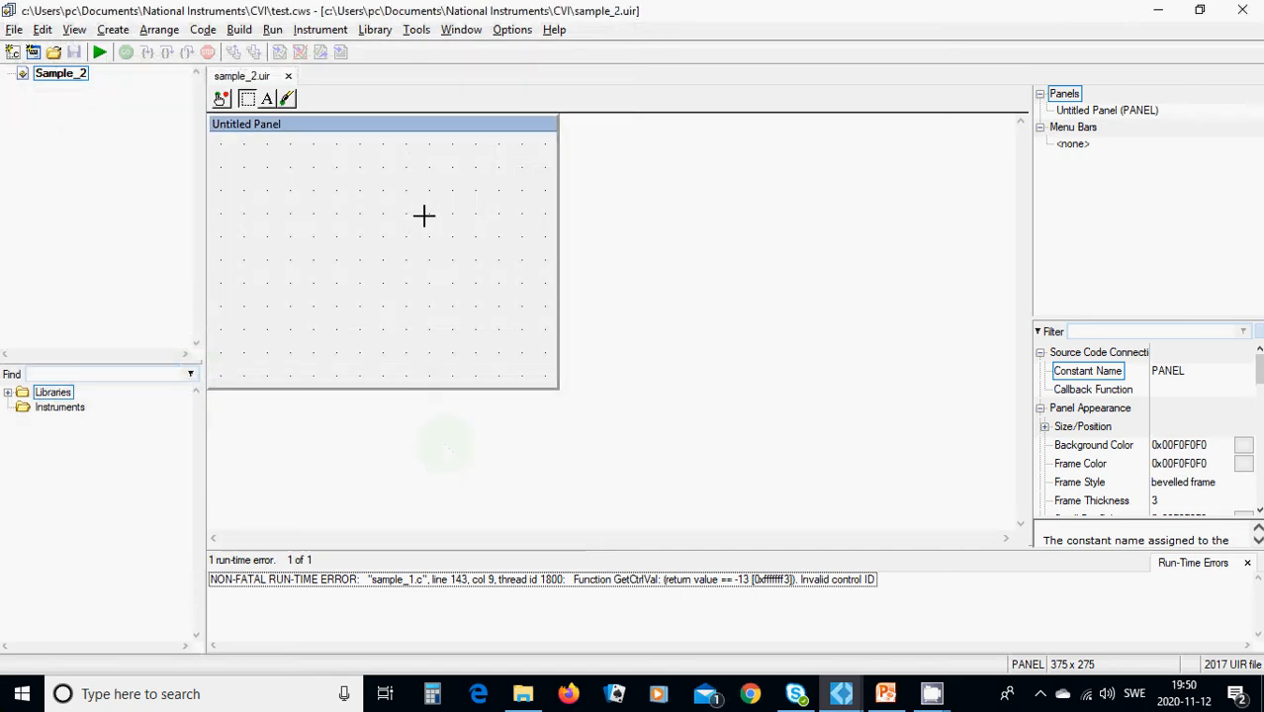
mouse_move(393, 202)
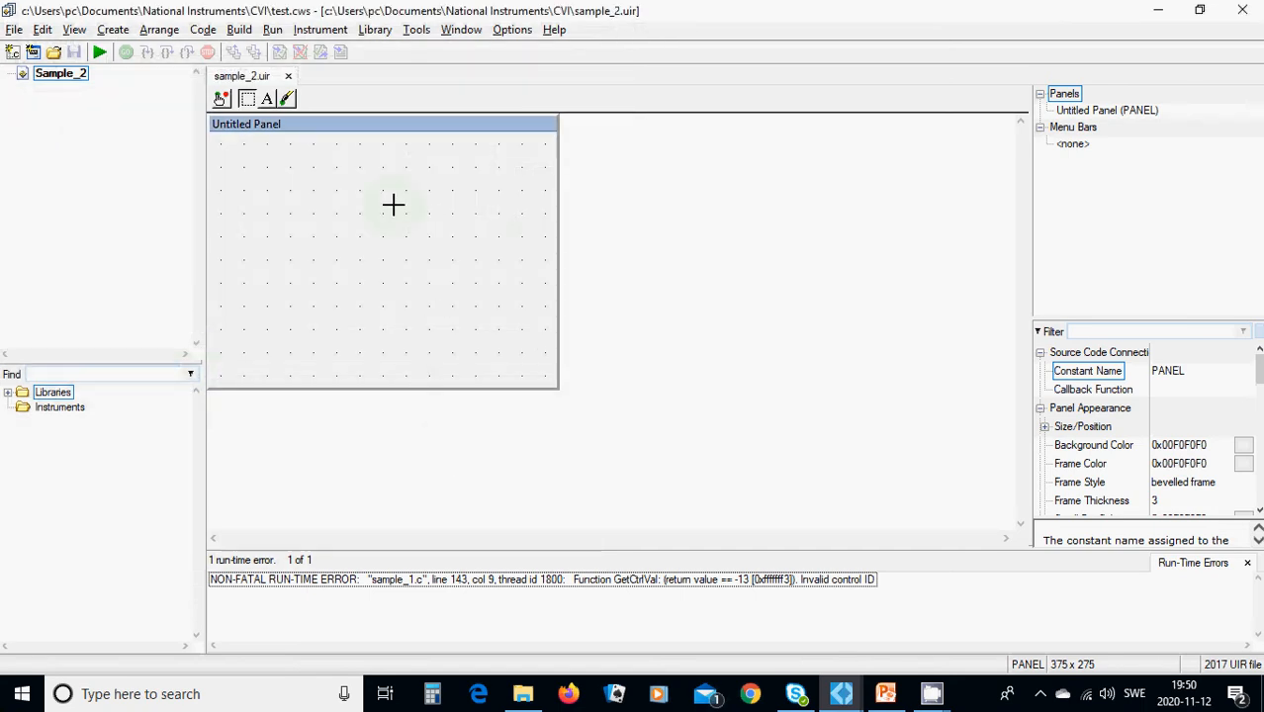
mouse_move(556, 336)
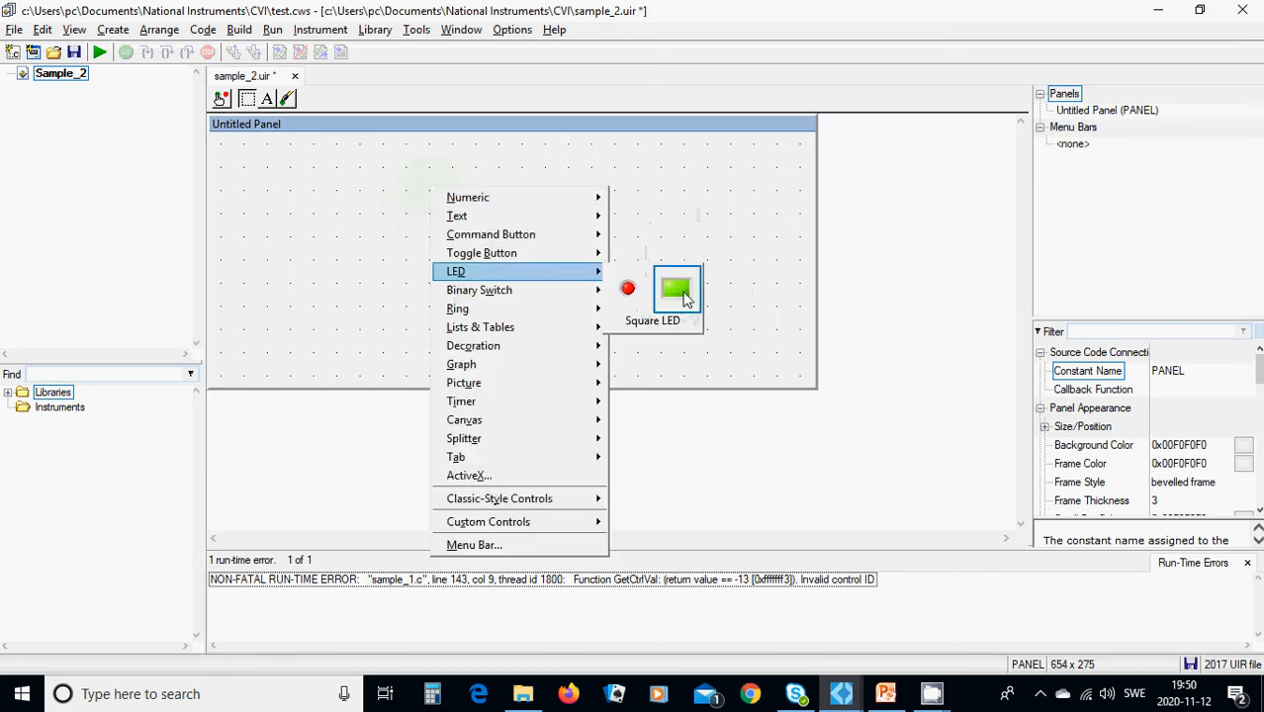
Add five square LEDs, LED through LED_5, aligned in a row along the panel top
left_click(676, 289)
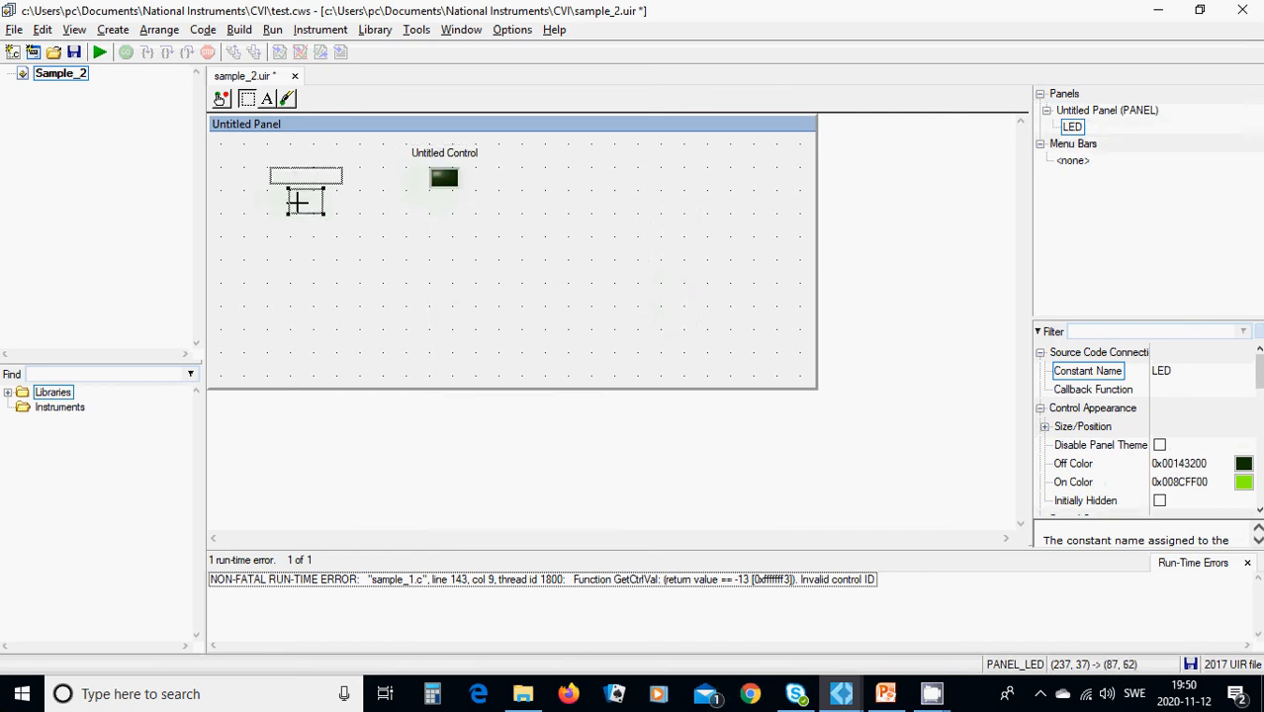
left_click_drag(307, 198, 283, 193)
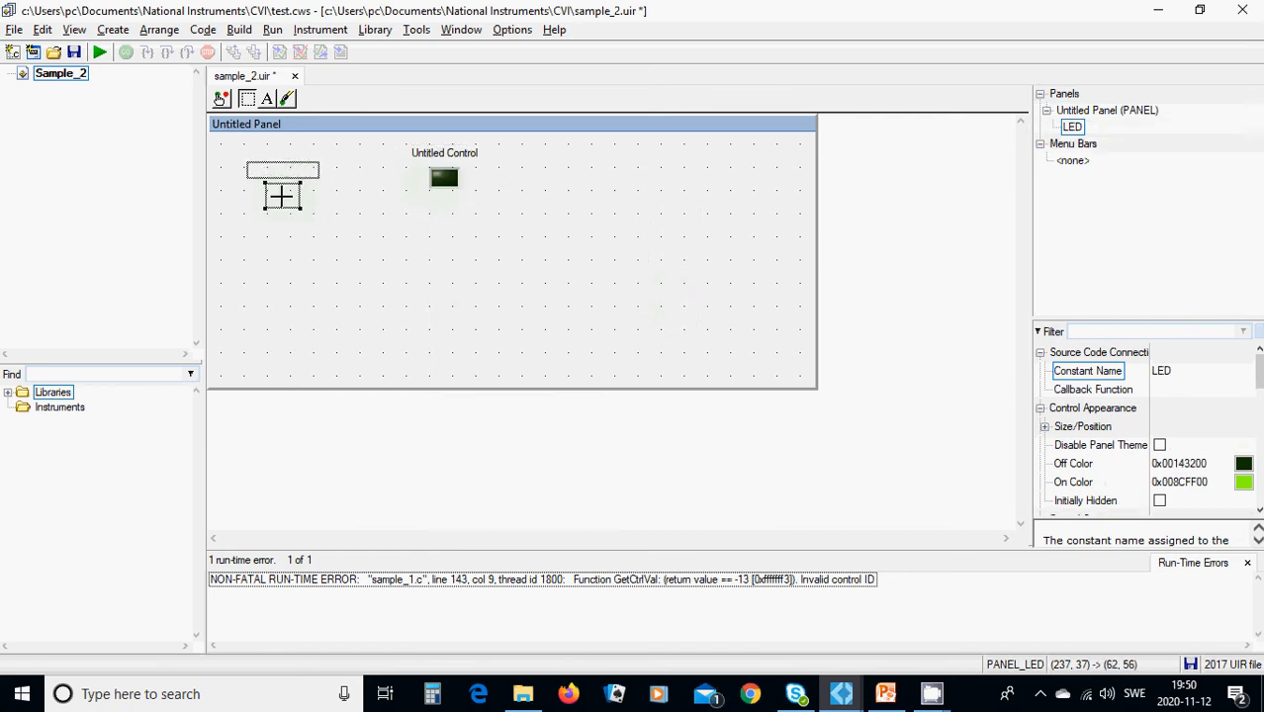
right_click(399, 209)
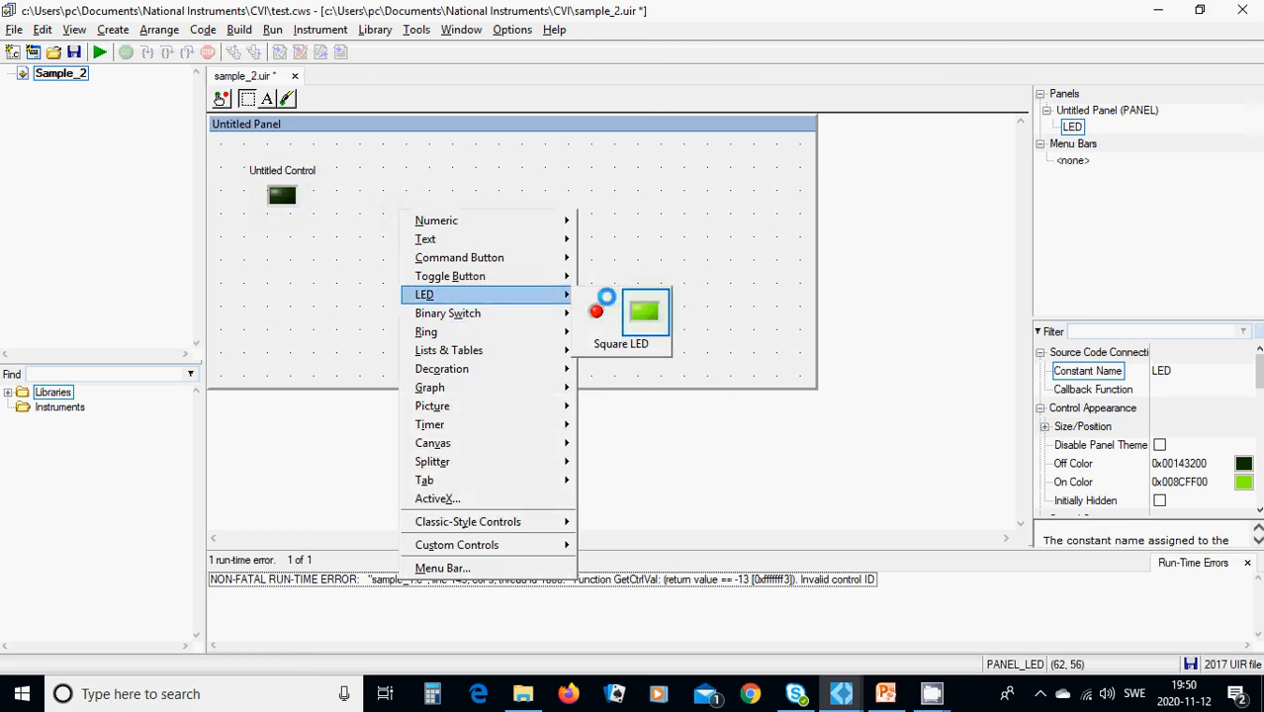
left_click(644, 311)
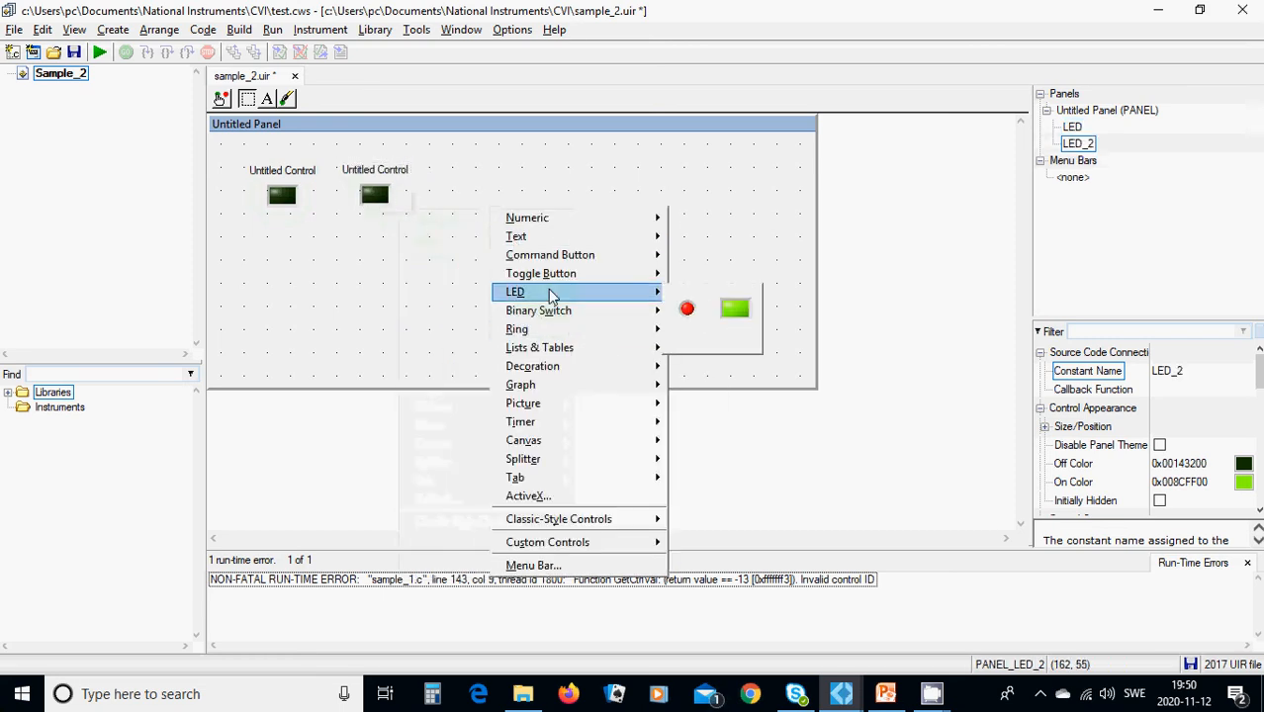
left_click(735, 308)
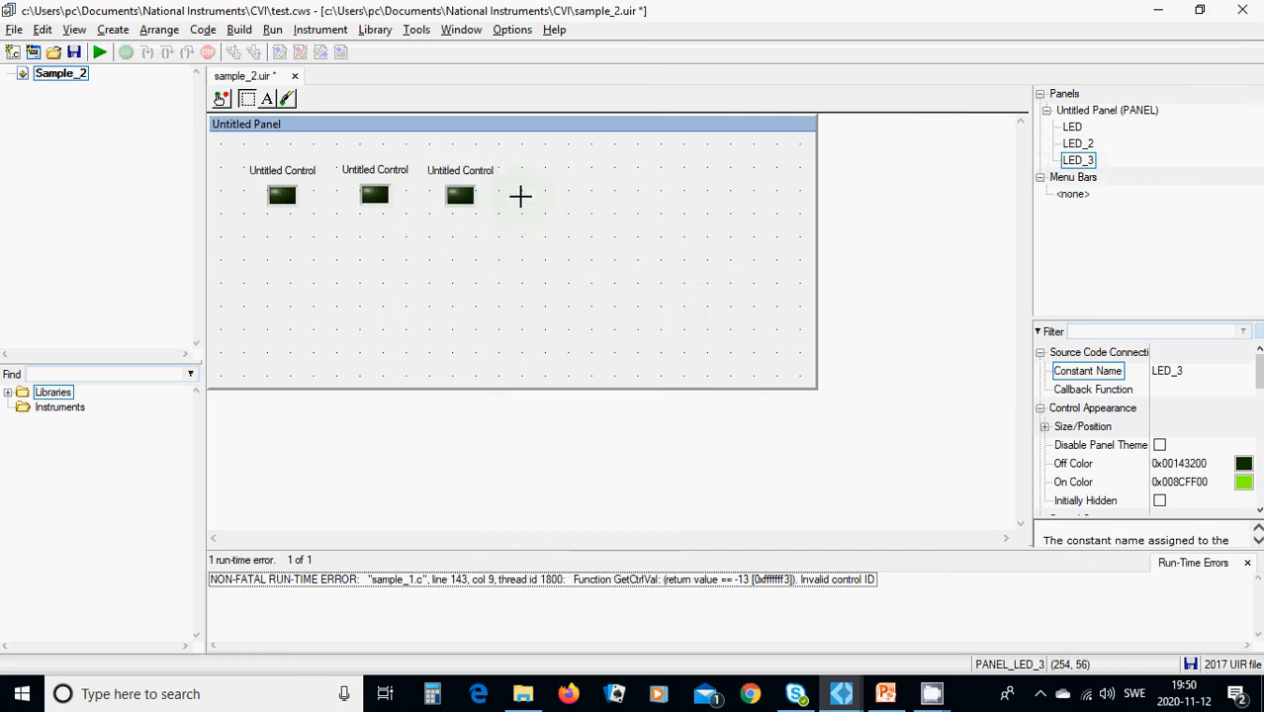
right_click(520, 196)
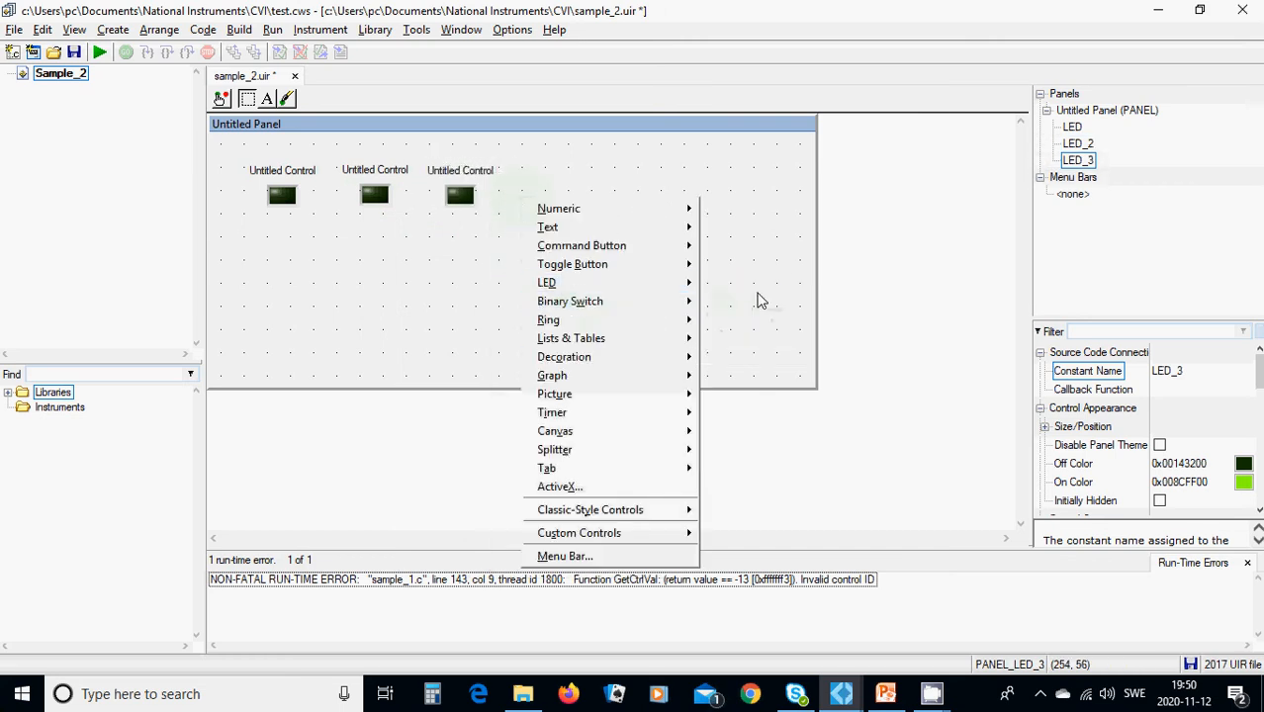
left_click(546, 282)
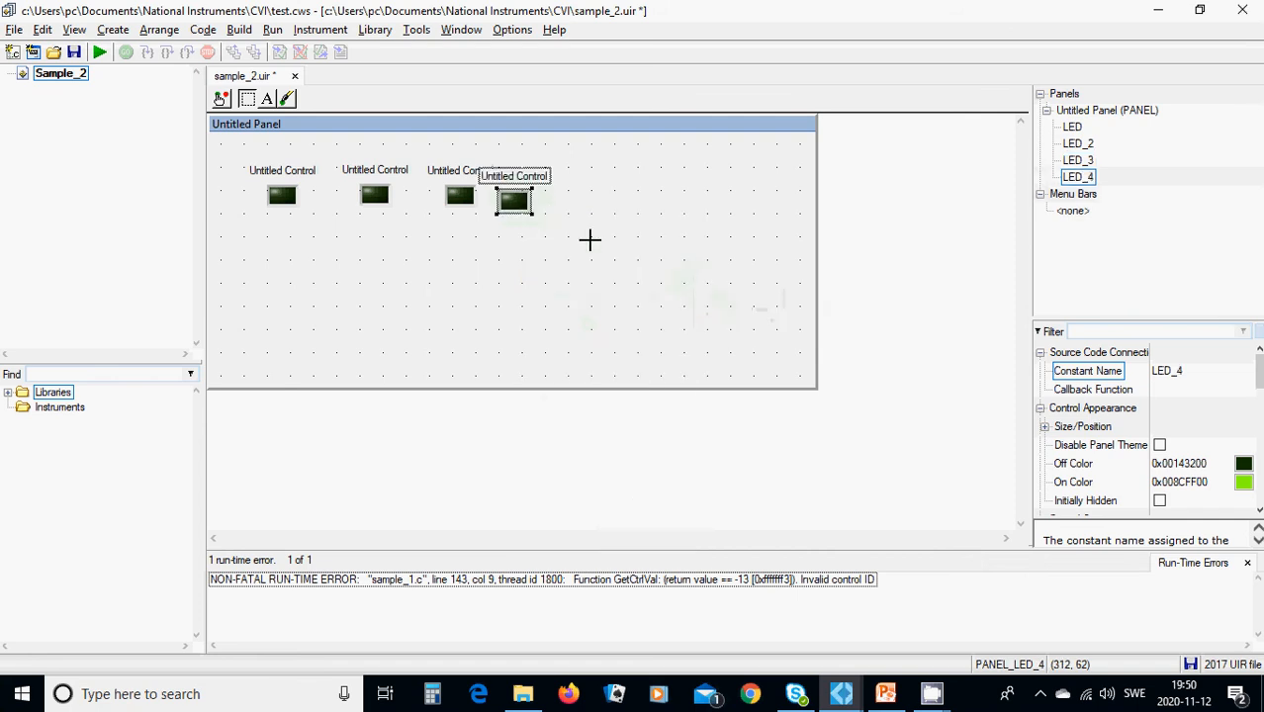
left_click_drag(513, 201, 544, 194)
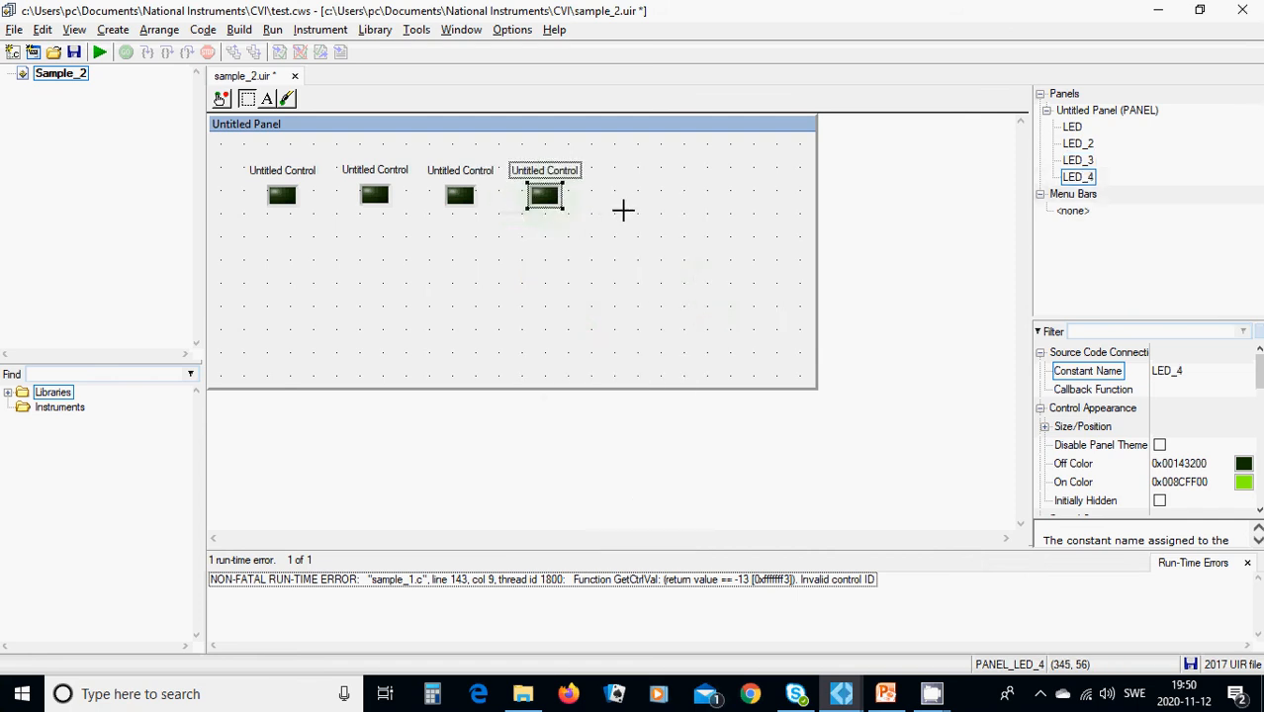
right_click(623, 210)
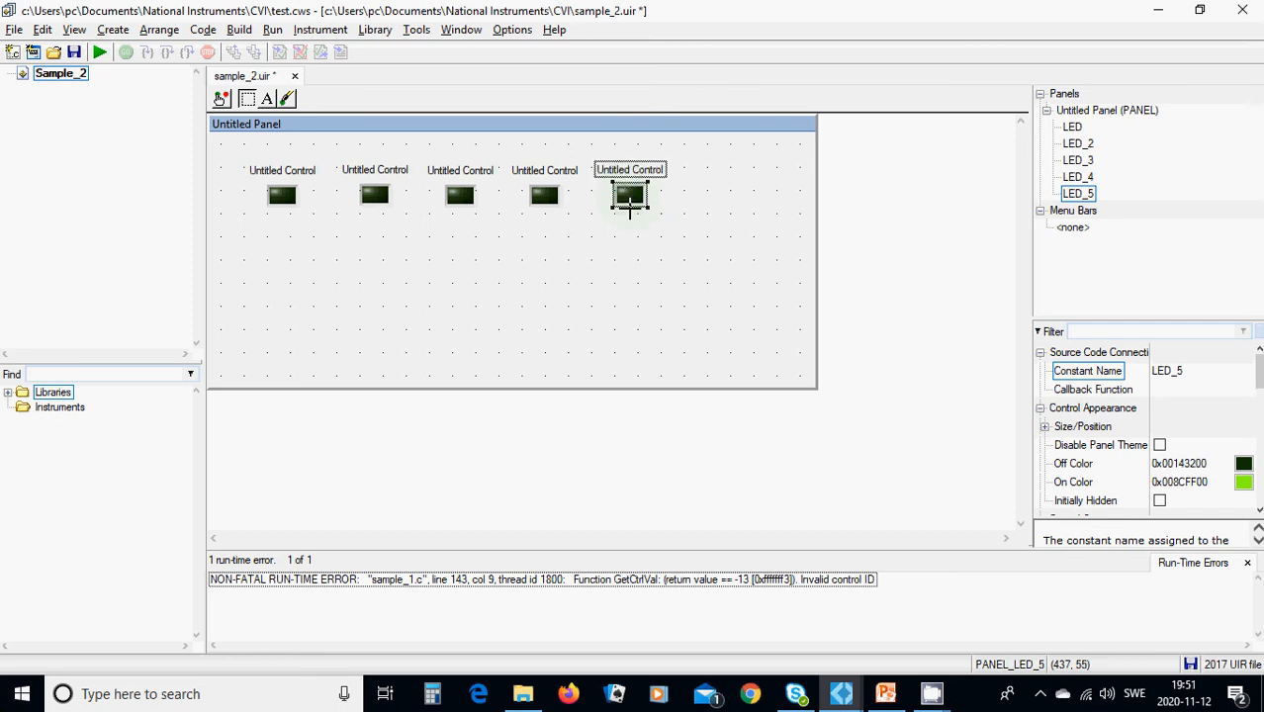
mouse_move(625, 216)
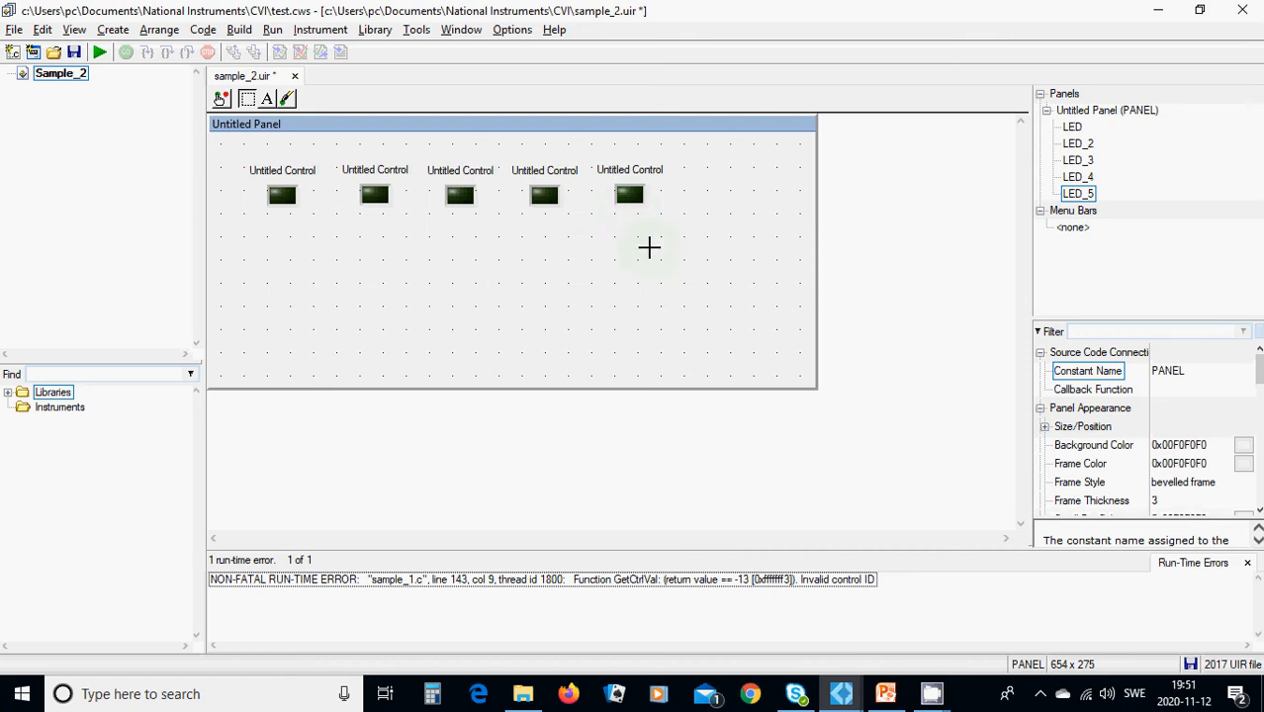
Label the first LED 'LED 1'
left_click(282, 195)
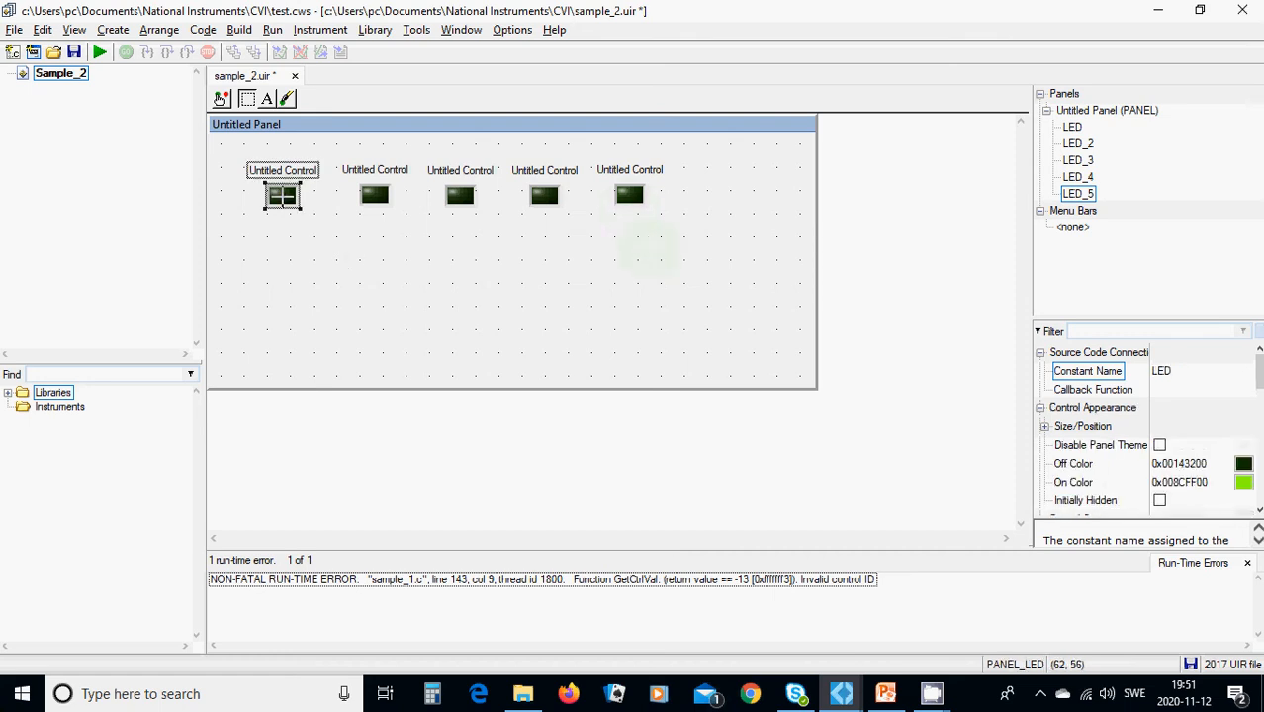
double_click(282, 194)
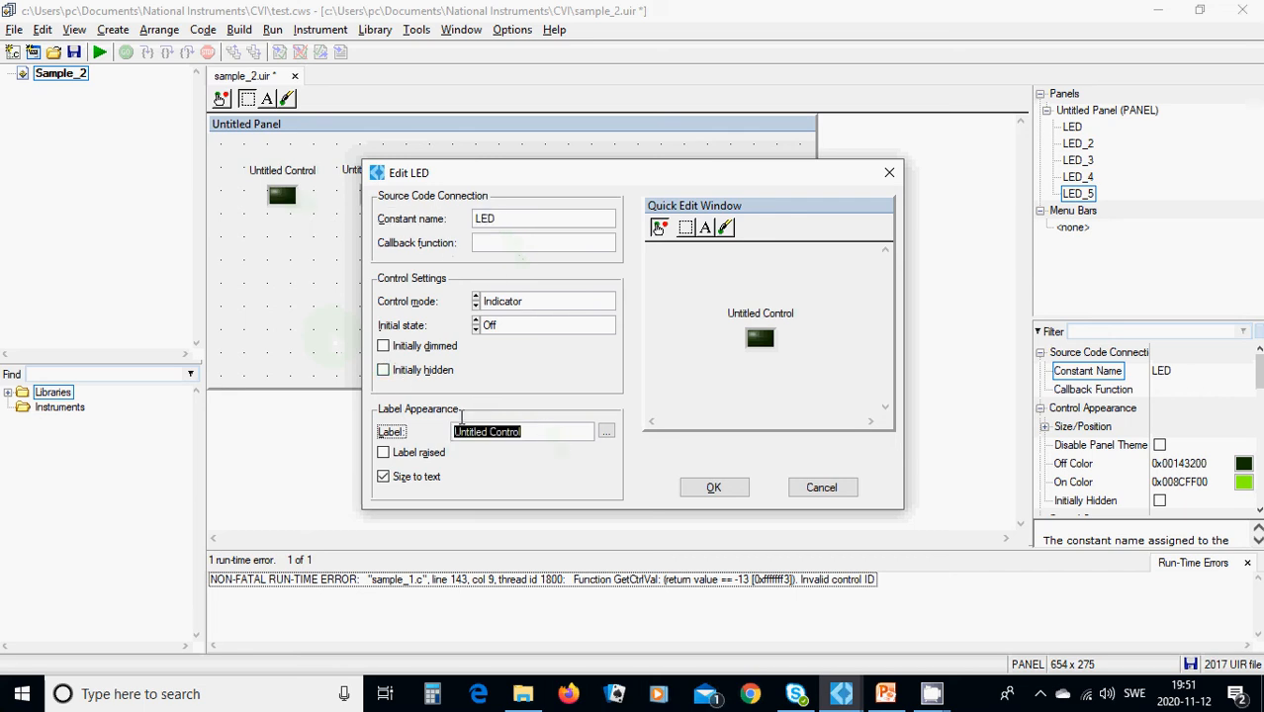
type("led")
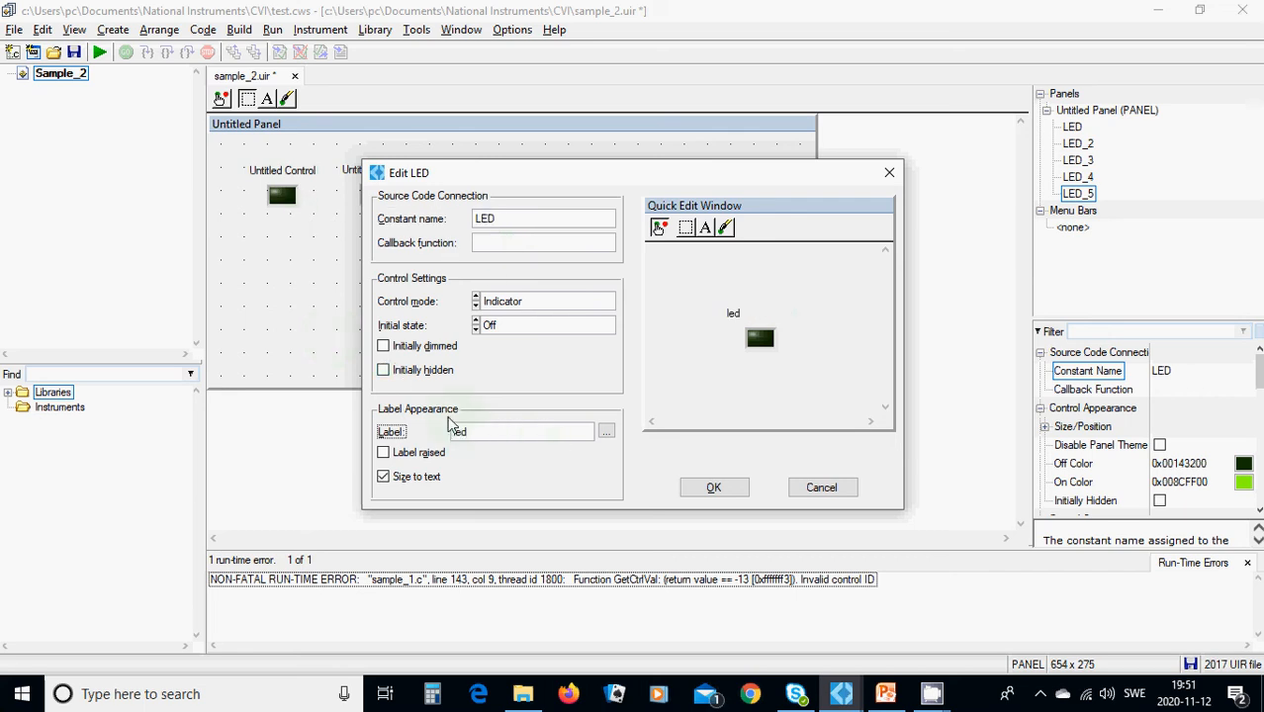
type("1")
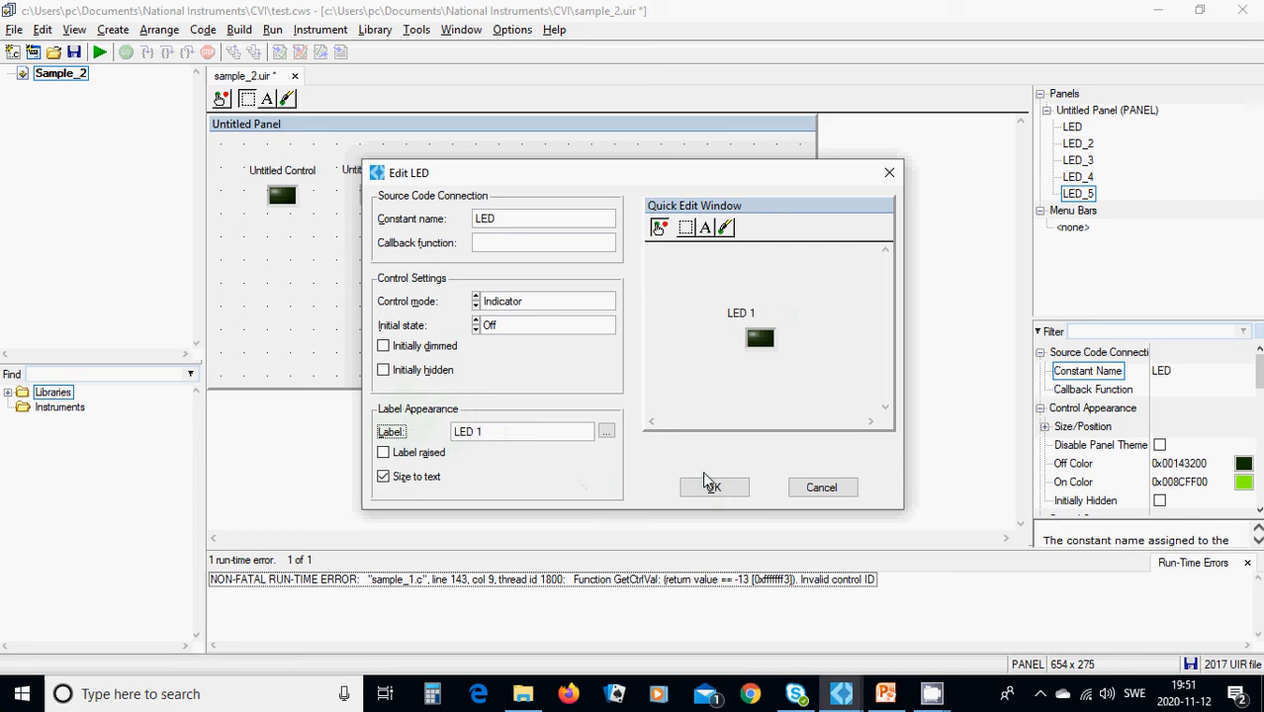
left_click(713, 487)
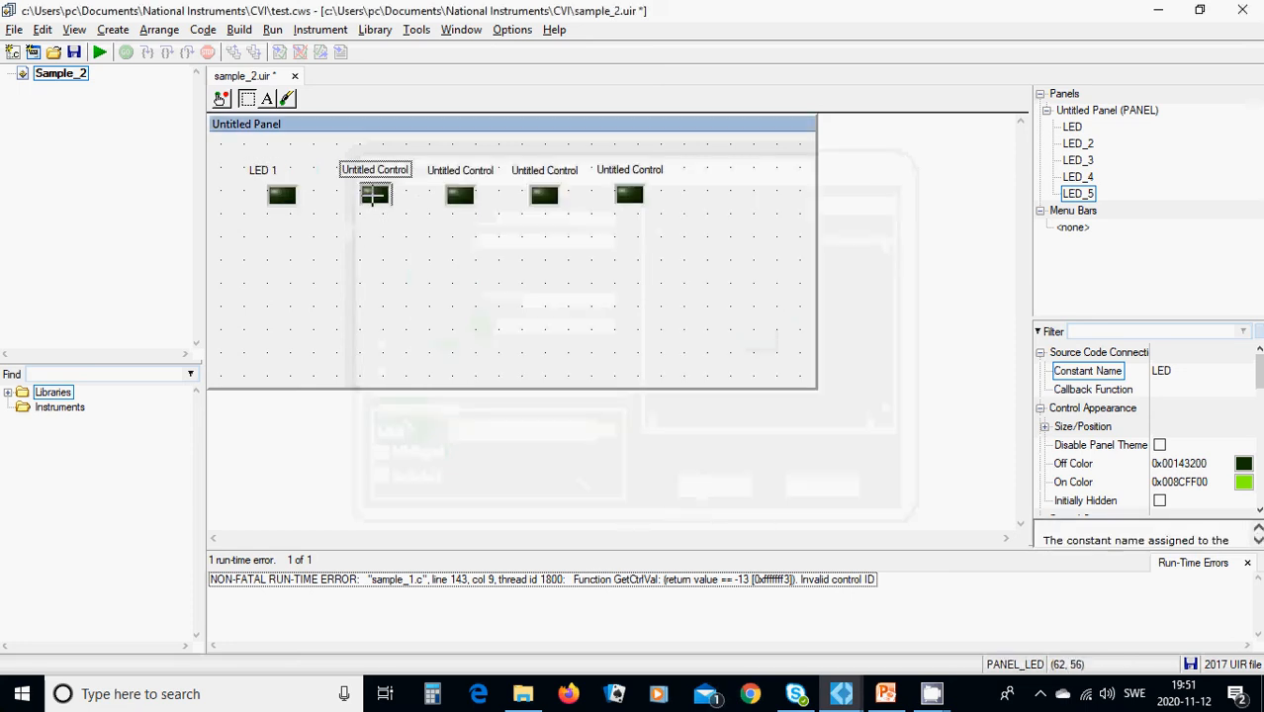
Label the remaining LEDs 'LED 2' through 'LED 5'
double_click(374, 194)
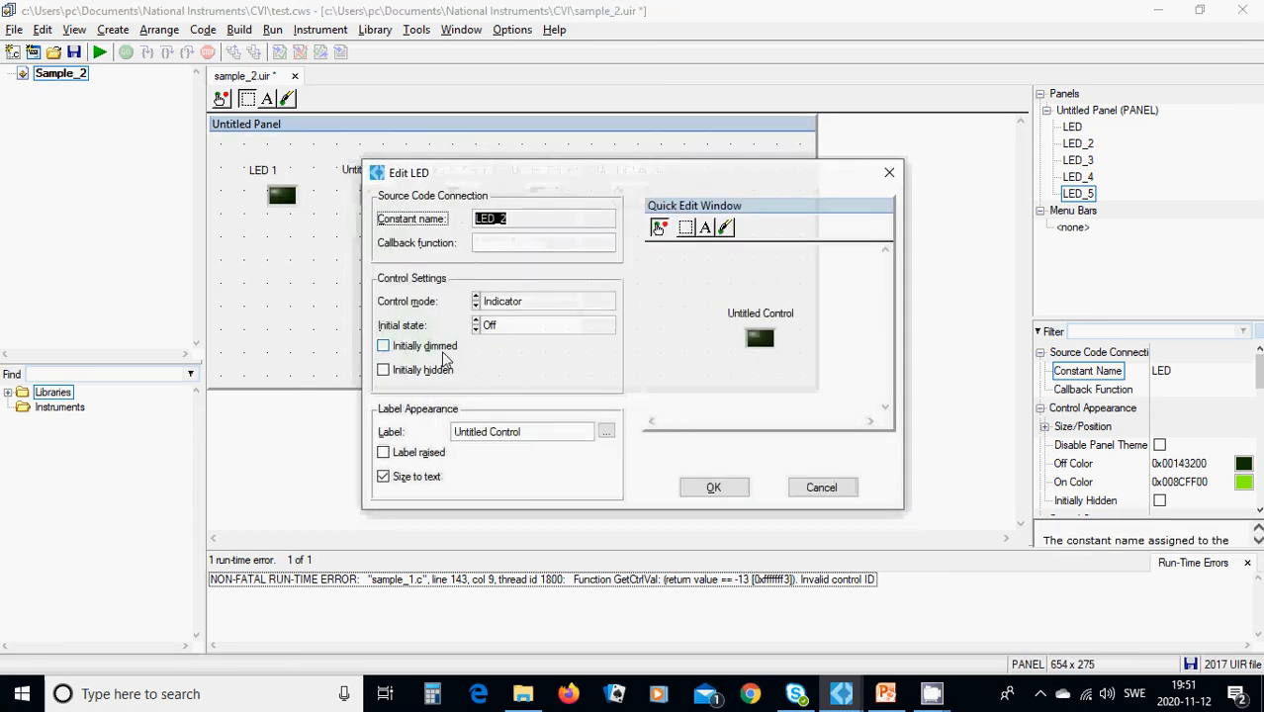
left_click(523, 431)
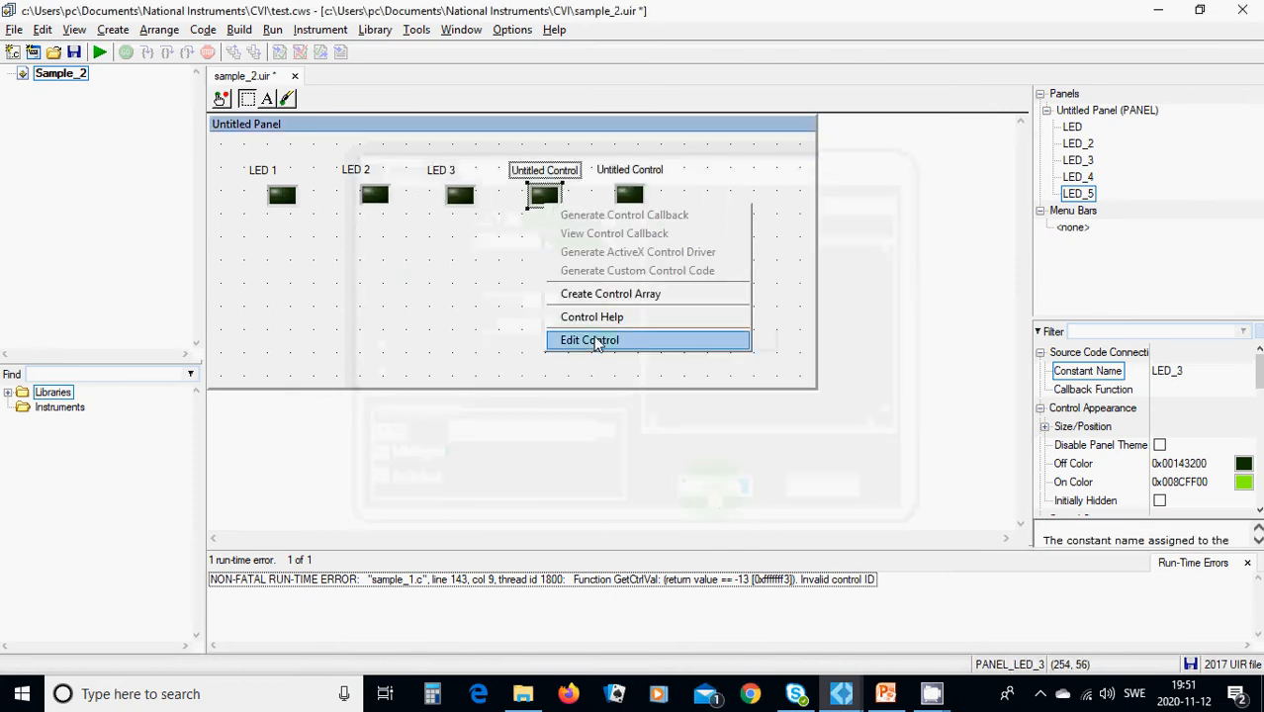
left_click(588, 339)
type("LED")
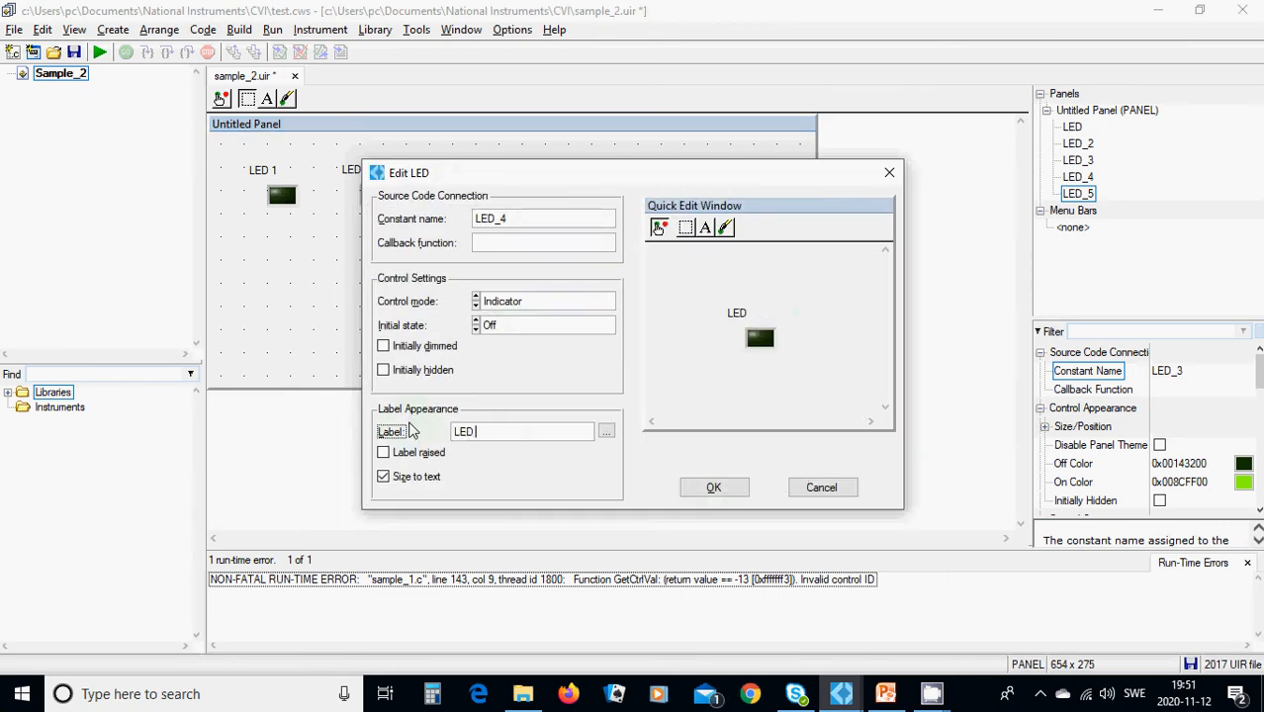
left_click(713, 487)
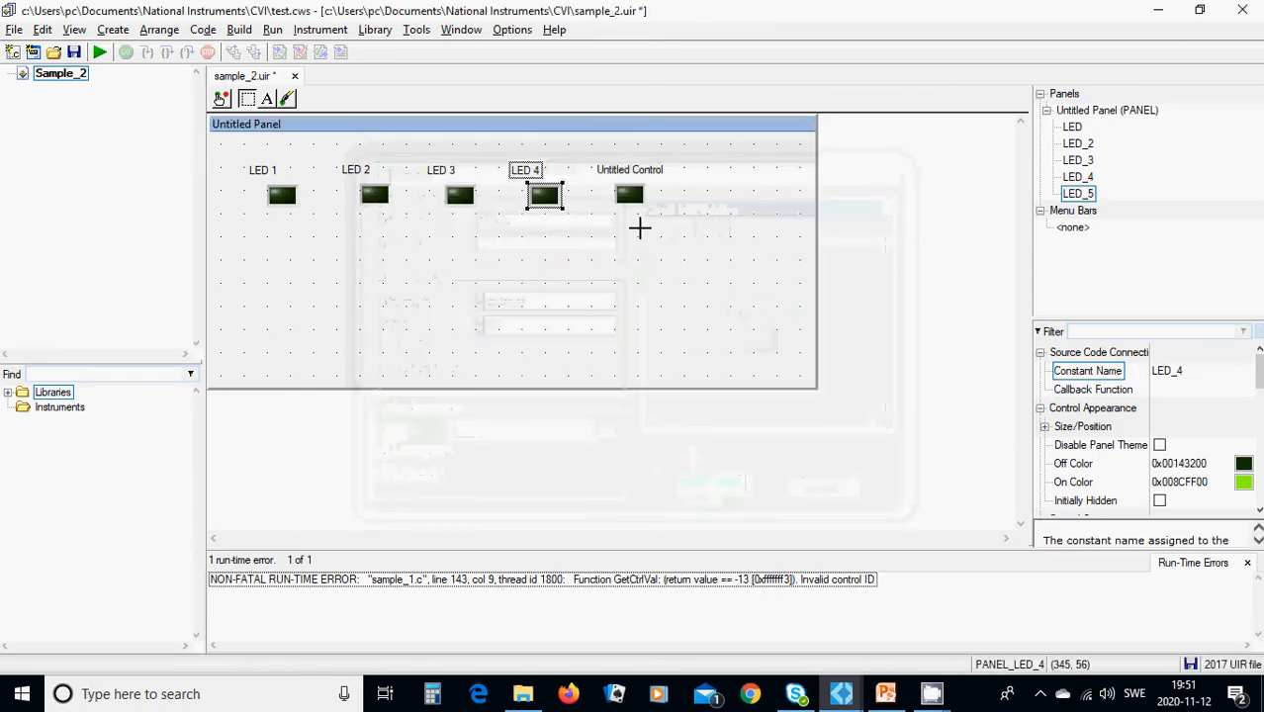
right_click(629, 194)
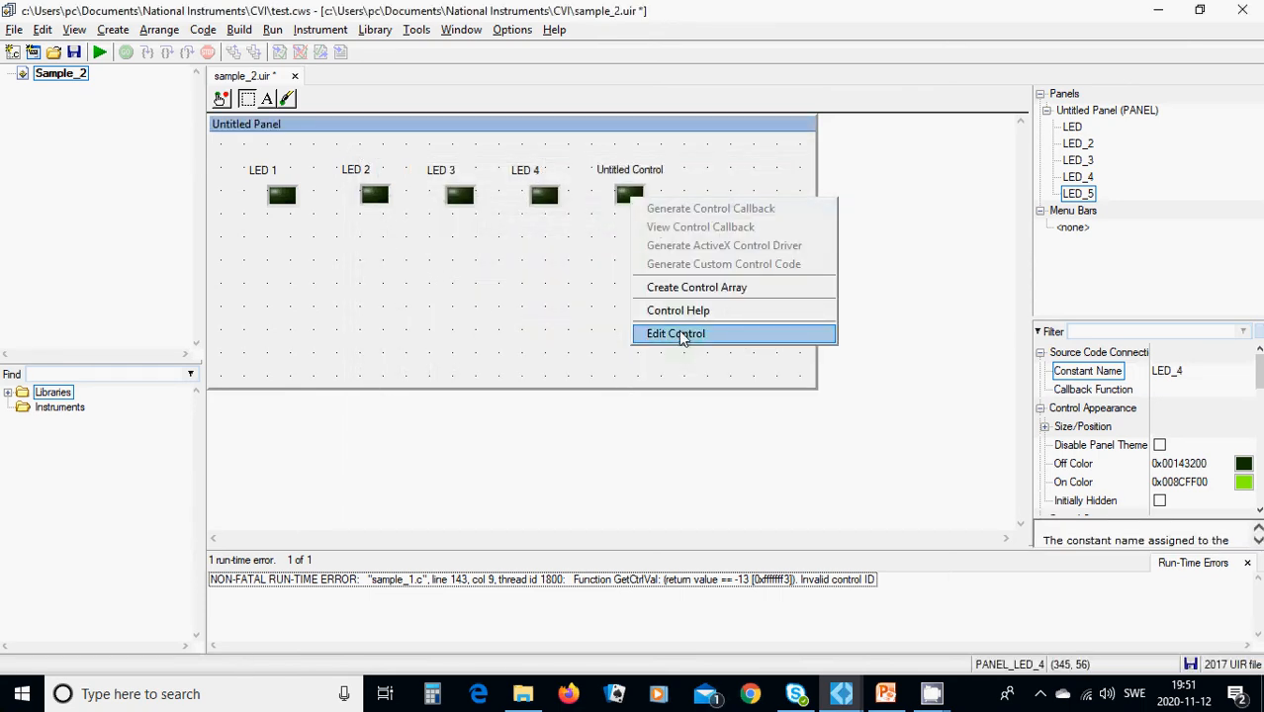
left_click(676, 333)
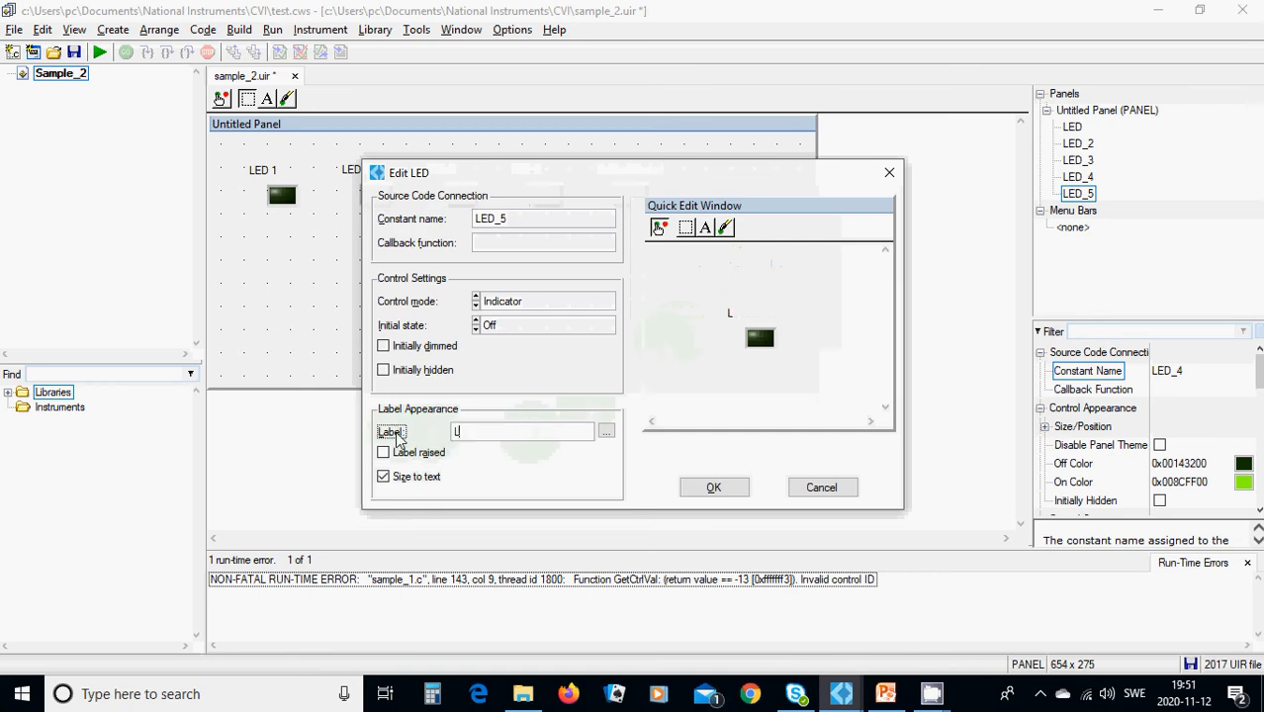
type("ED 5")
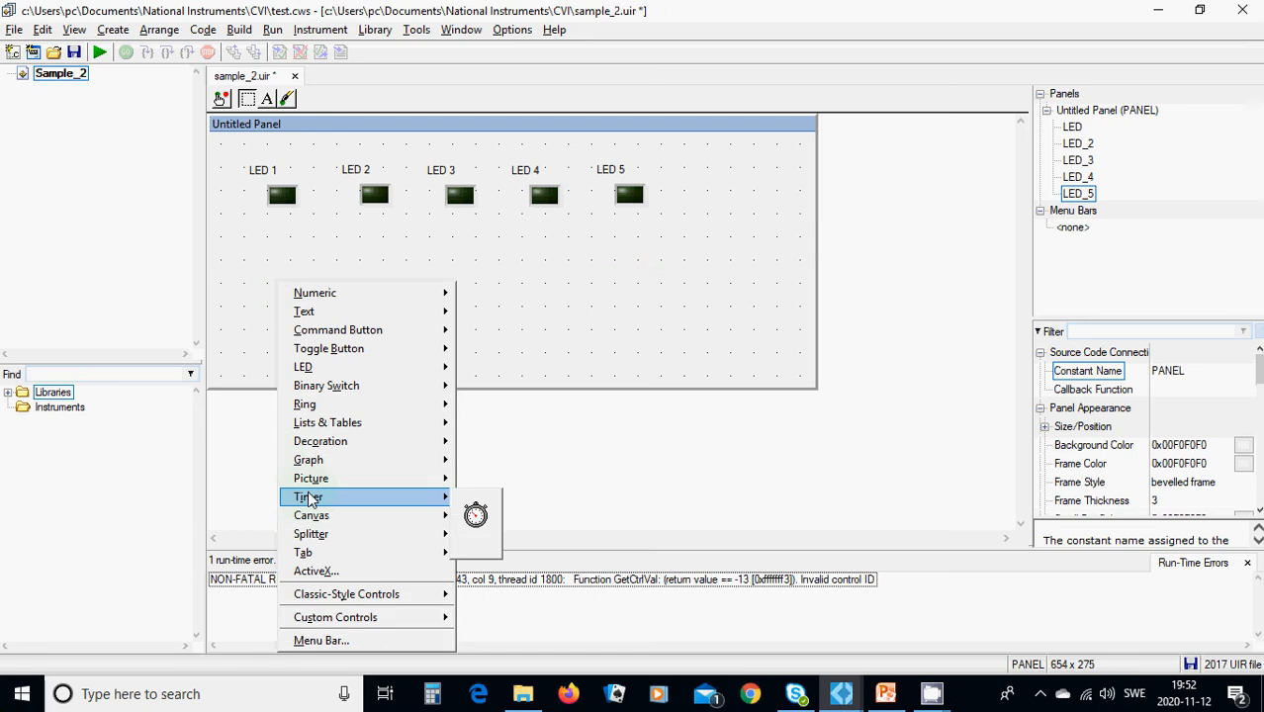
Add a timer labelled TIMER with callback timerCB and a 2.000-second interval
left_click(476, 514)
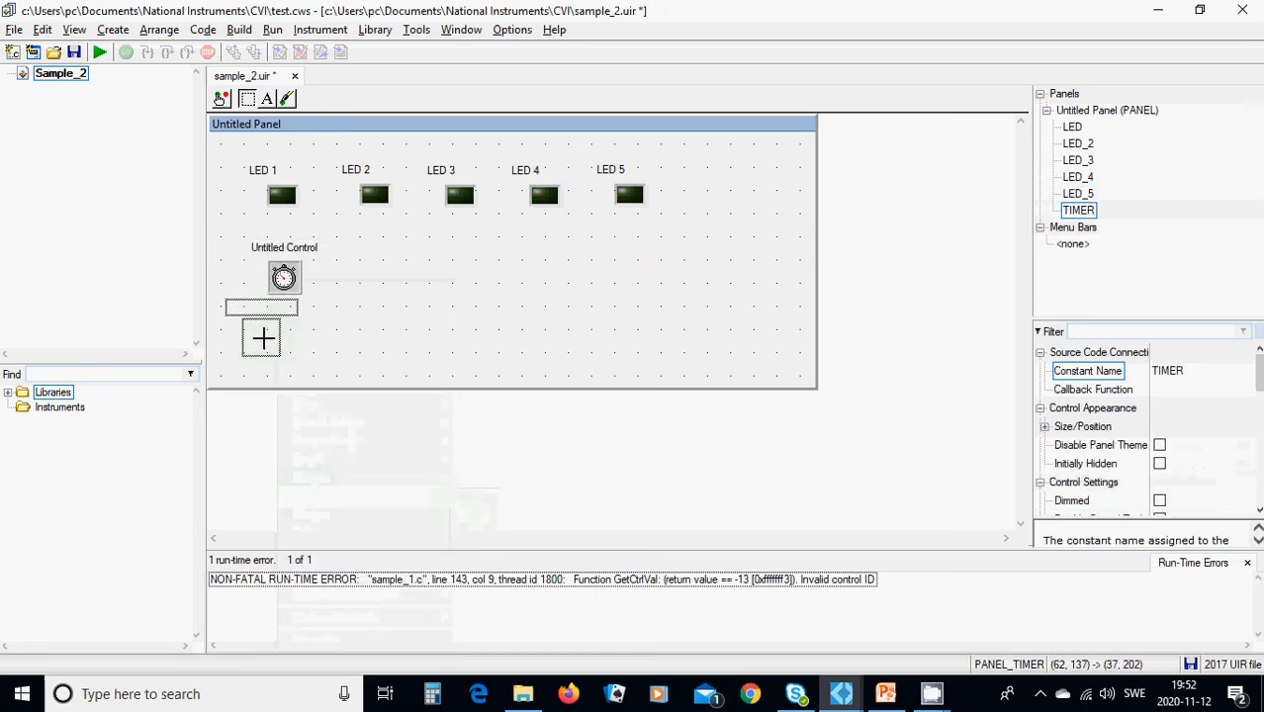
right_click(262, 337)
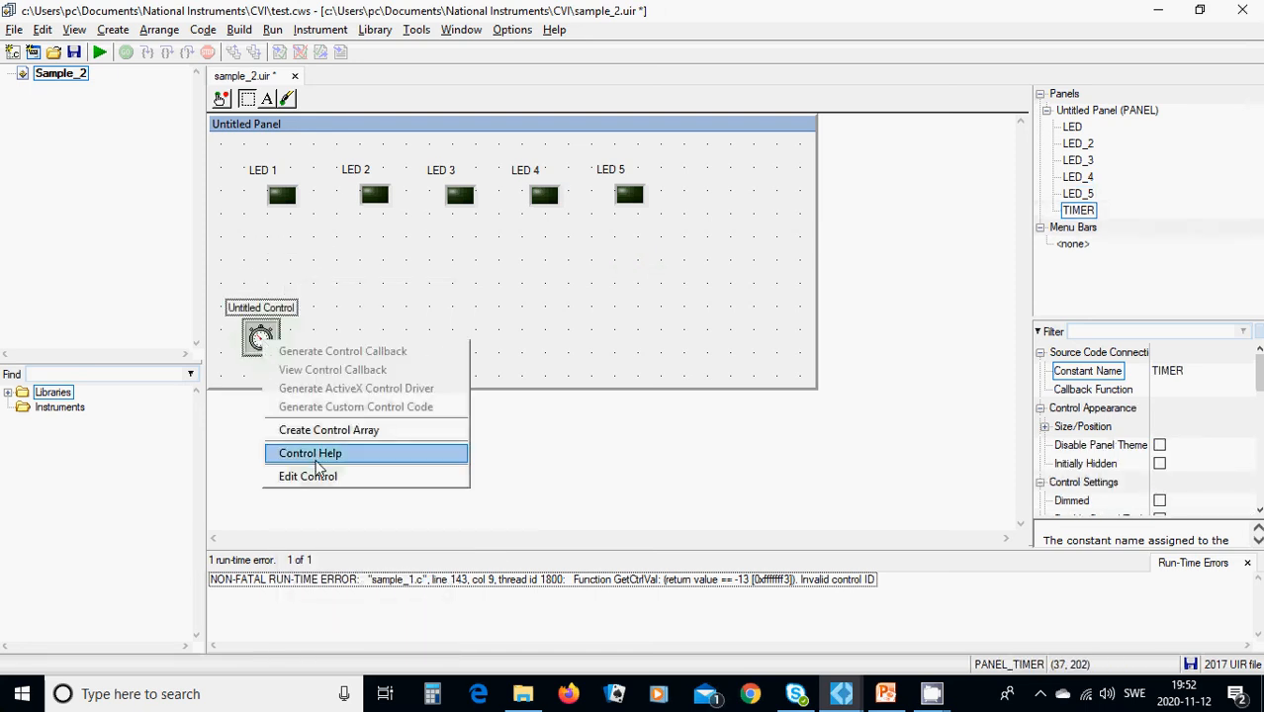
left_click(307, 476)
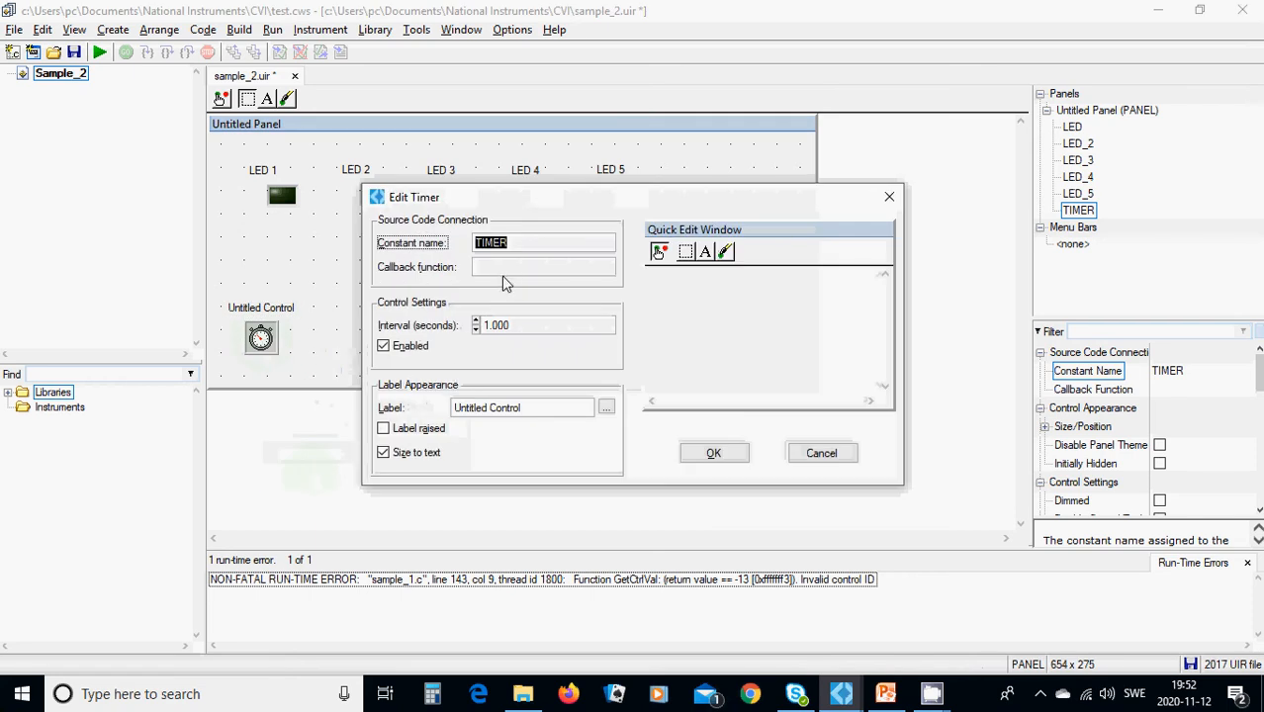
left_click(542, 267)
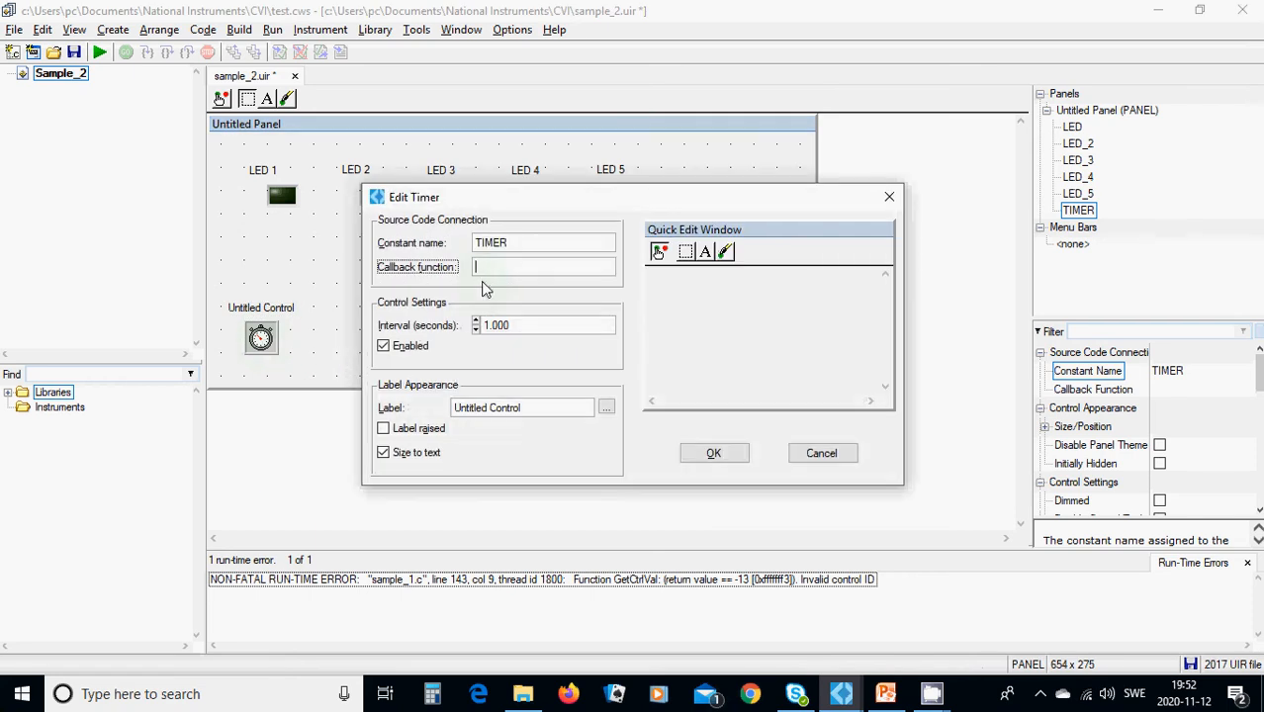
type("TIMERc")
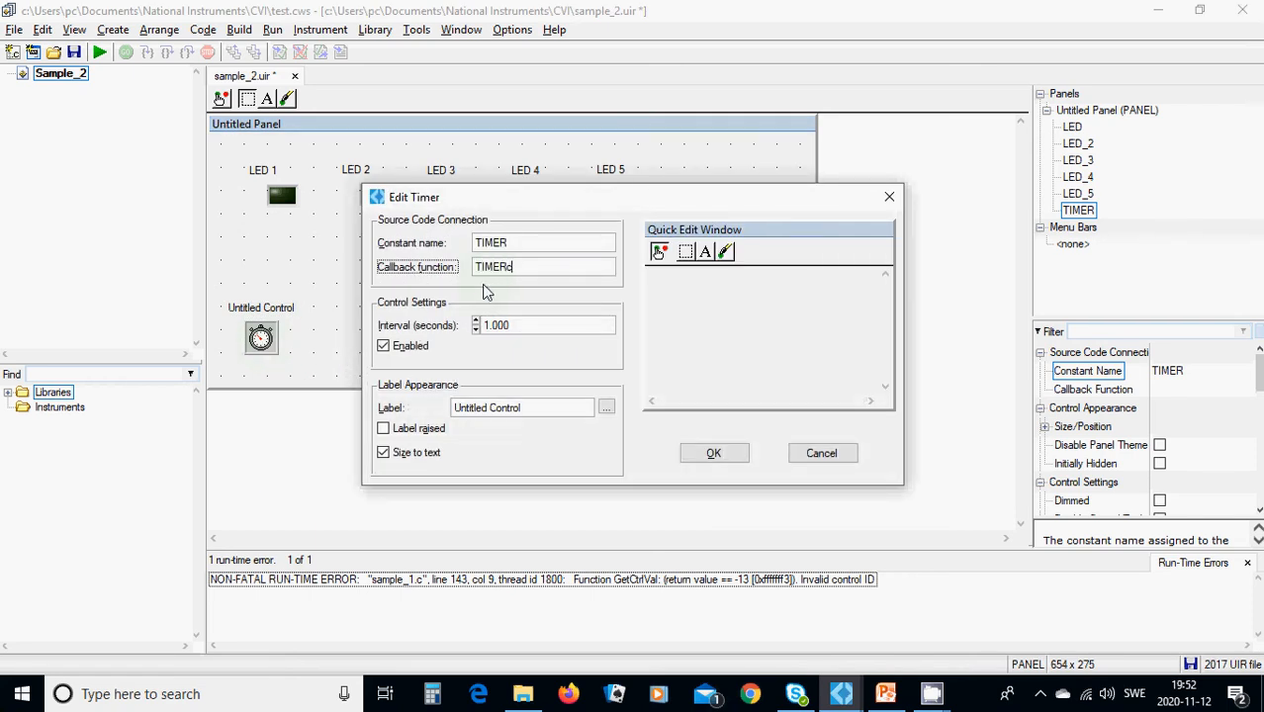
type("ALLbAC")
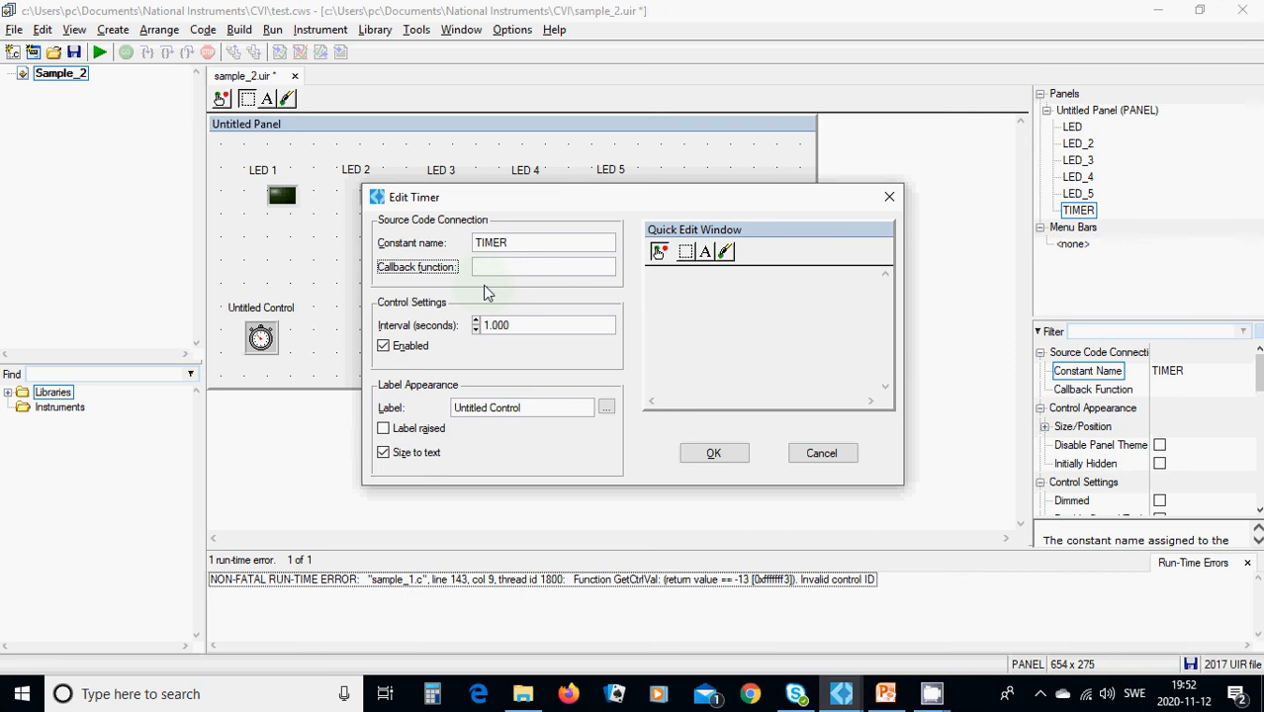
type("timer")
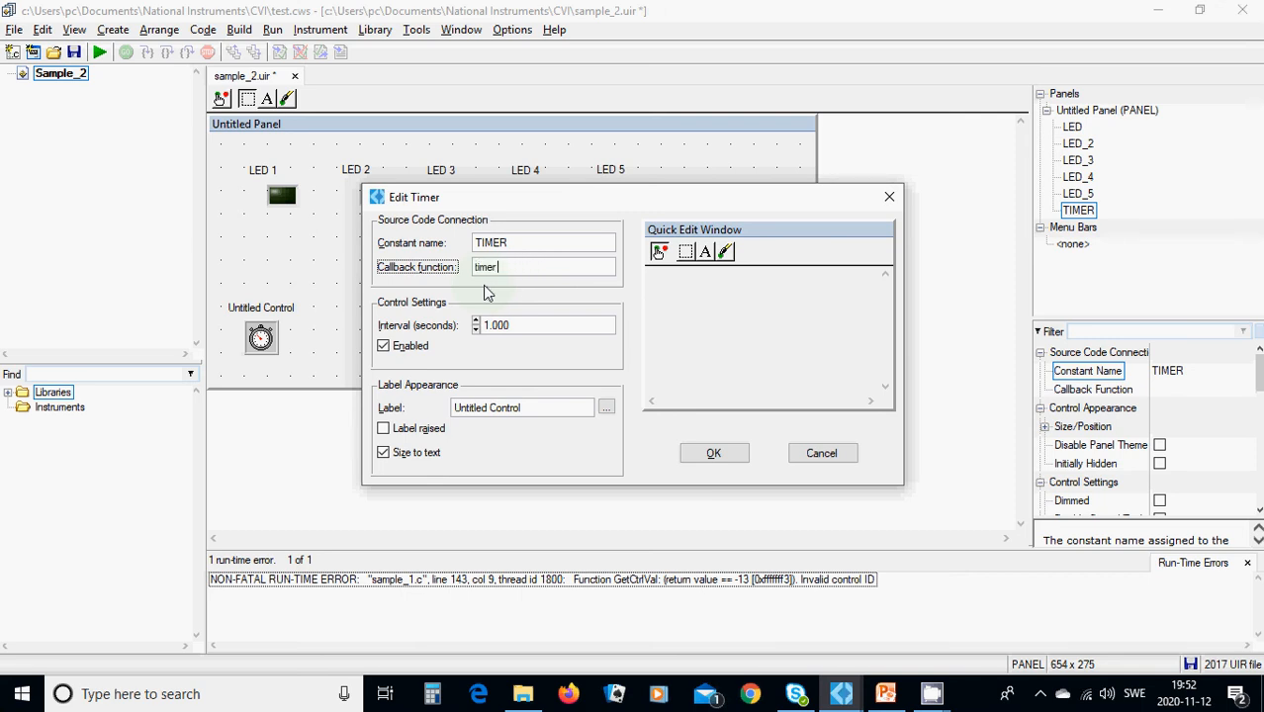
type("_CB")
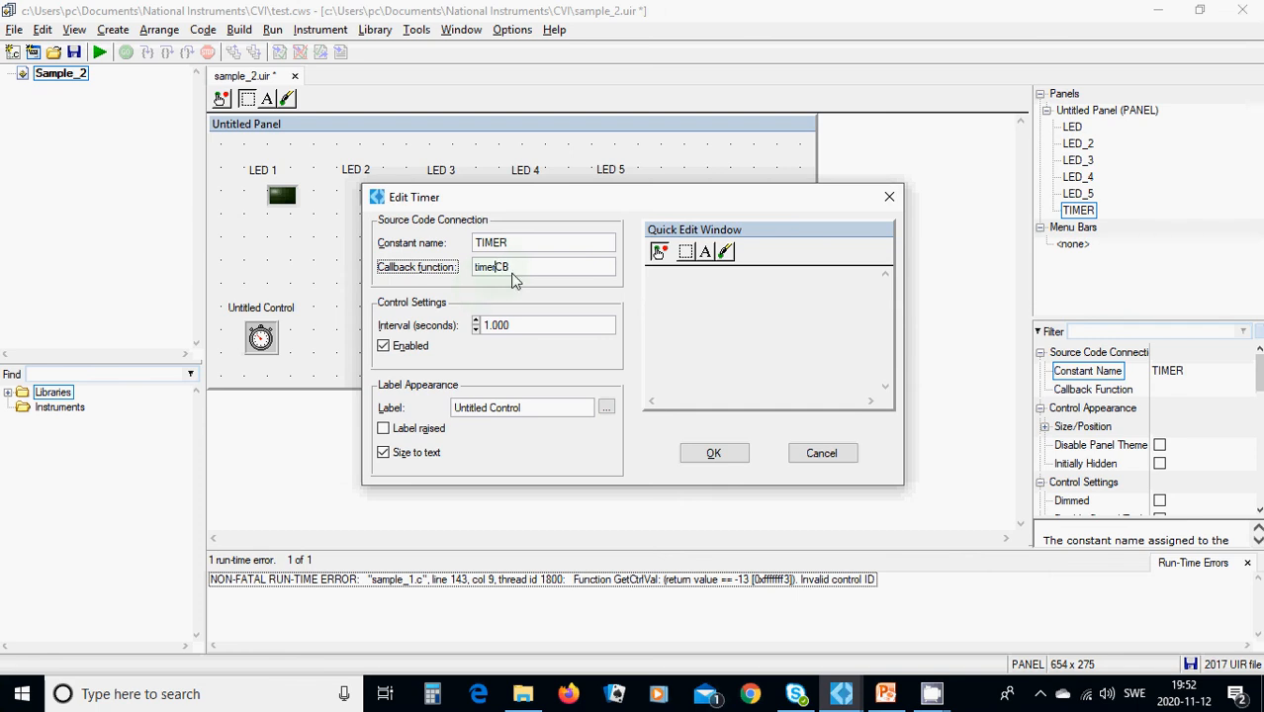
mouse_move(529, 396)
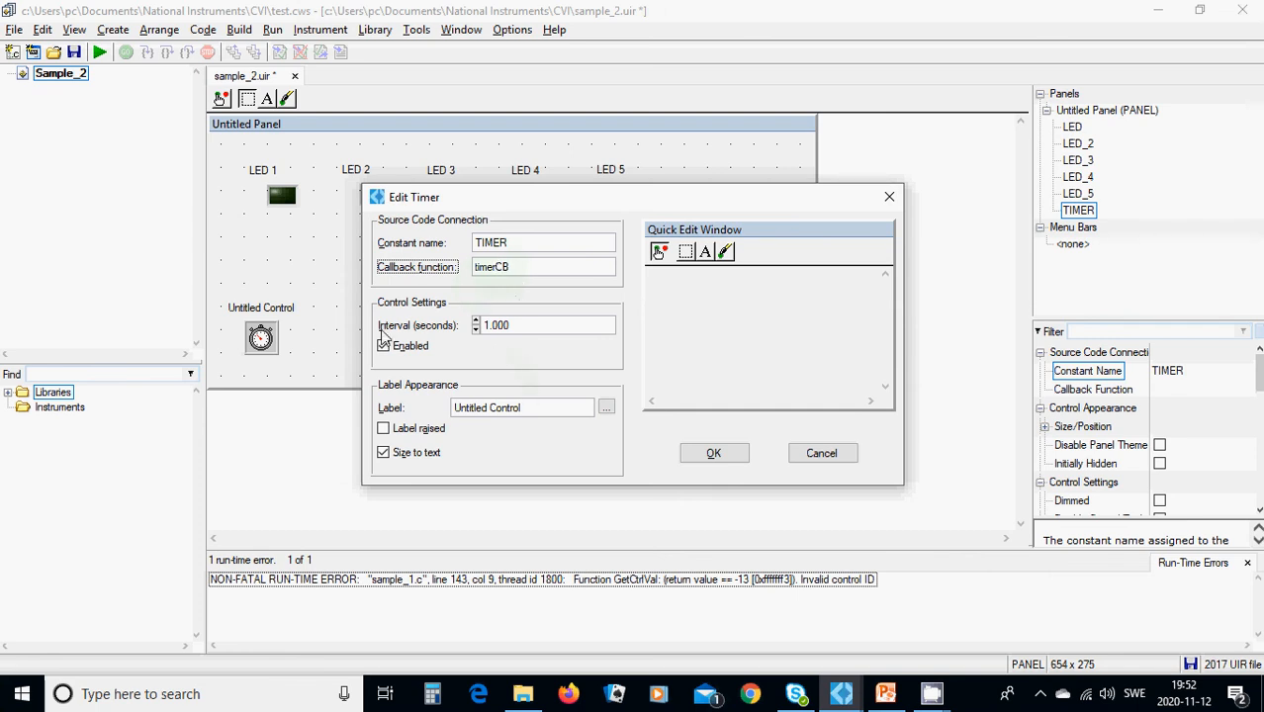
mouse_move(423, 342)
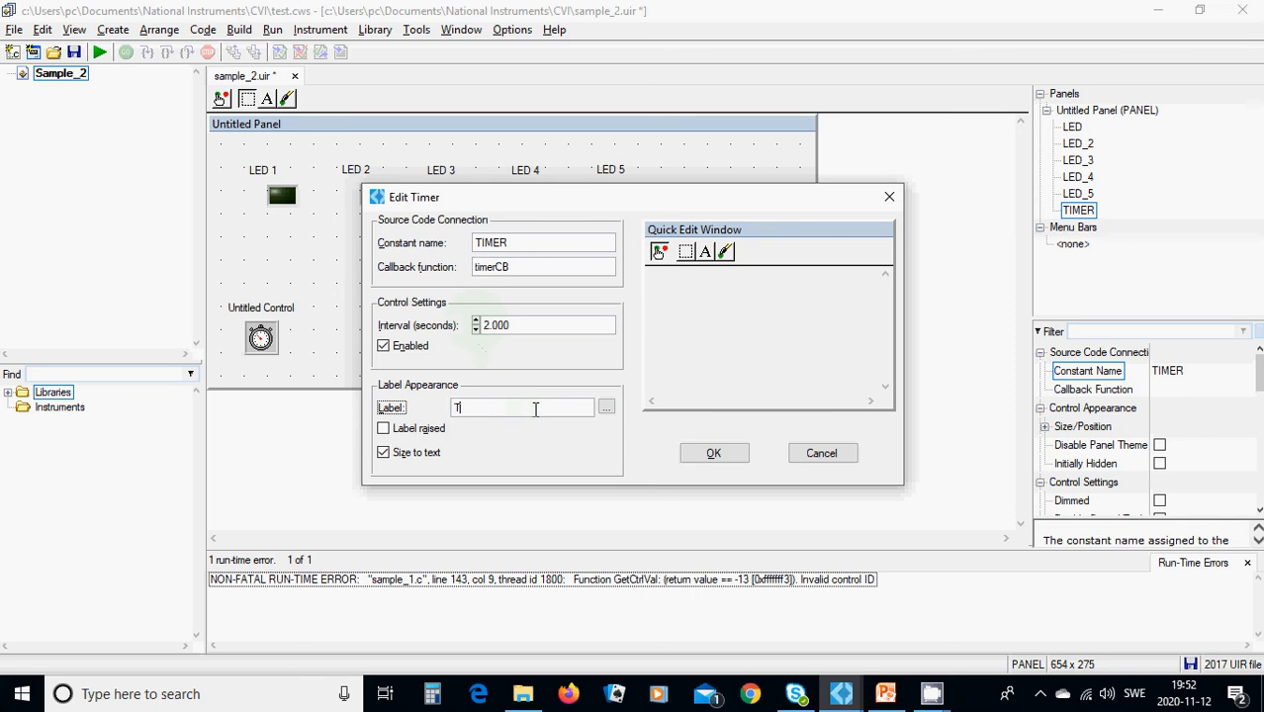
type("TIMER")
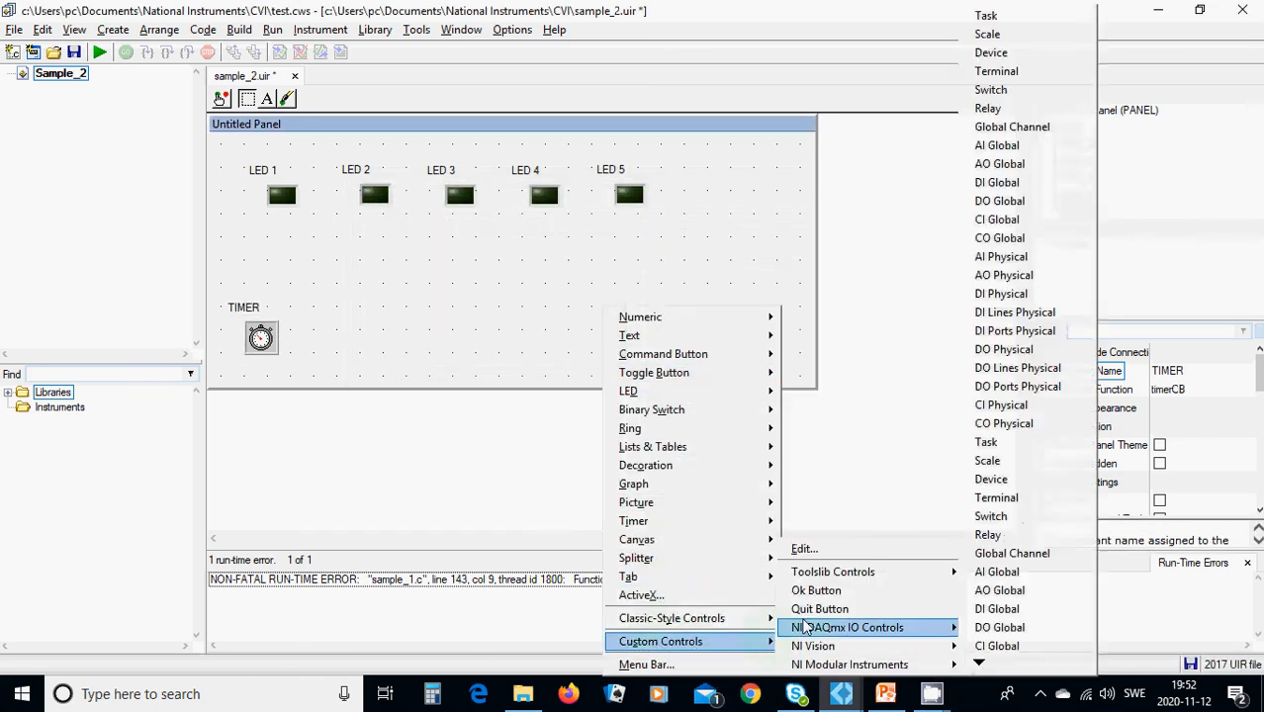
Add a Quit button (QUITBUTTON) to the panel
left_click(820, 608)
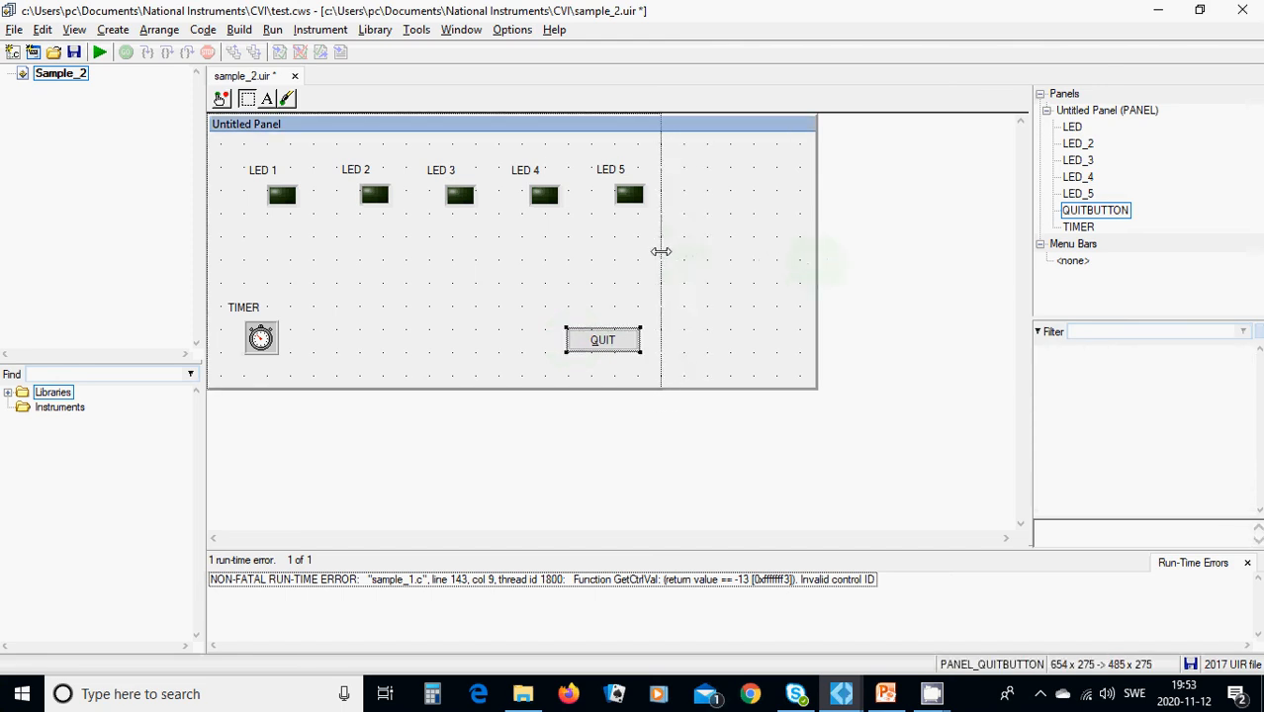
right_click(282, 194)
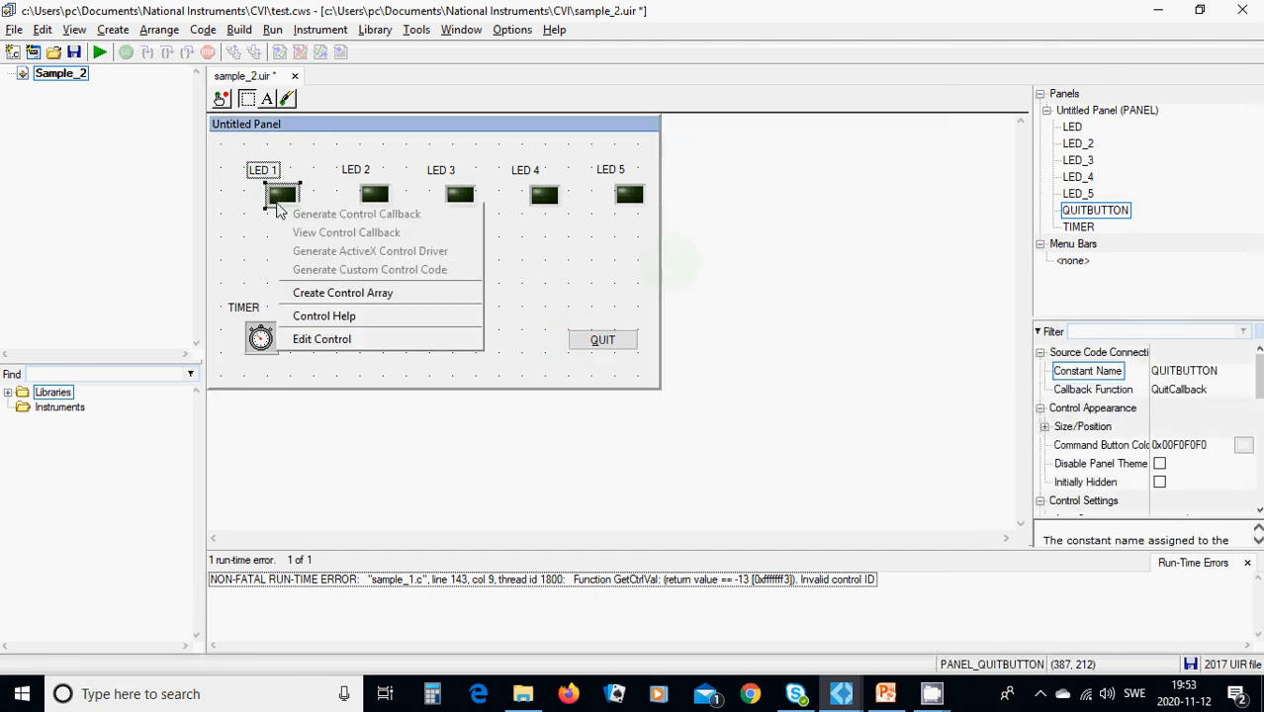
left_click(322, 338)
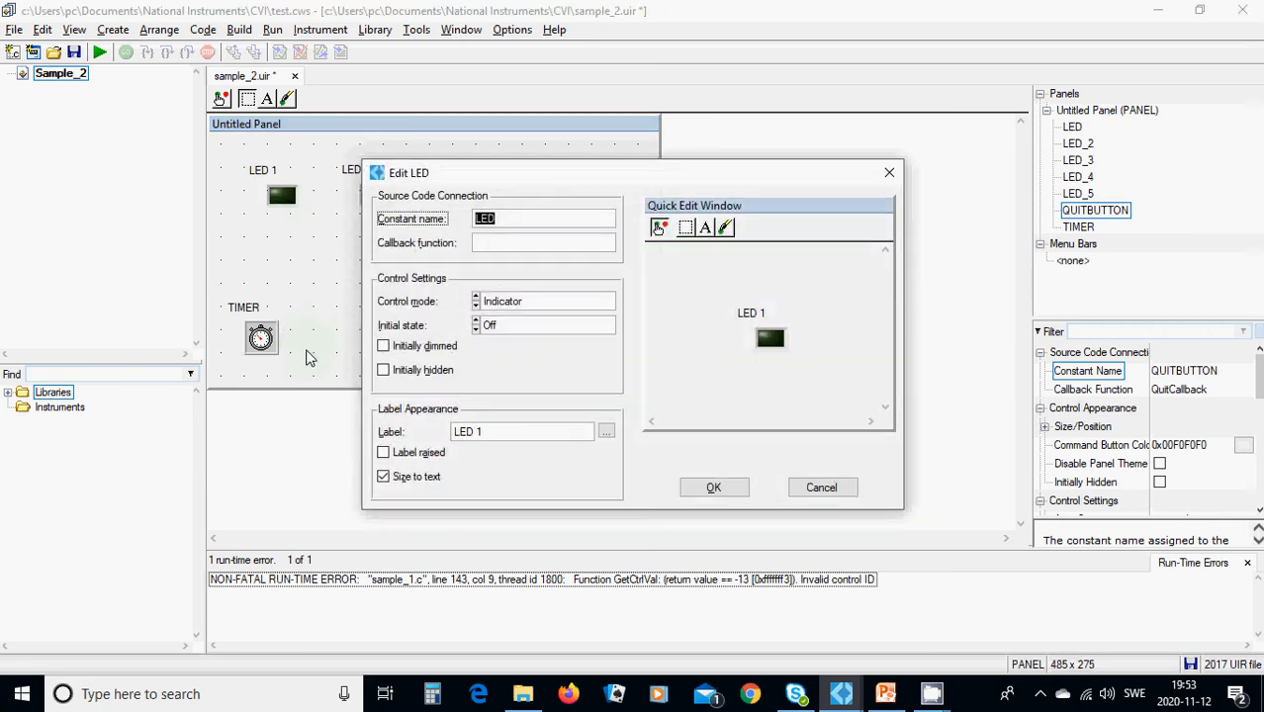
mouse_move(421, 362)
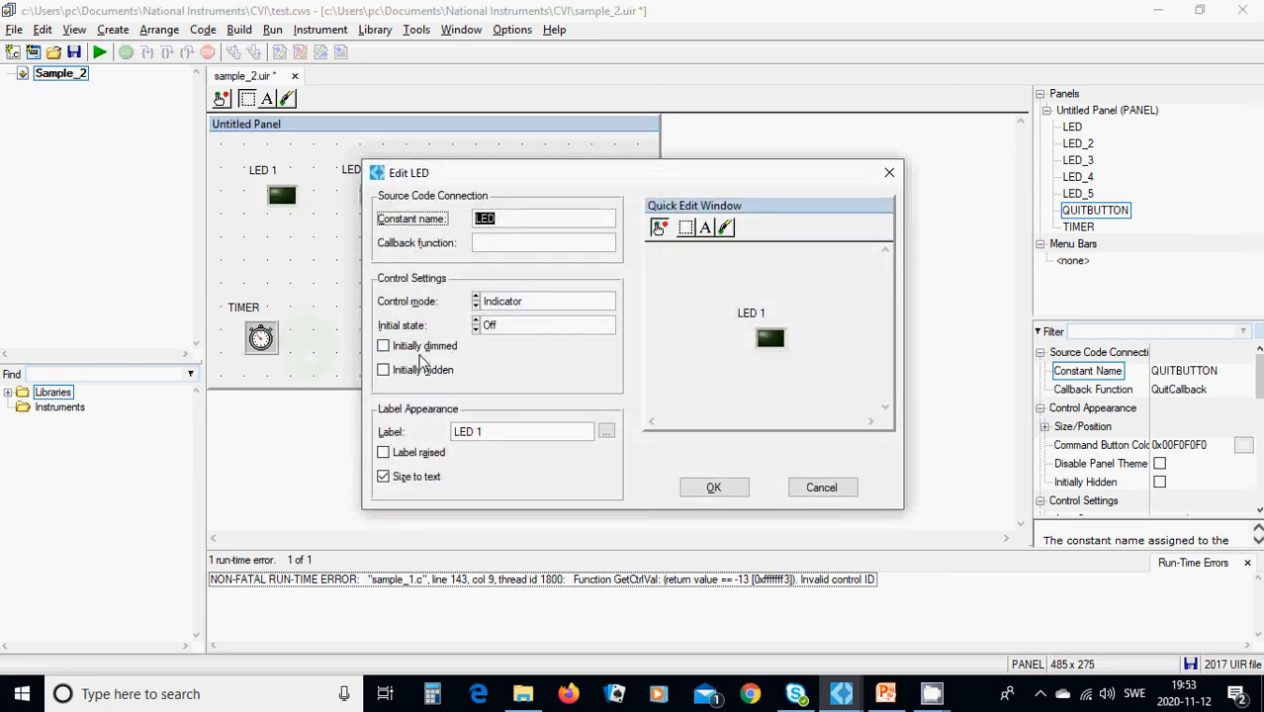
mouse_move(472, 381)
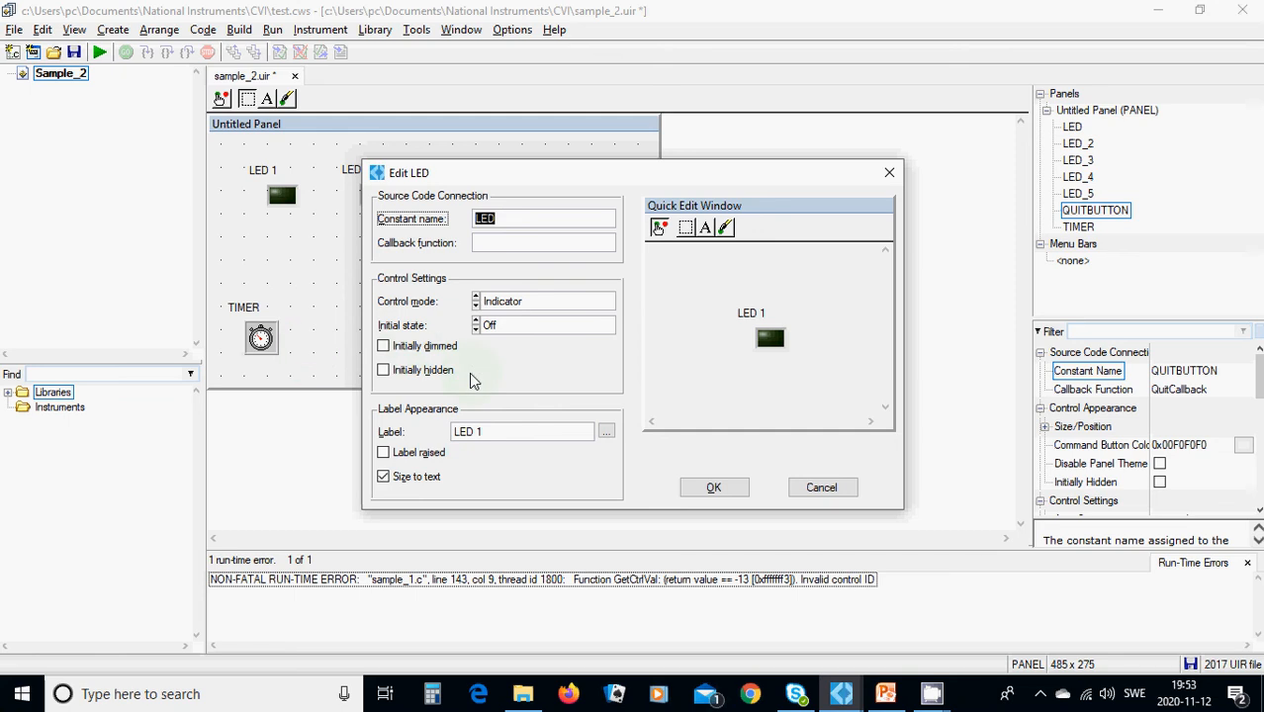
mouse_move(495, 393)
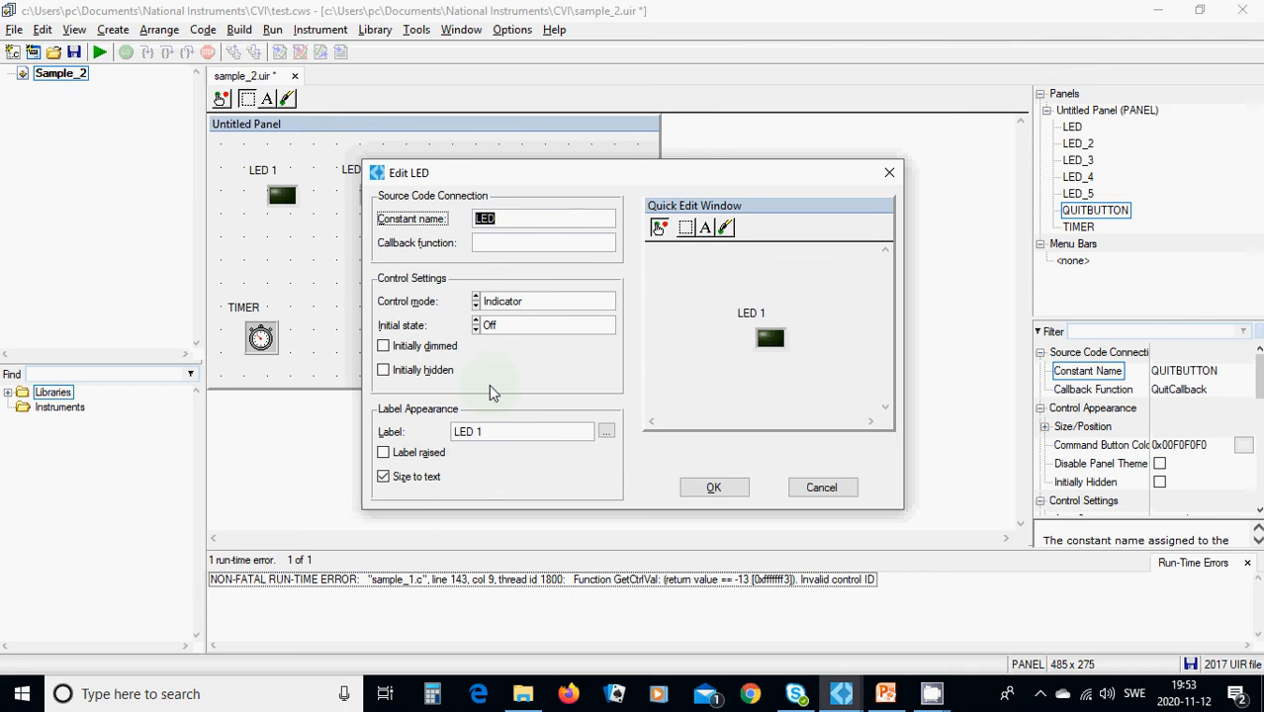
left_click(713, 487)
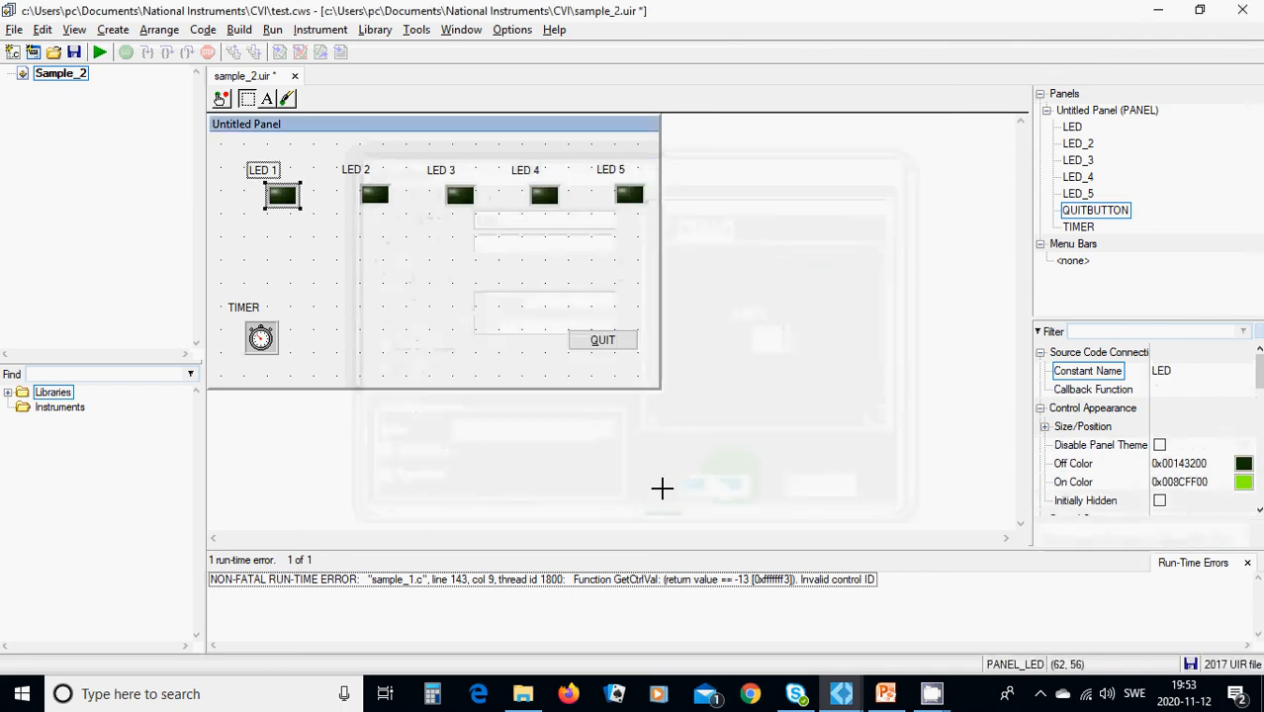
mouse_move(403, 272)
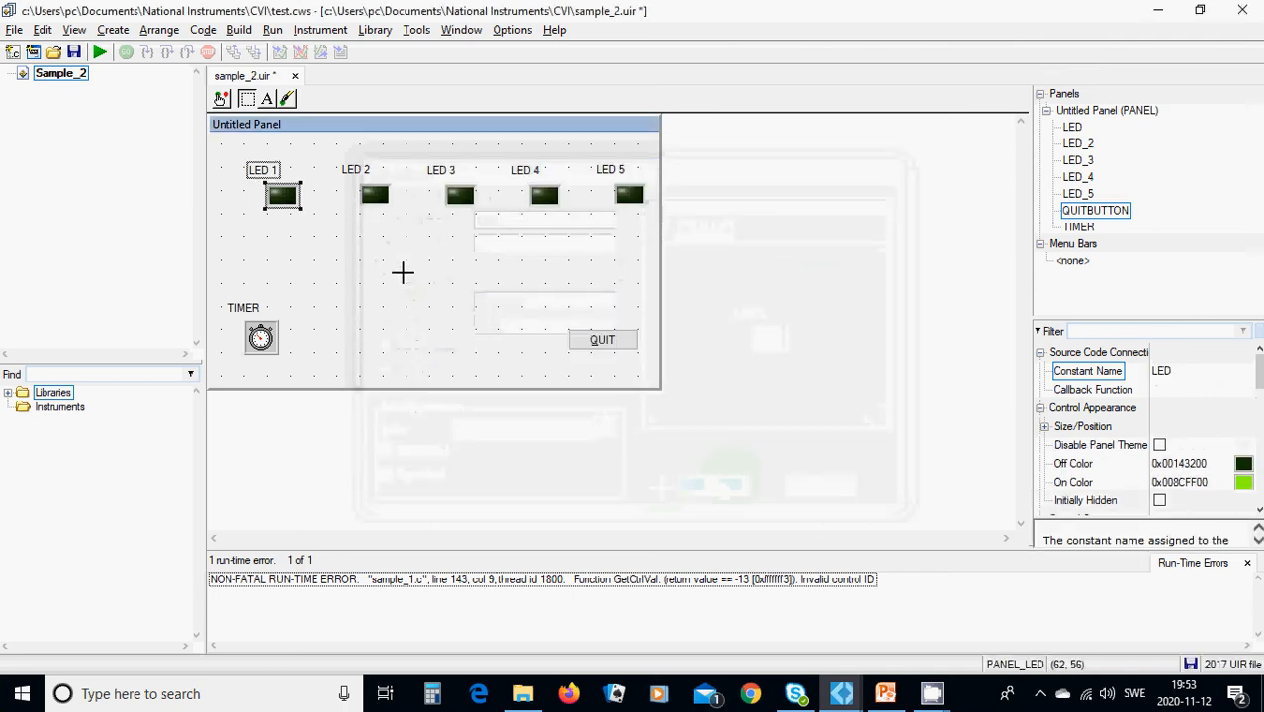
Generate main function code for sample_2.uir into a new Untitled1.c window
left_click(202, 28)
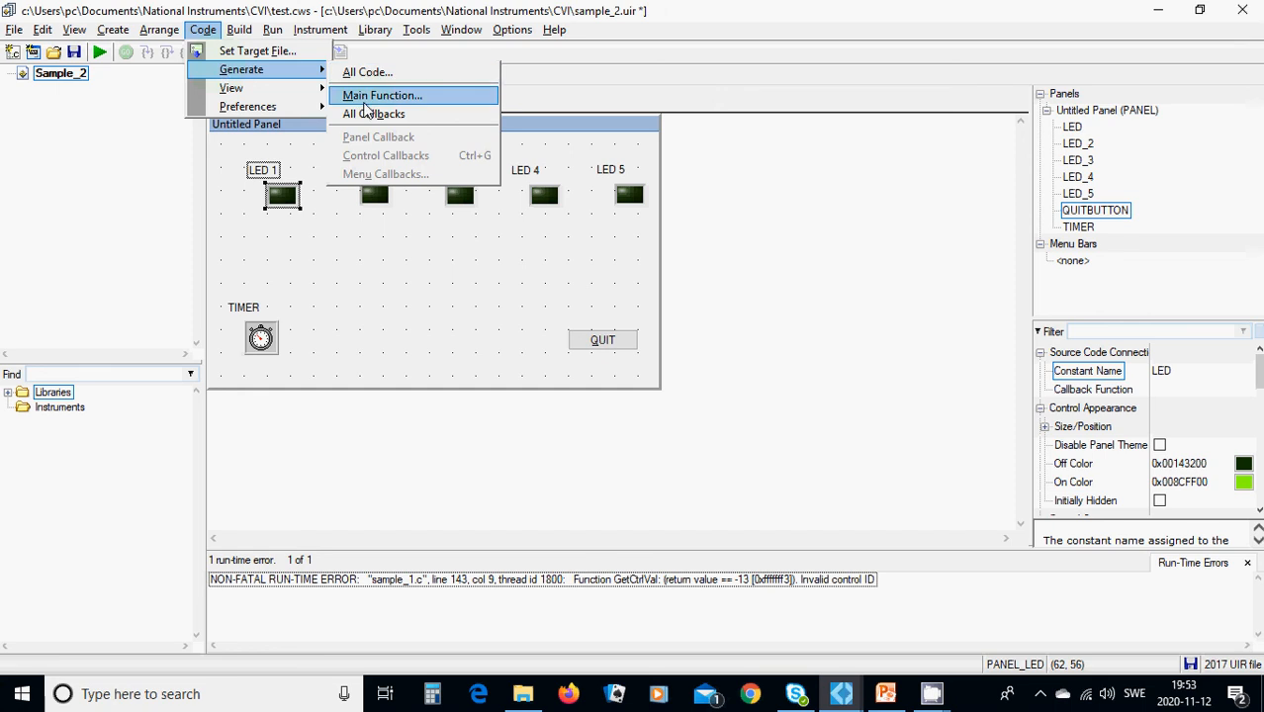
left_click(382, 95)
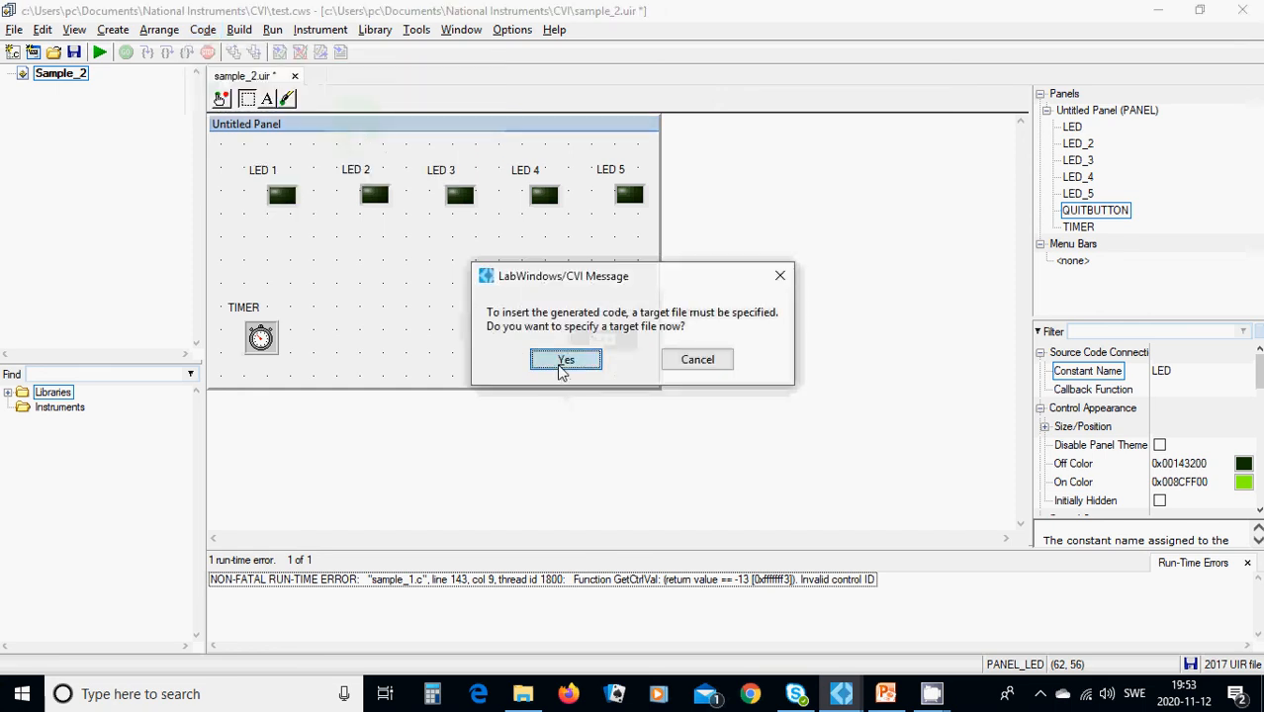
left_click(566, 359)
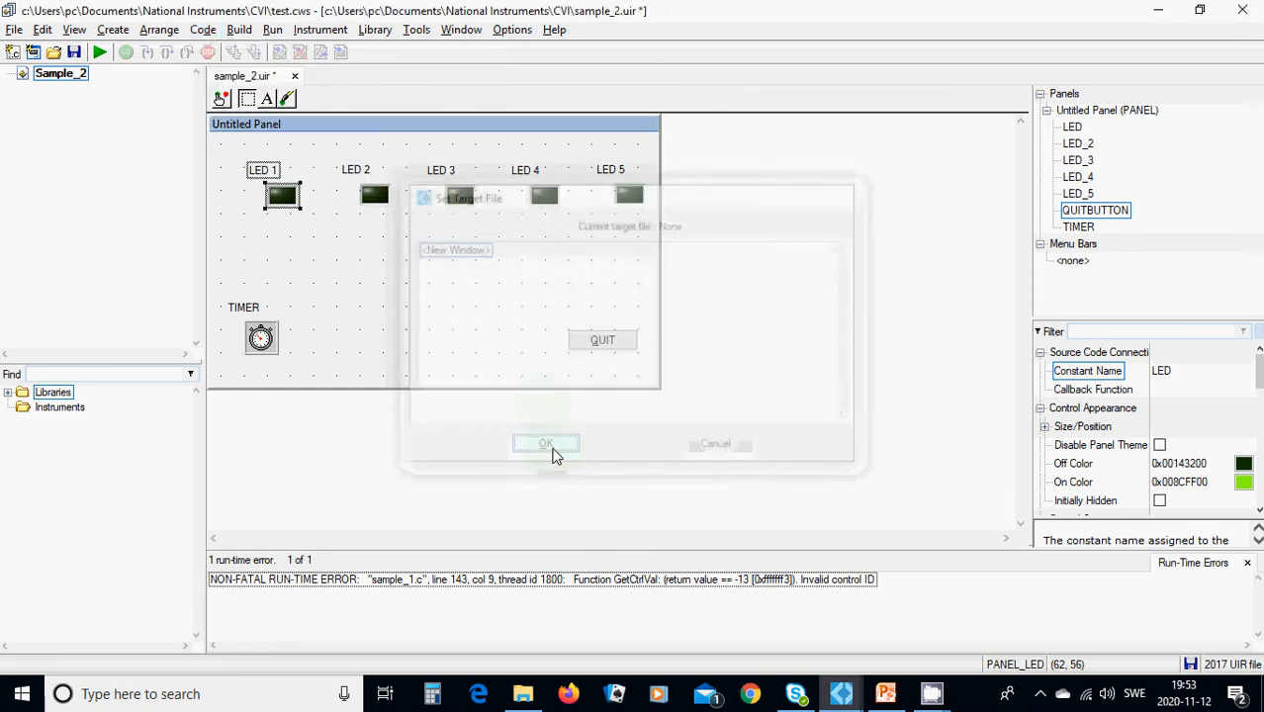
left_click(546, 444)
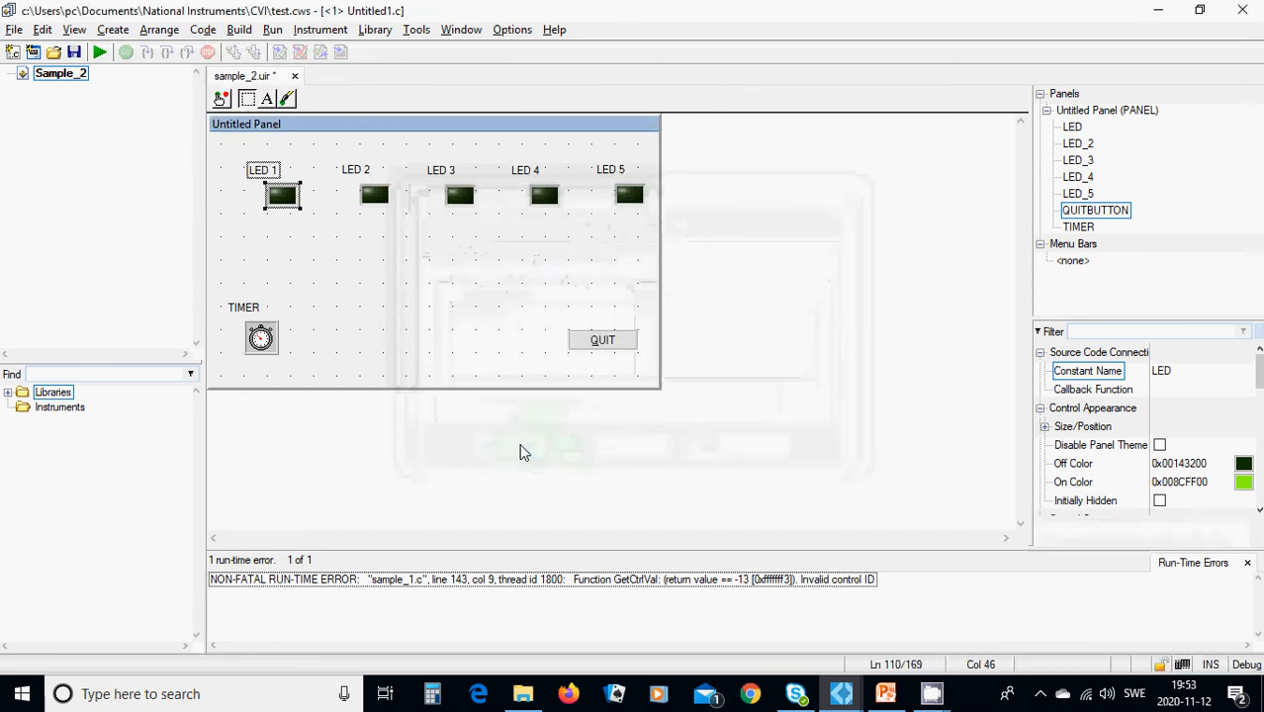
left_click(334, 77)
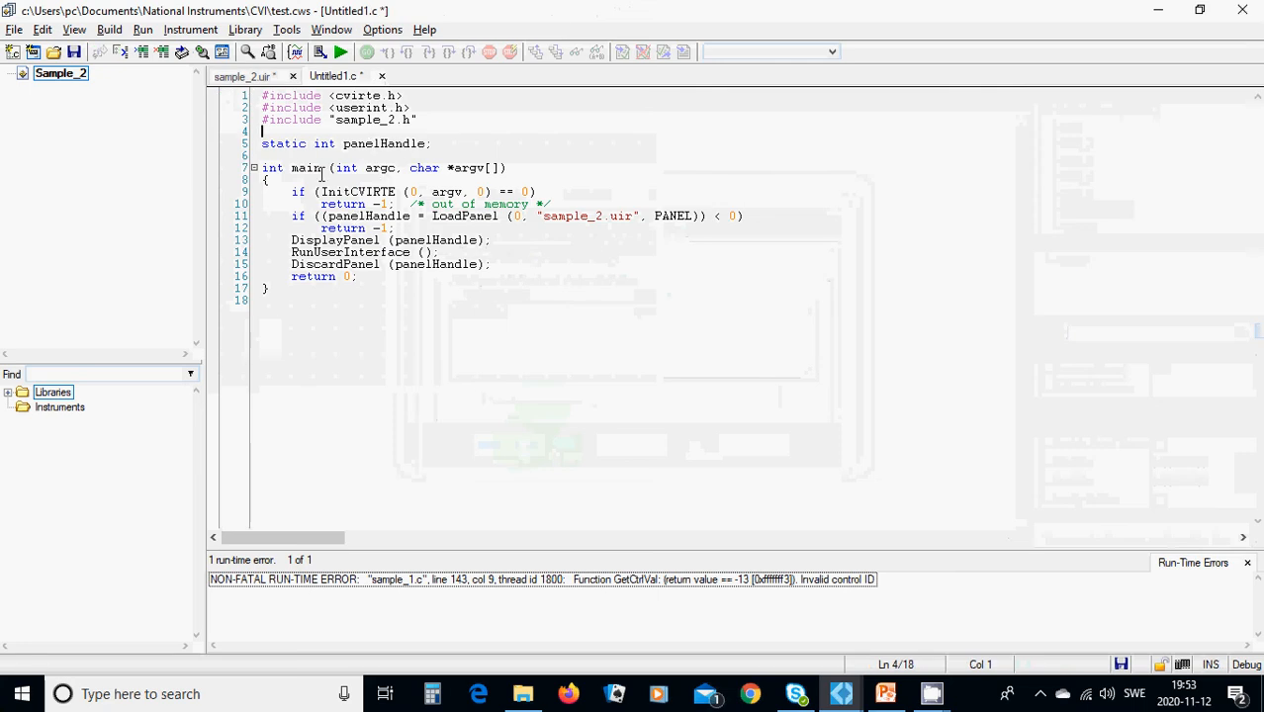
left_click(242, 76)
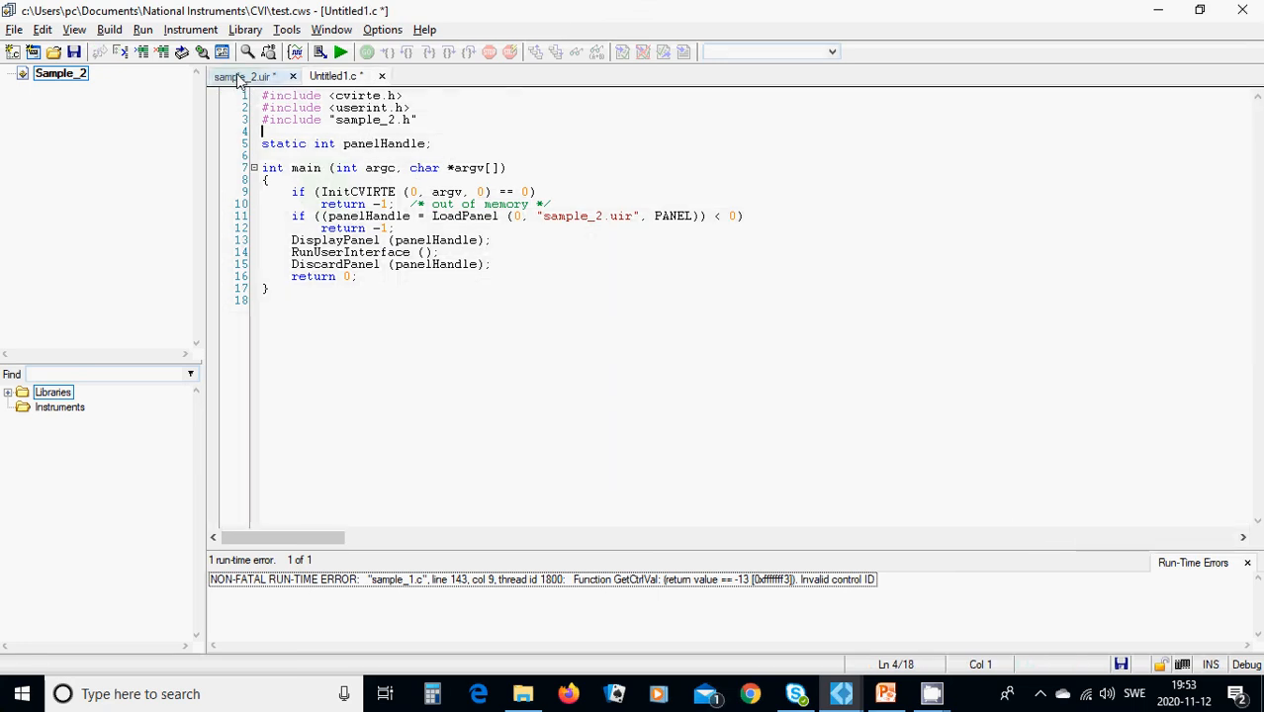
Generate all callbacks, adding timerCB and QuitCallback below main in Untitled1.c
left_click(241, 76)
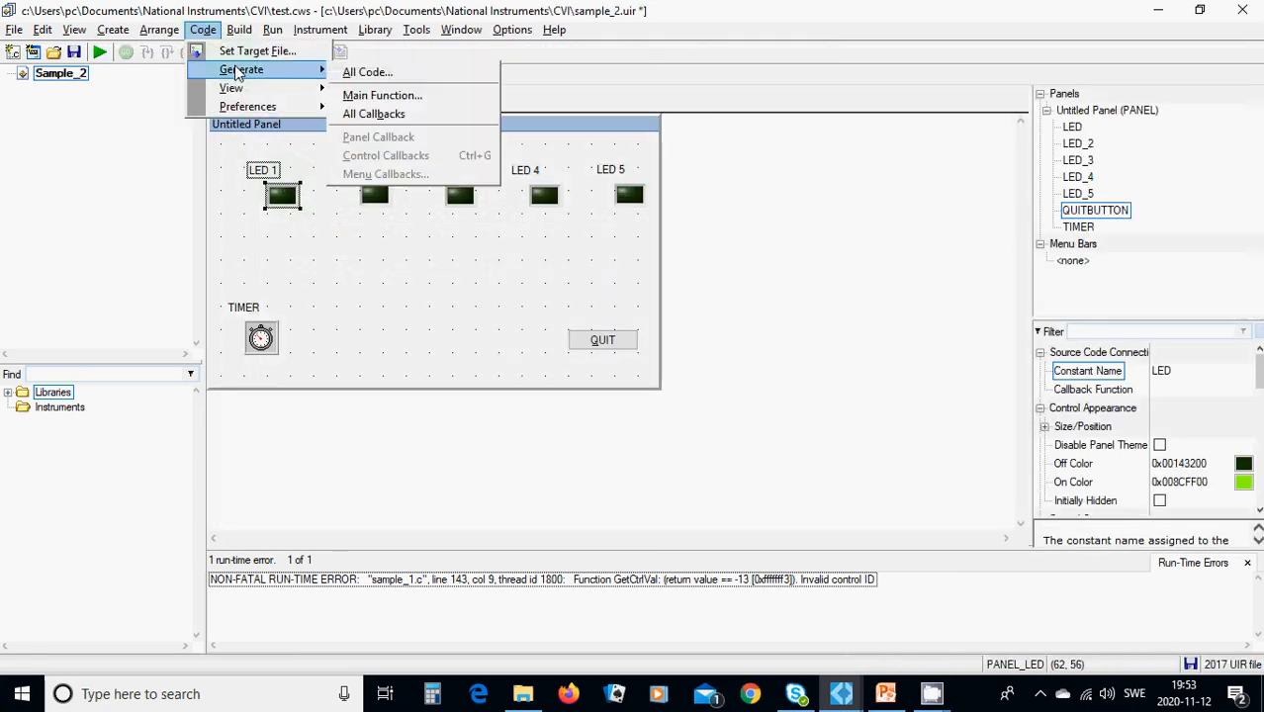
left_click(367, 71)
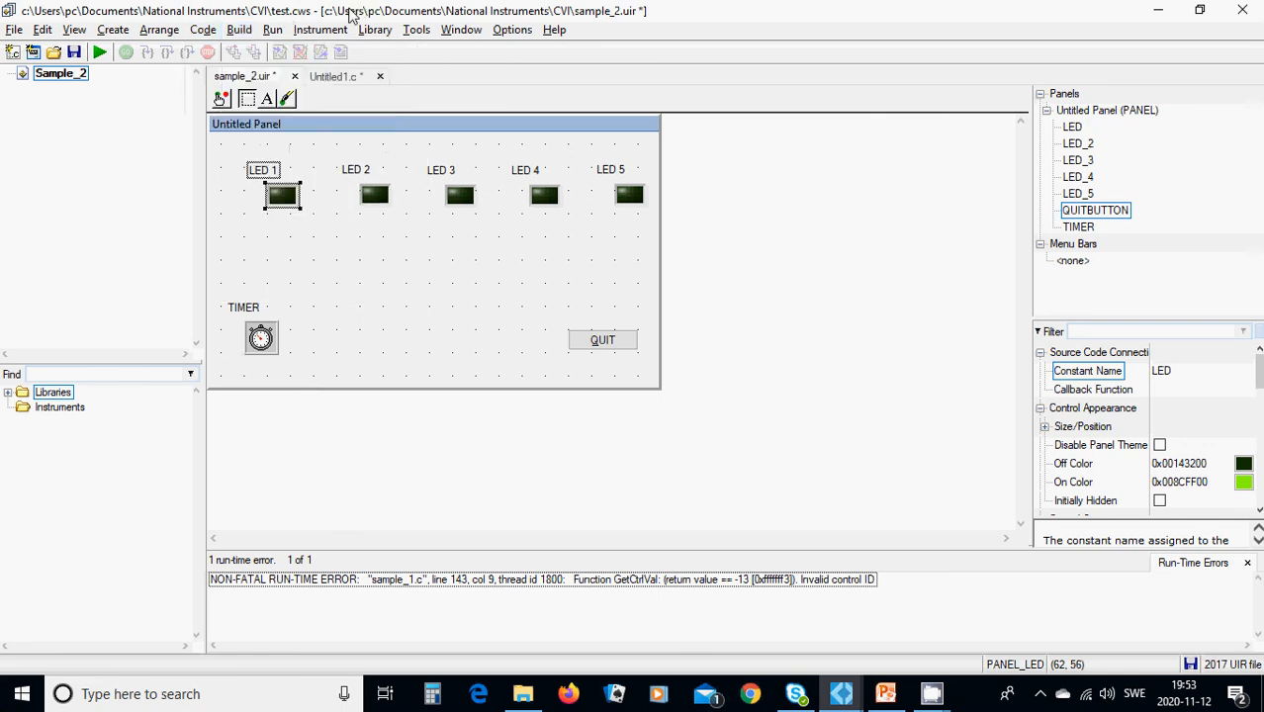
left_click(334, 76)
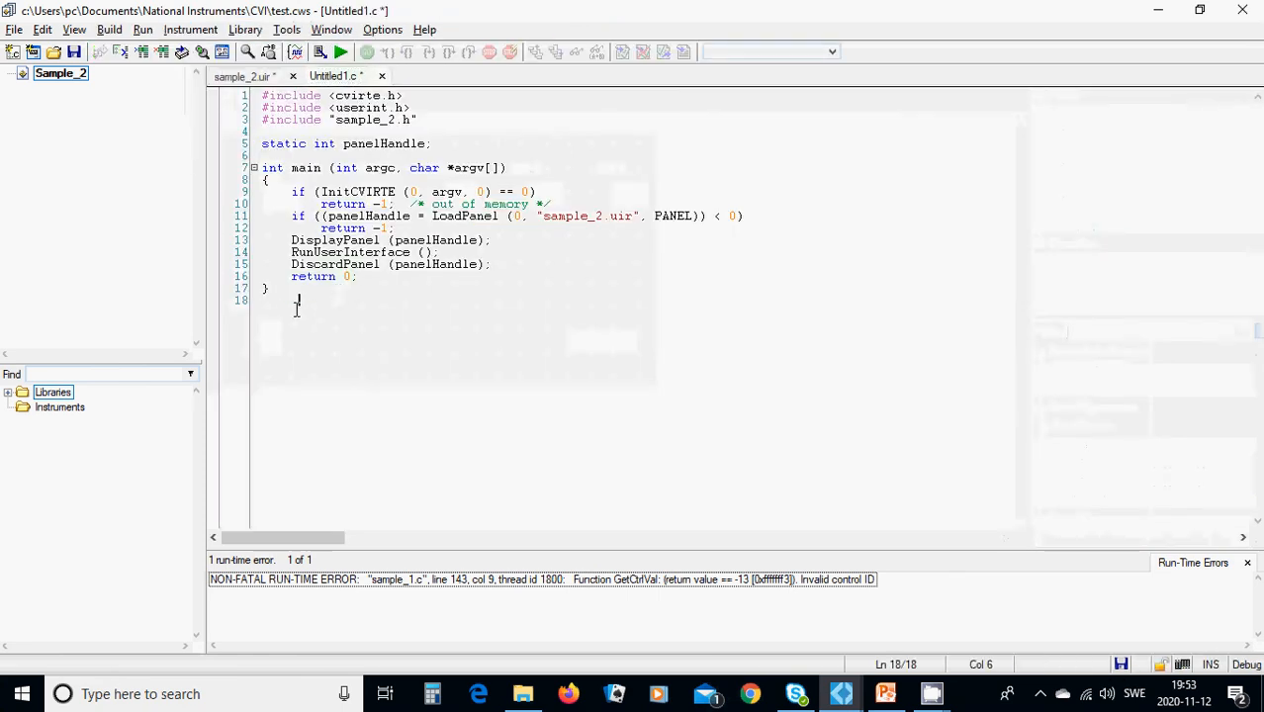
left_click(297, 301)
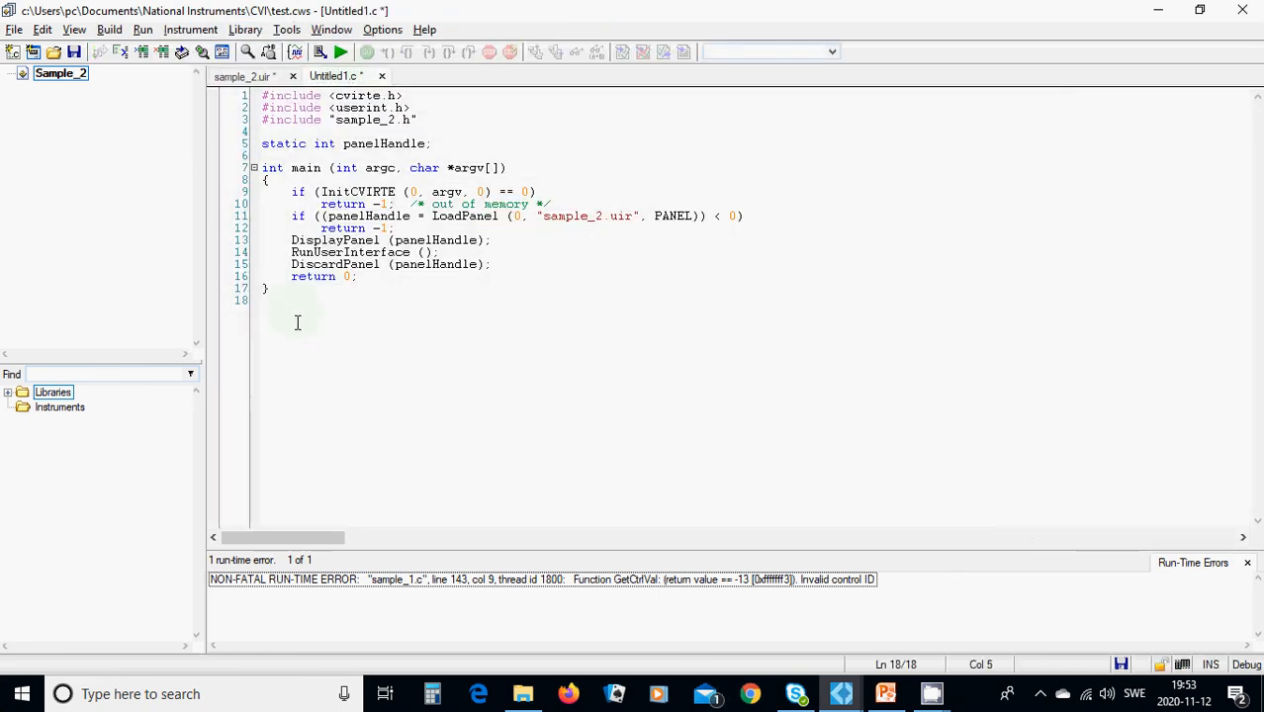
key("Return")
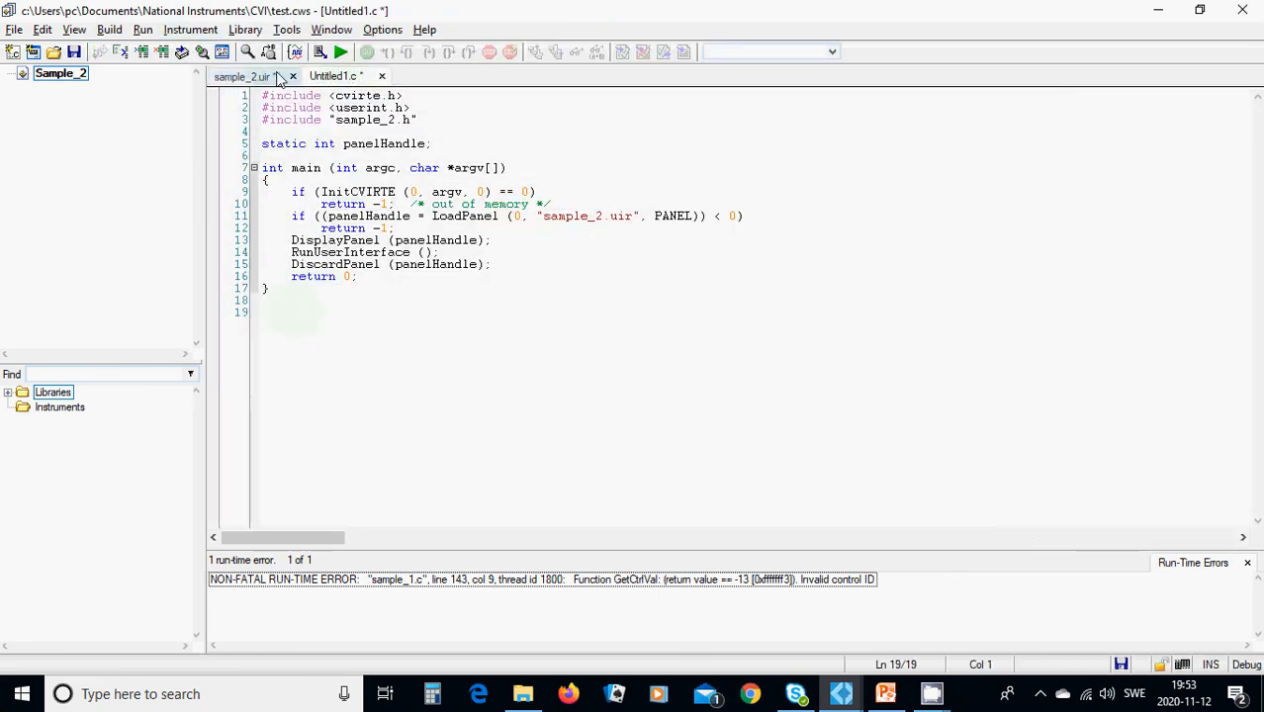
left_click(243, 76)
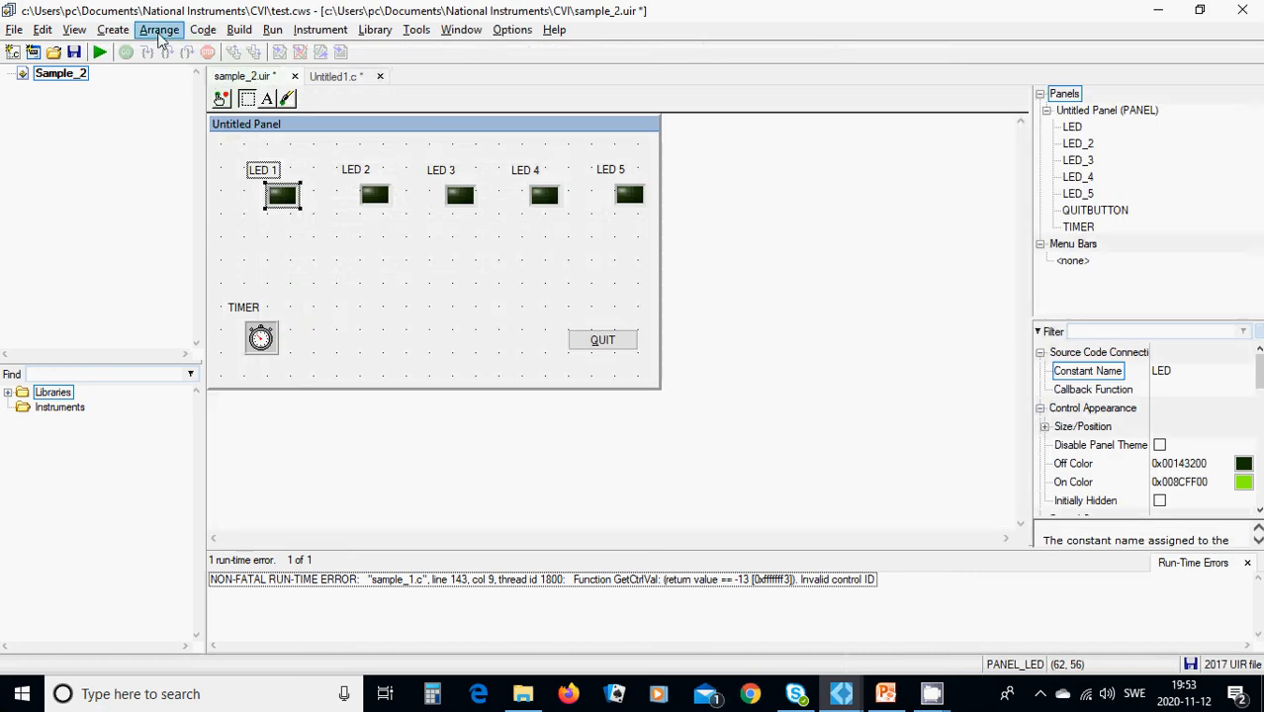
left_click(203, 28)
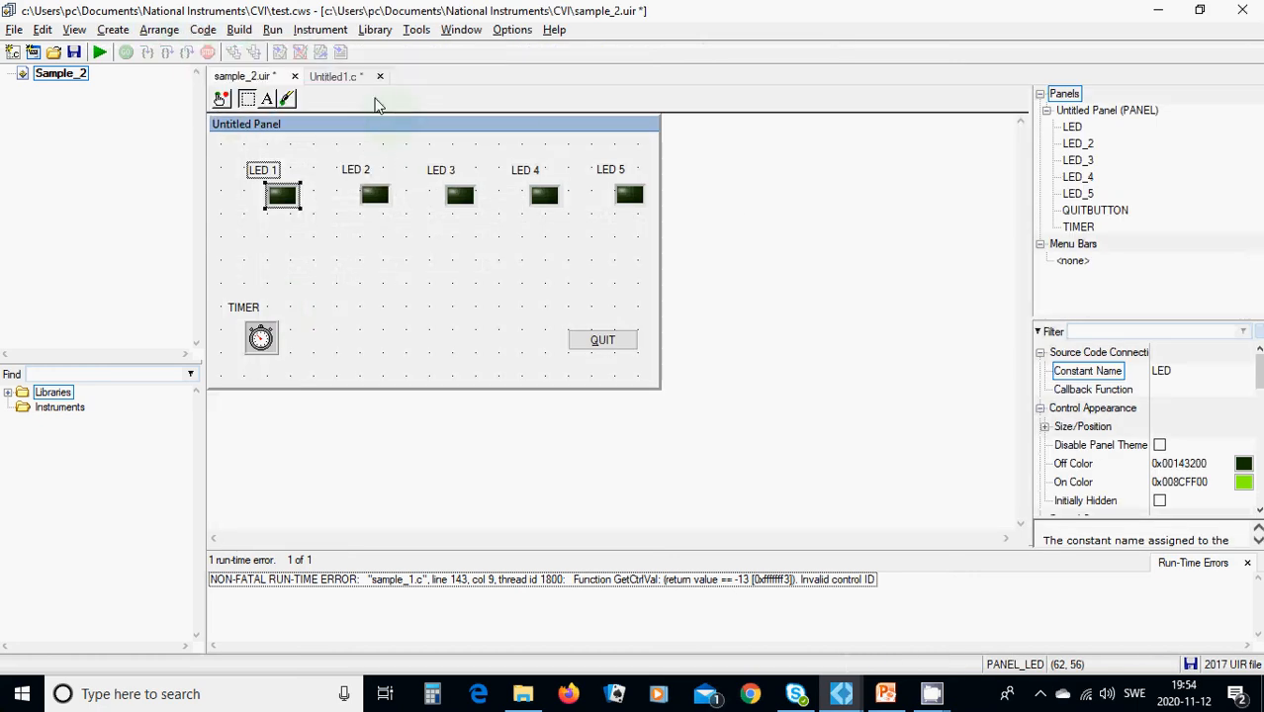
left_click(334, 76)
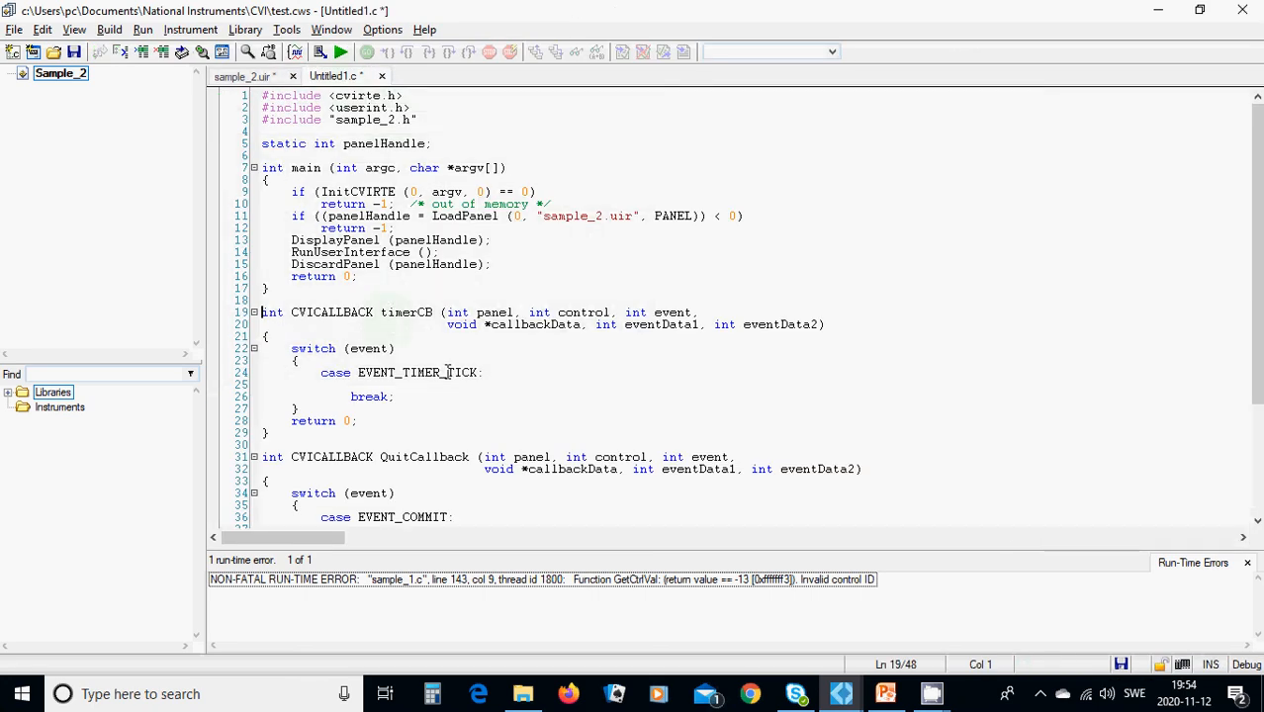
Make QuitCallback's EVENT_COMMIT case call QuitUserInterface(0);
scroll("down", 3)
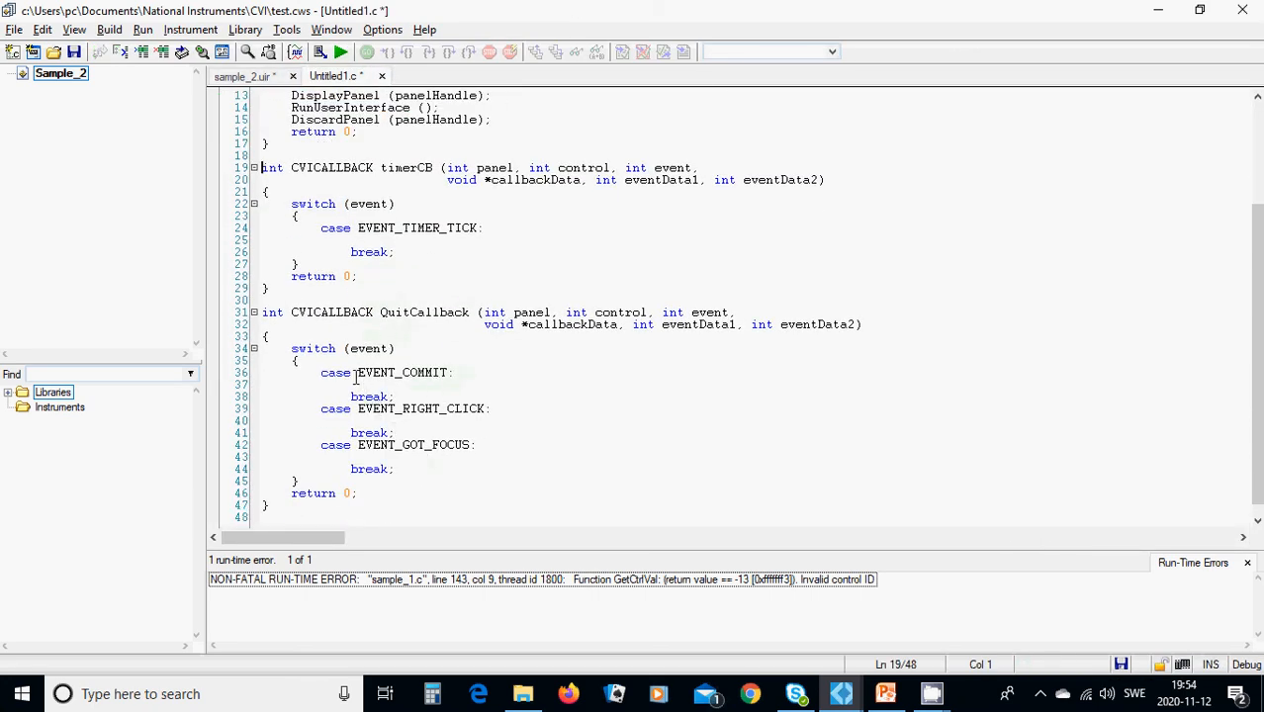
left_click(354, 385)
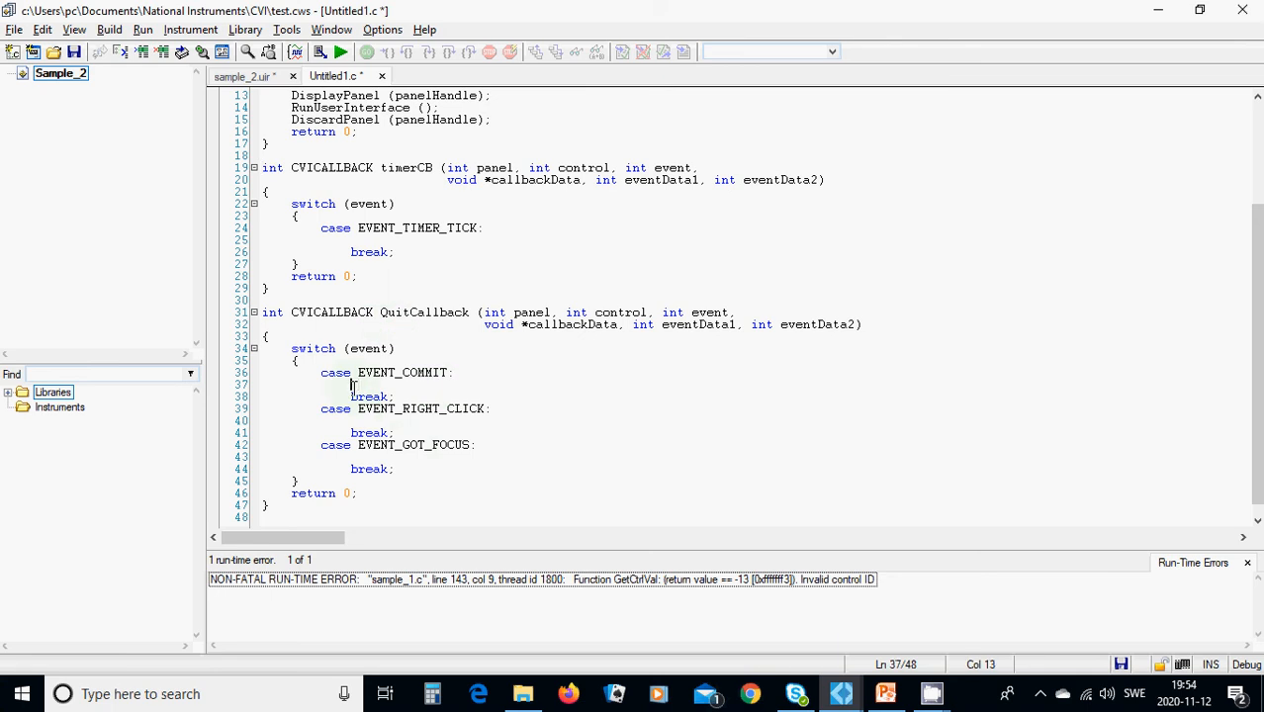
type("QuitU")
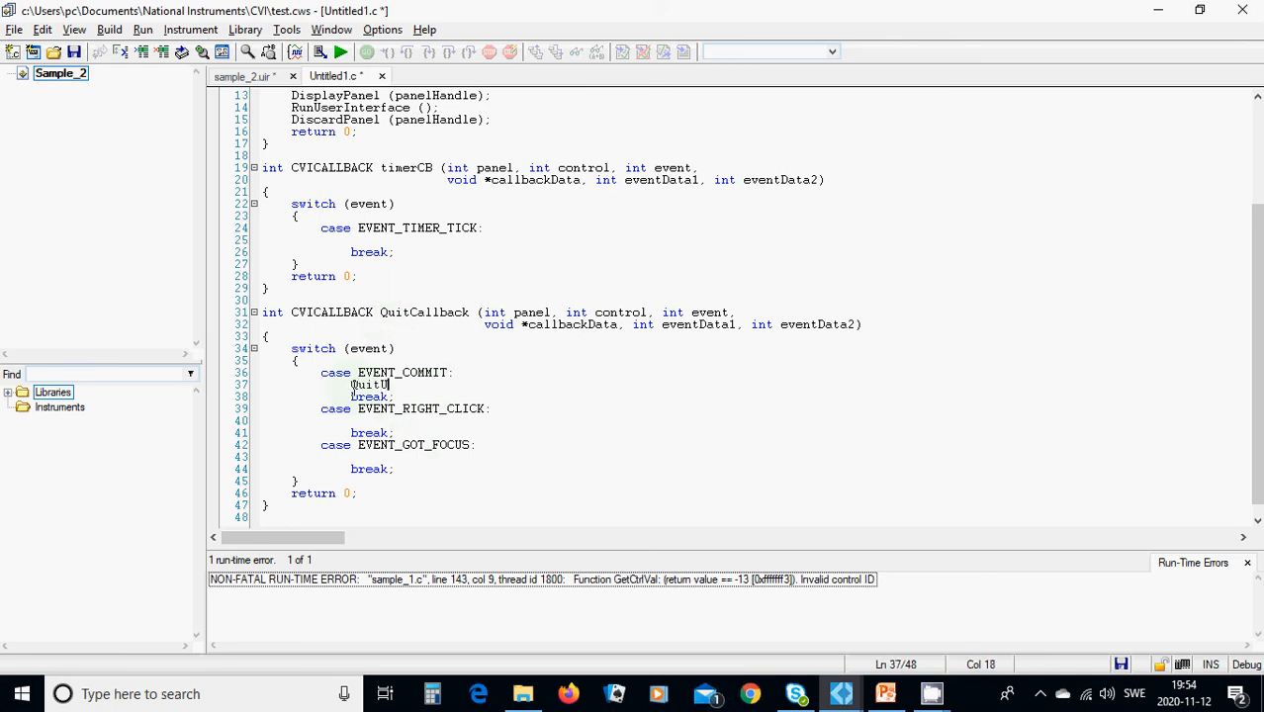
type("serInterface(")
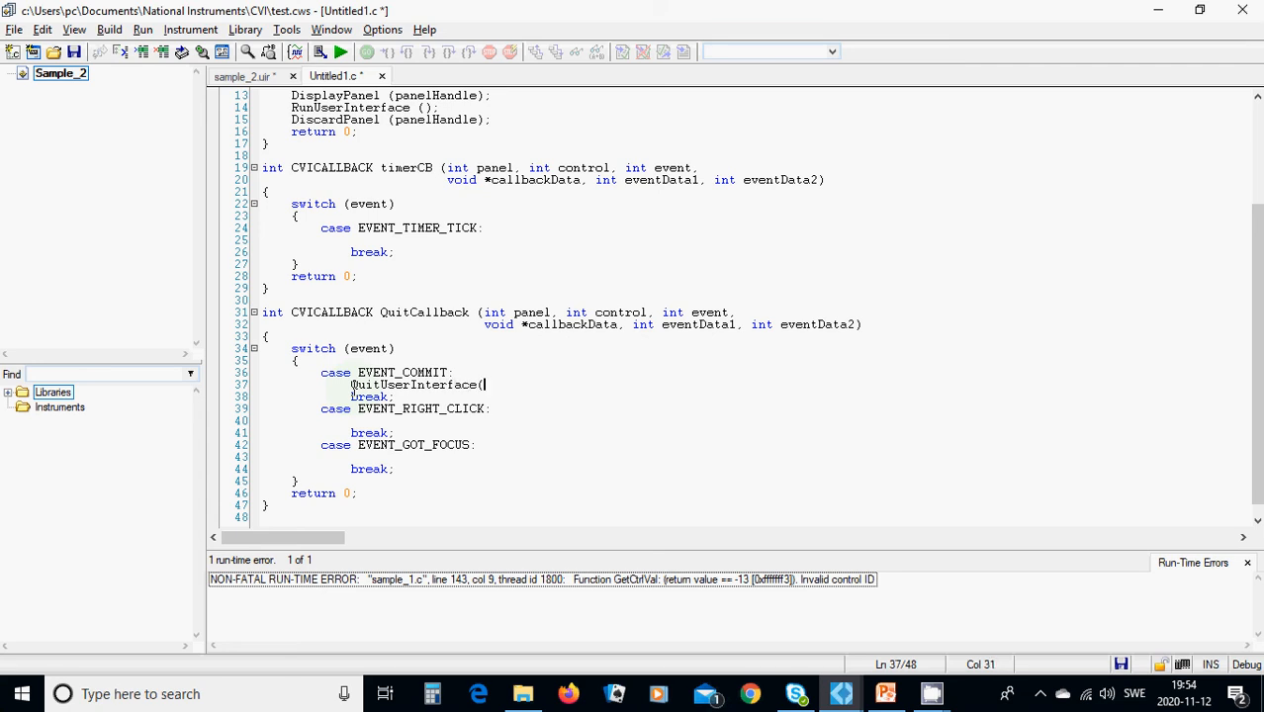
type("0);")
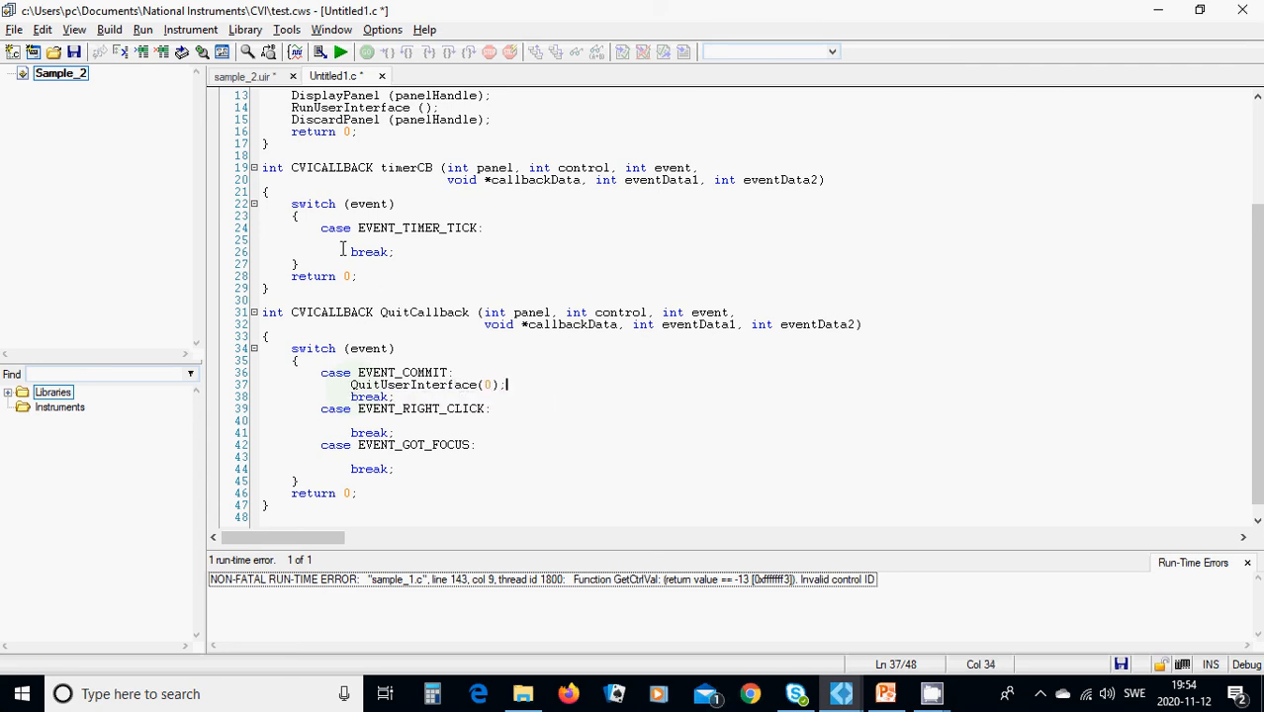
left_click(350, 240)
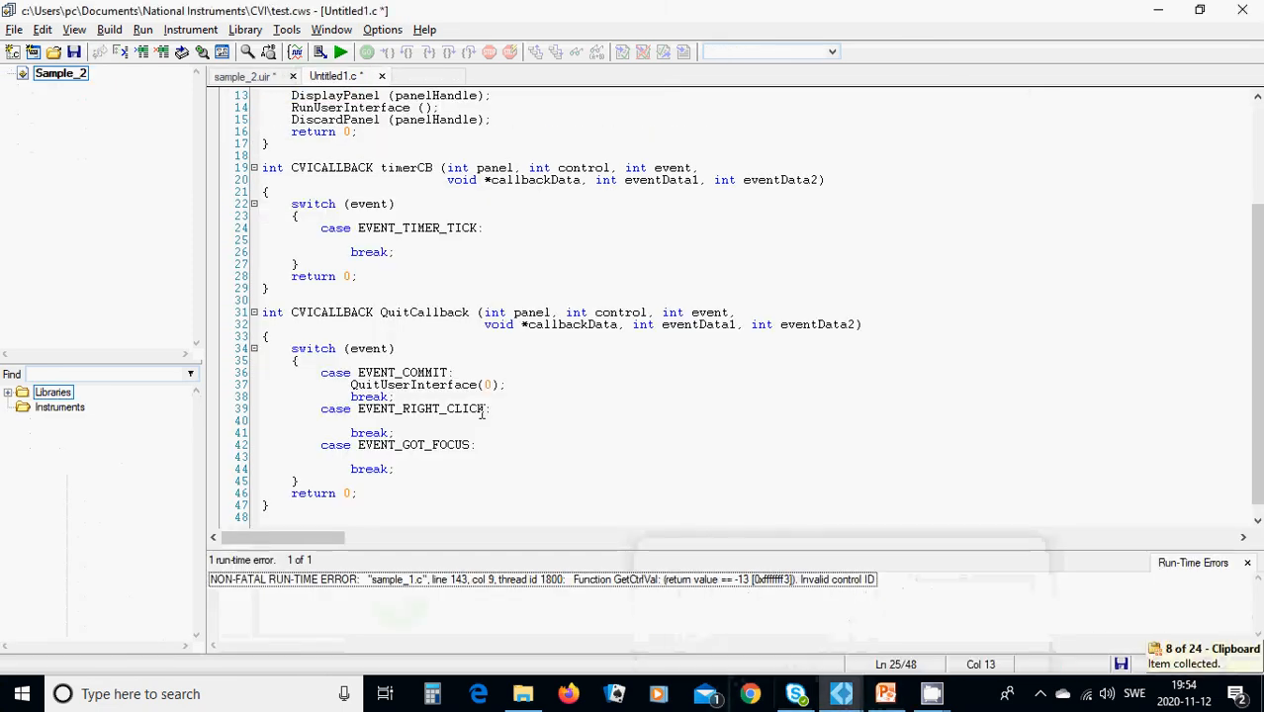
Replace timerCB's tick-case body with a switch(n) lighting led1 through led5 in turn
left_click_drag(291, 204, 356, 288)
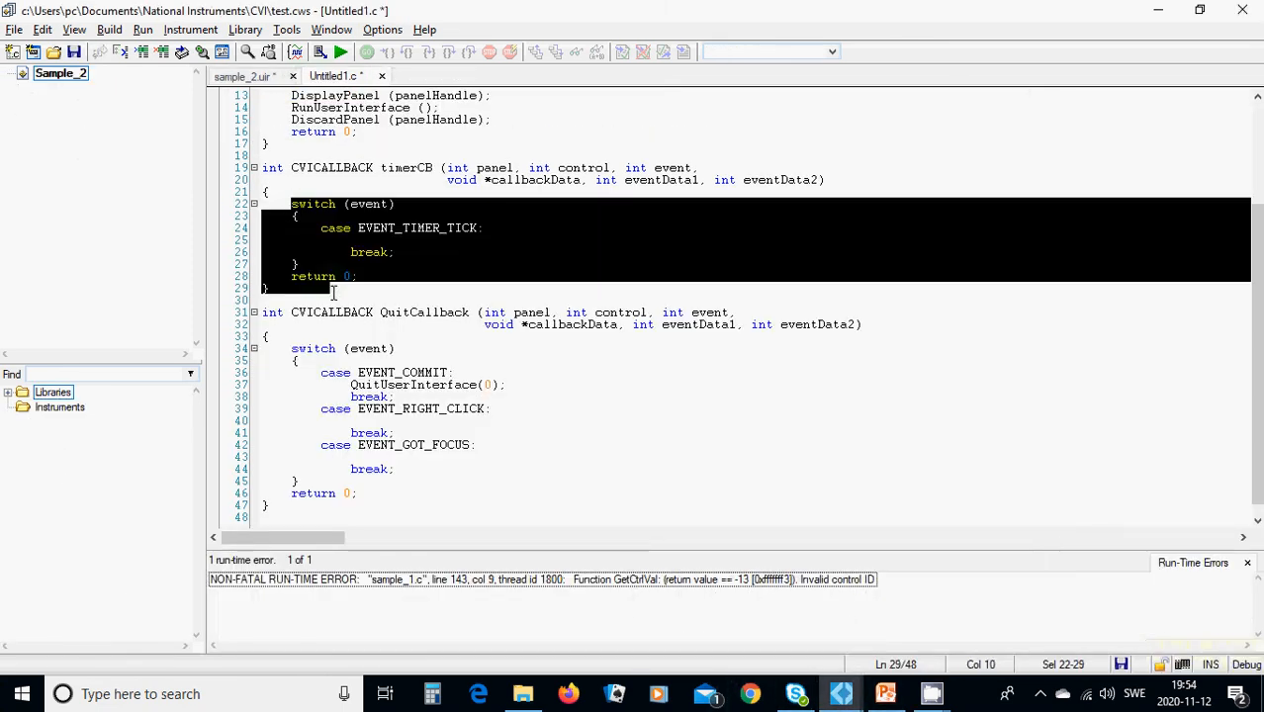
scroll("down", 3)
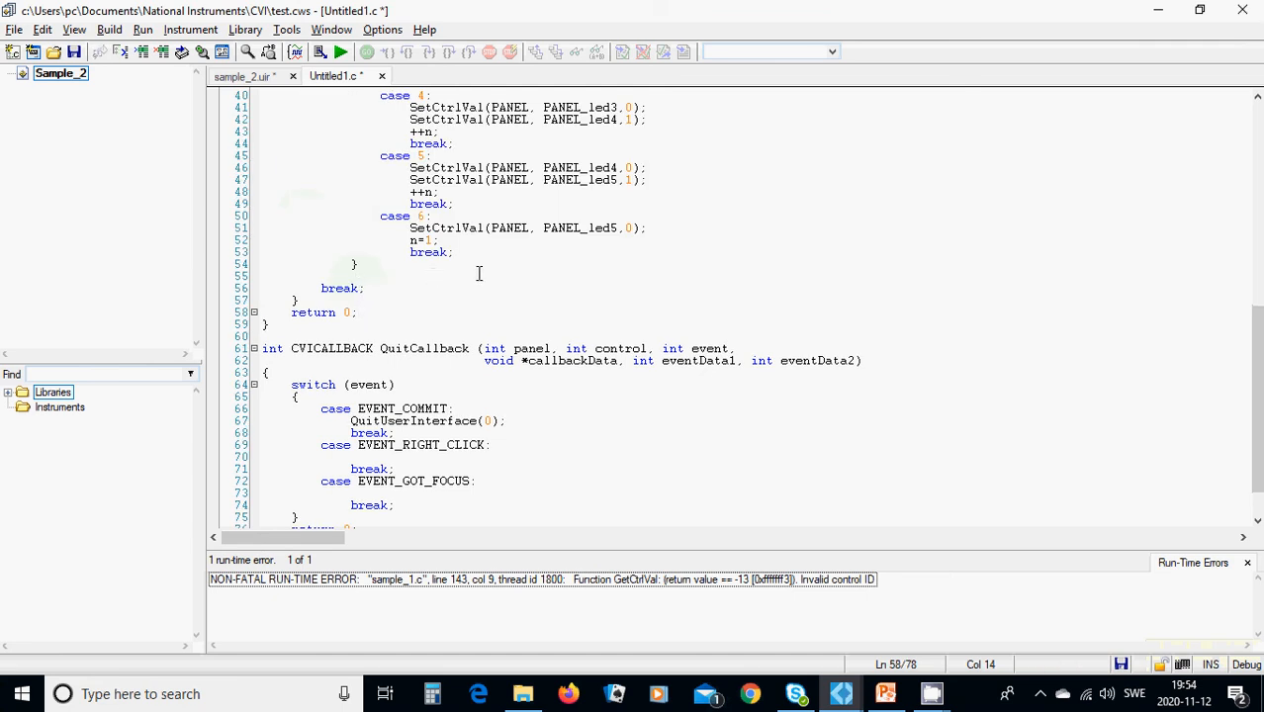
scroll("up", 3)
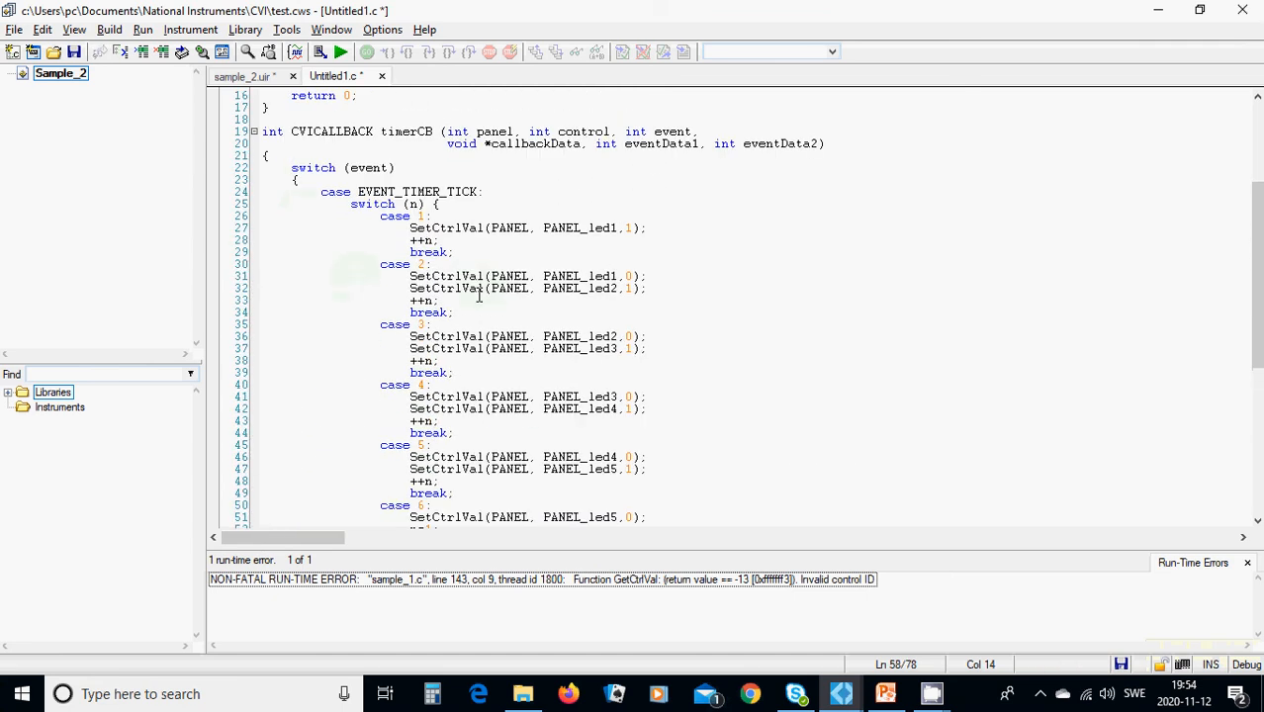
mouse_move(460, 117)
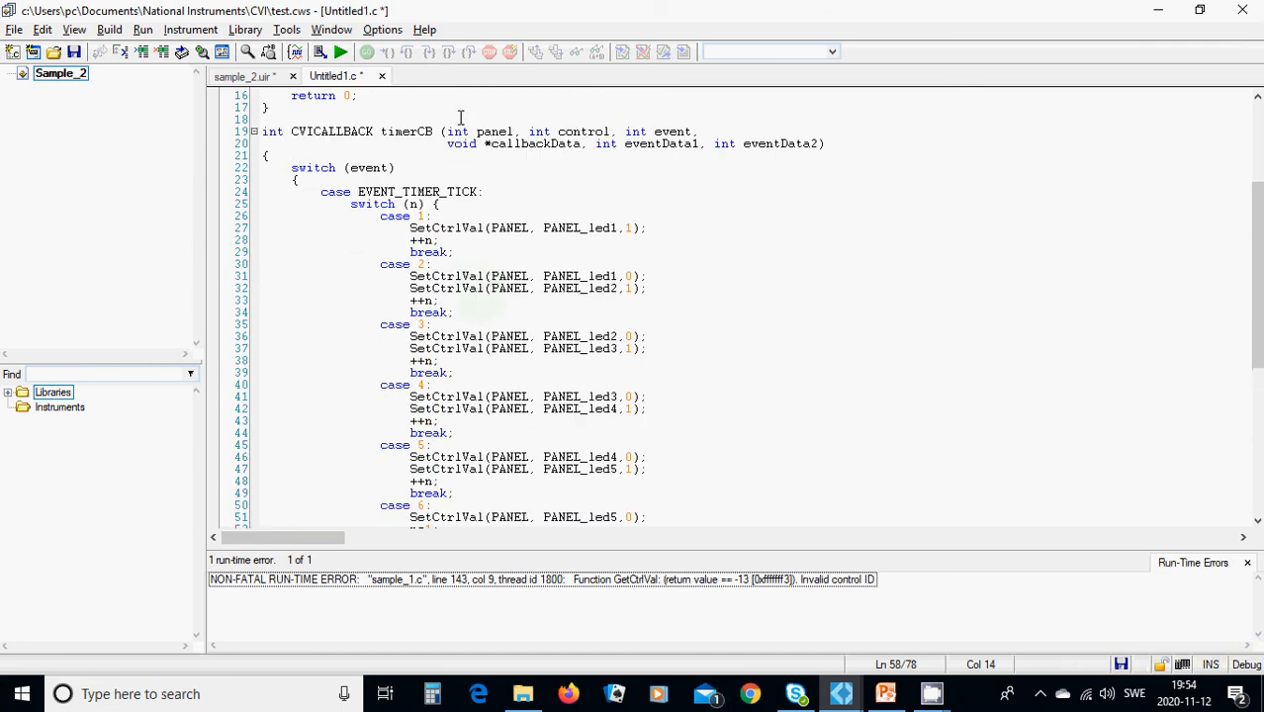
mouse_move(360, 220)
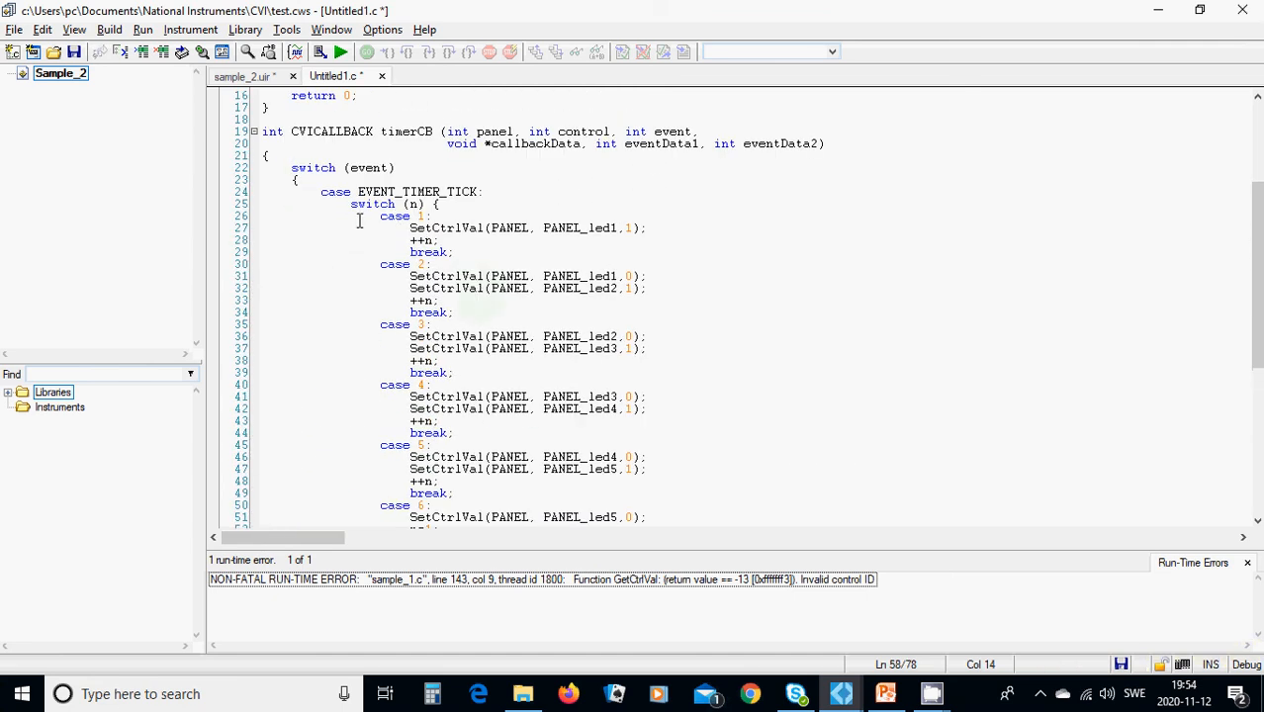
scroll("up", 3)
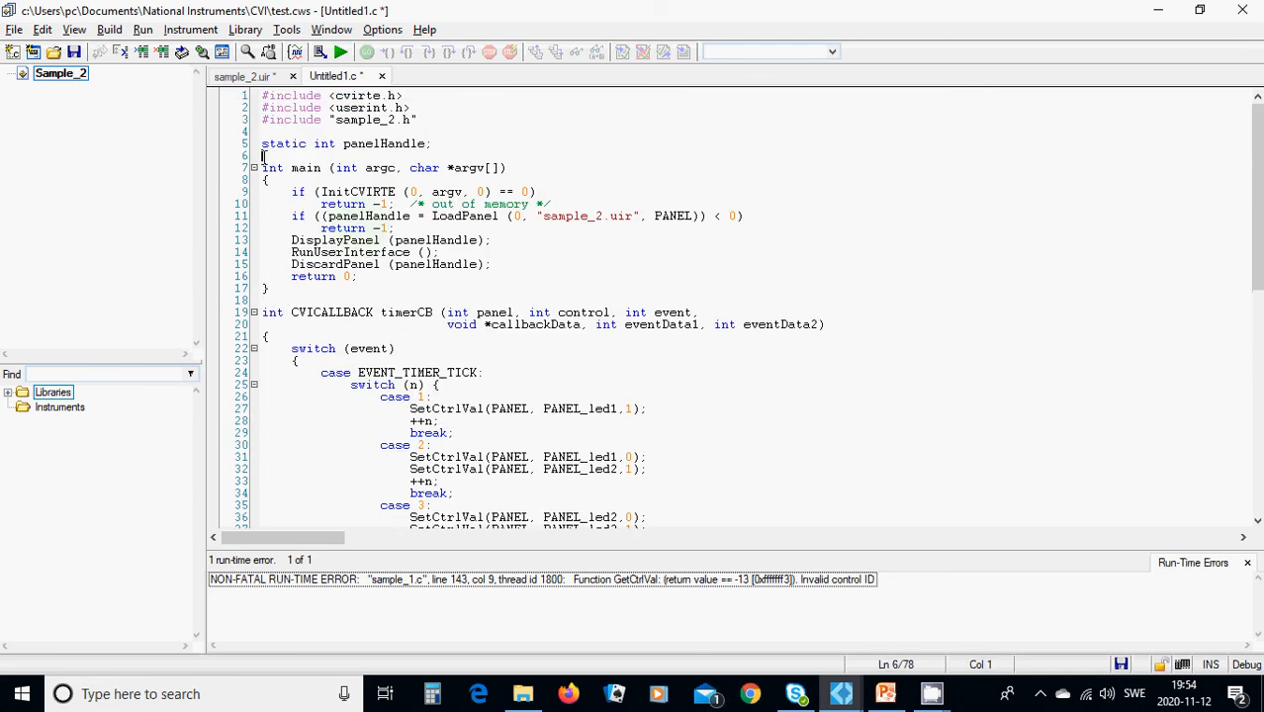
type("int n")
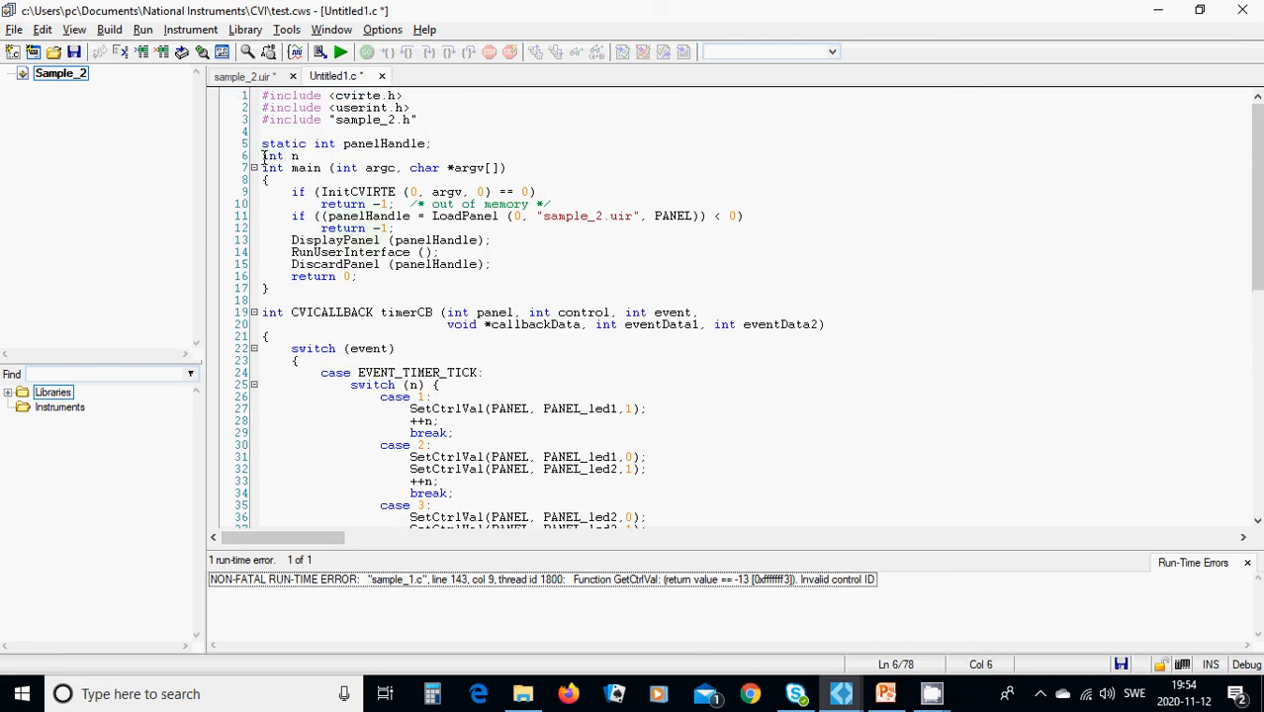
type("=0;")
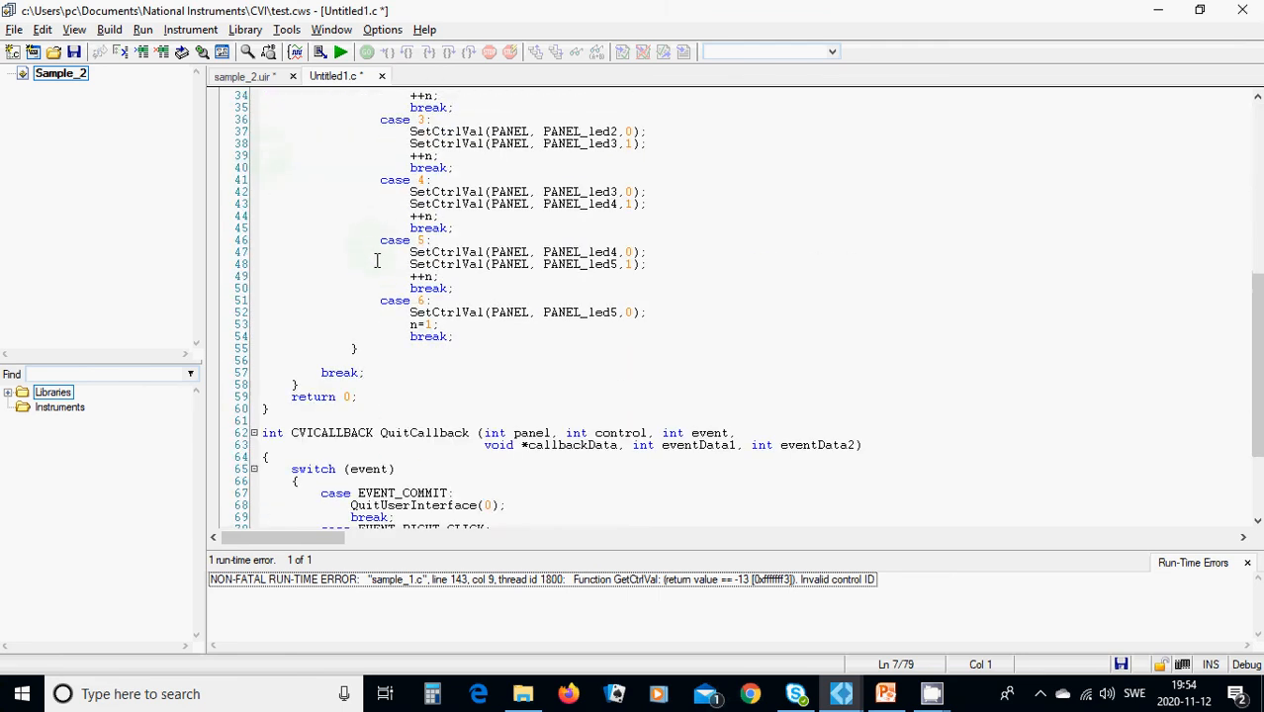
scroll("up", 3)
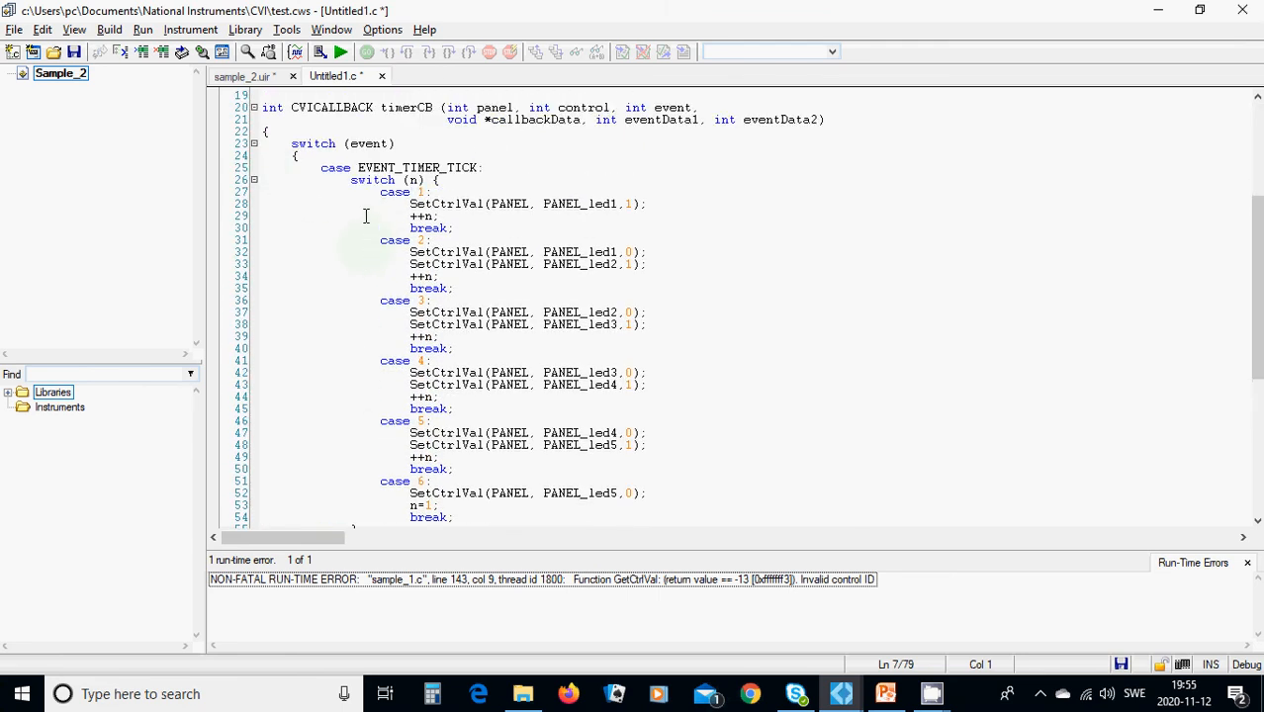
mouse_move(387, 206)
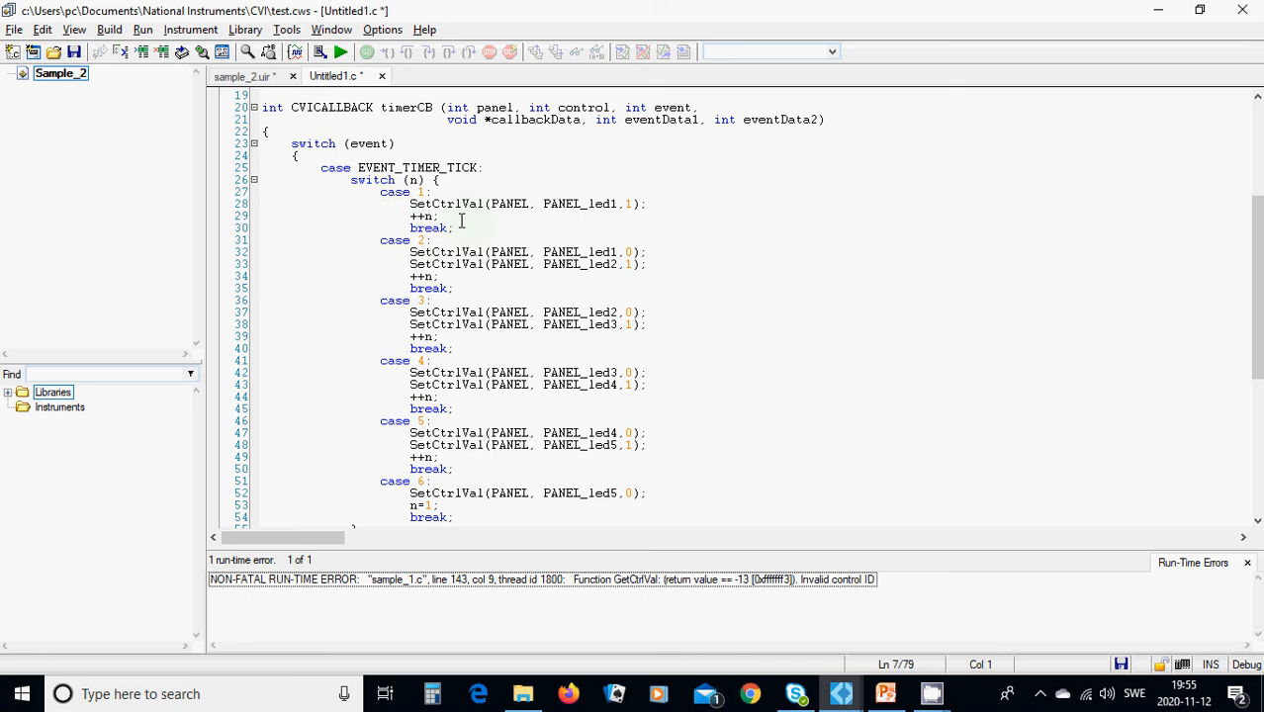
mouse_move(536, 215)
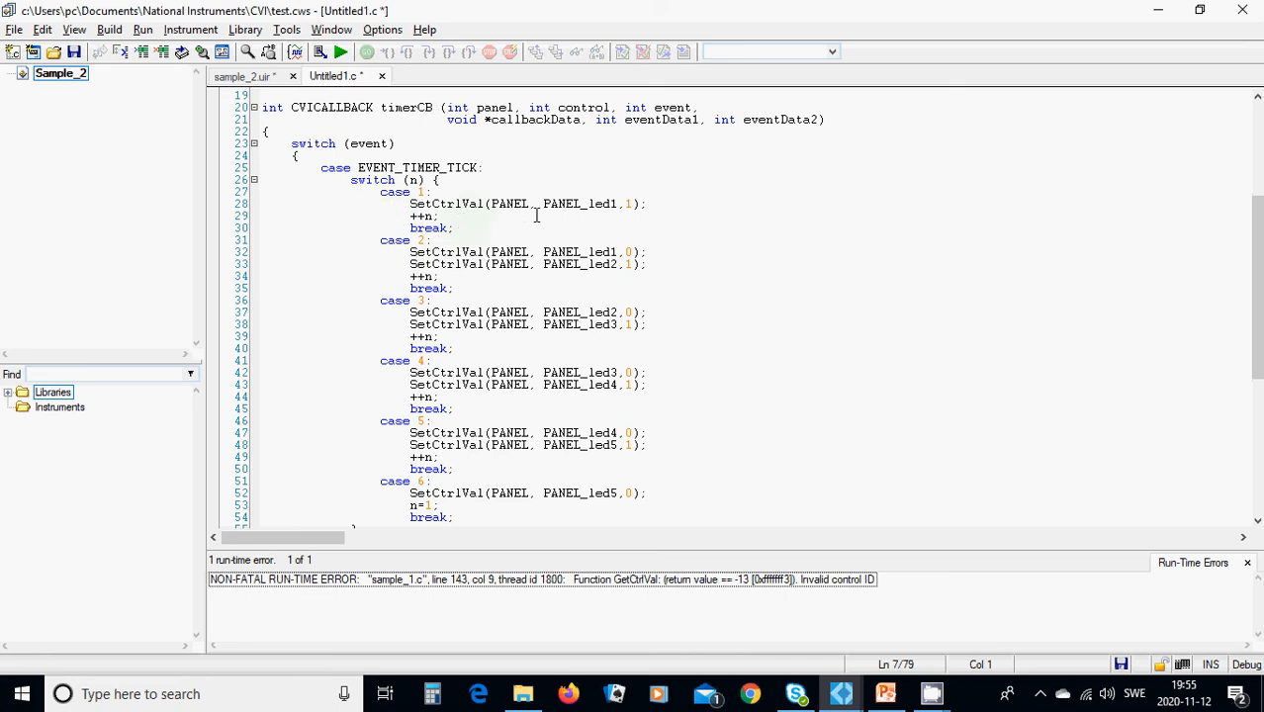
mouse_move(586, 220)
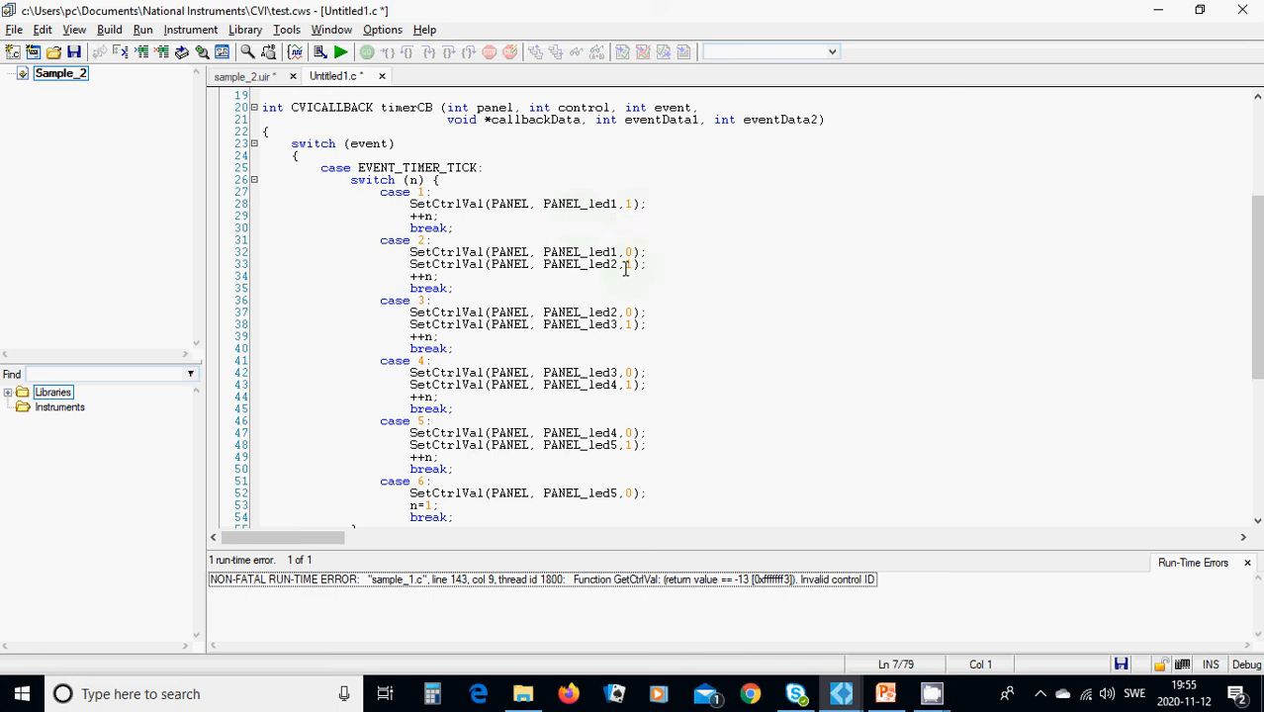
mouse_move(628, 277)
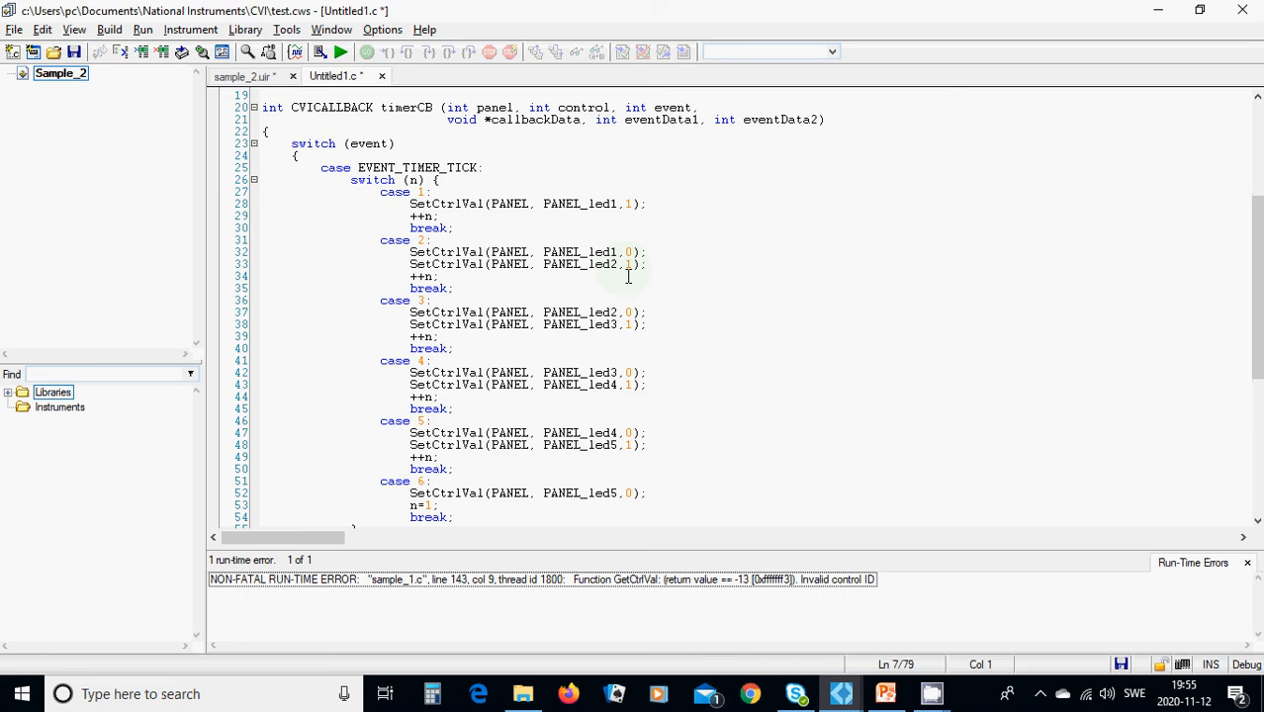
mouse_move(636, 296)
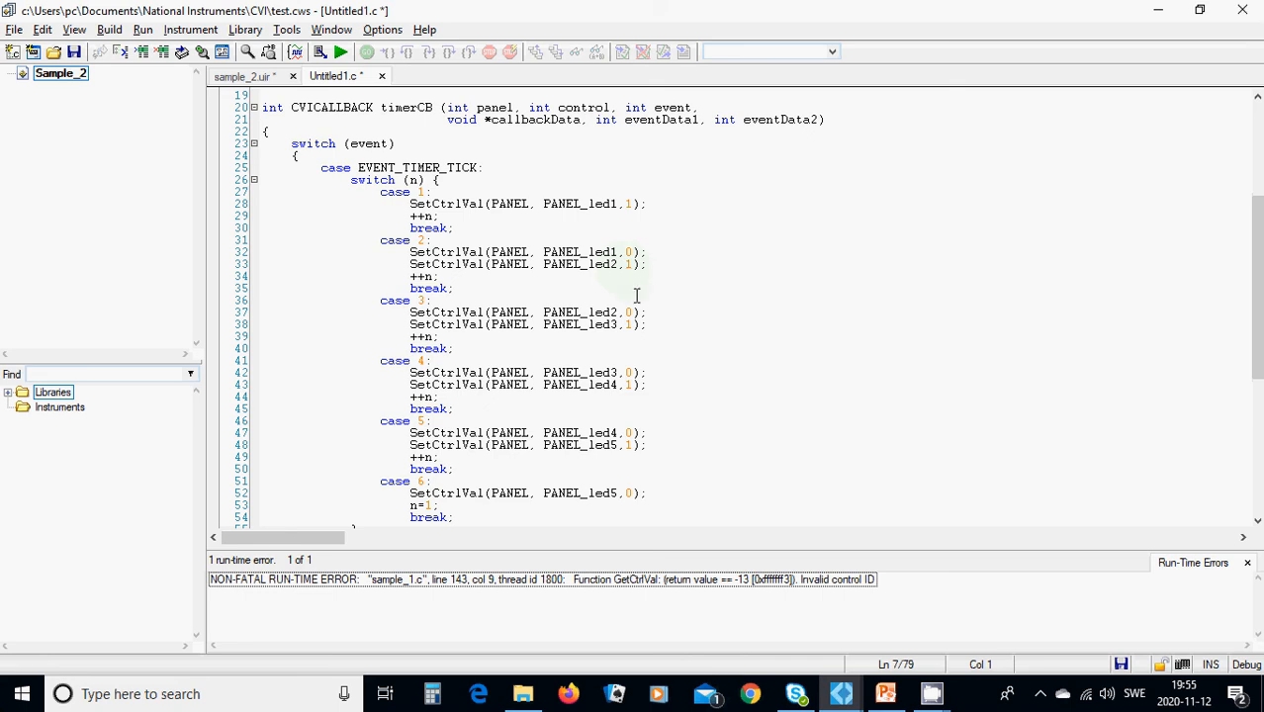
mouse_move(661, 318)
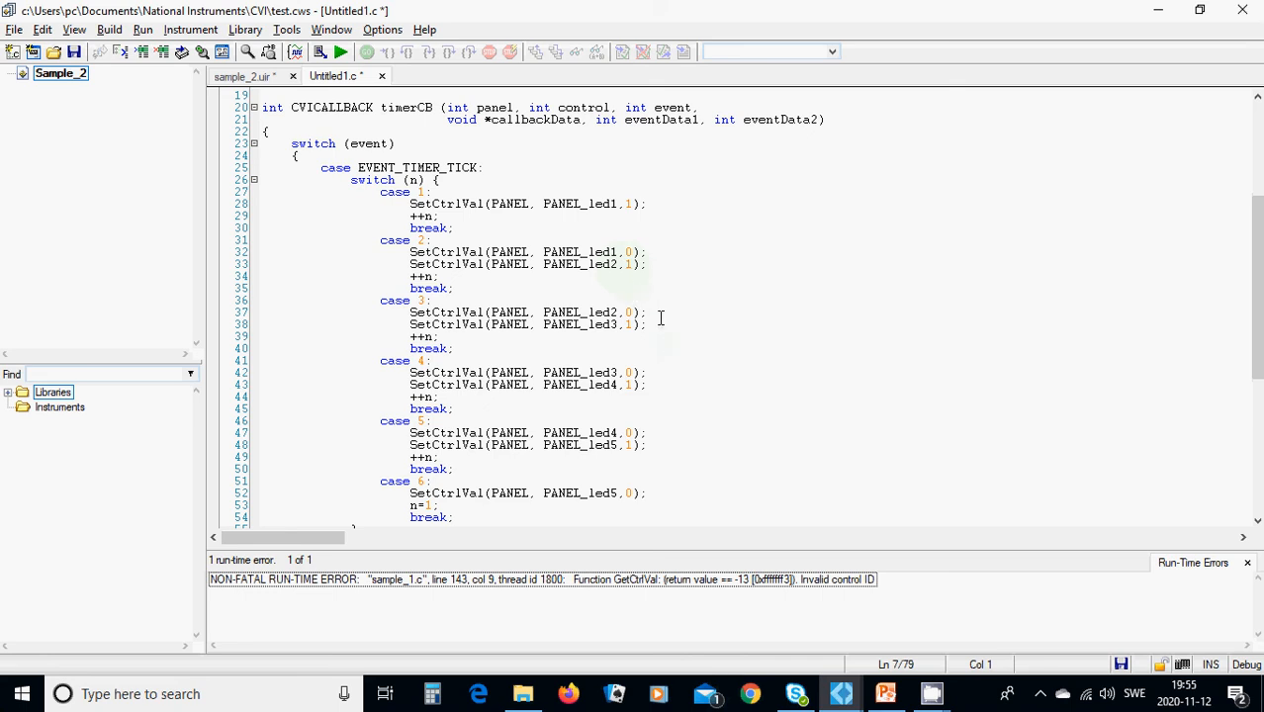
mouse_move(653, 492)
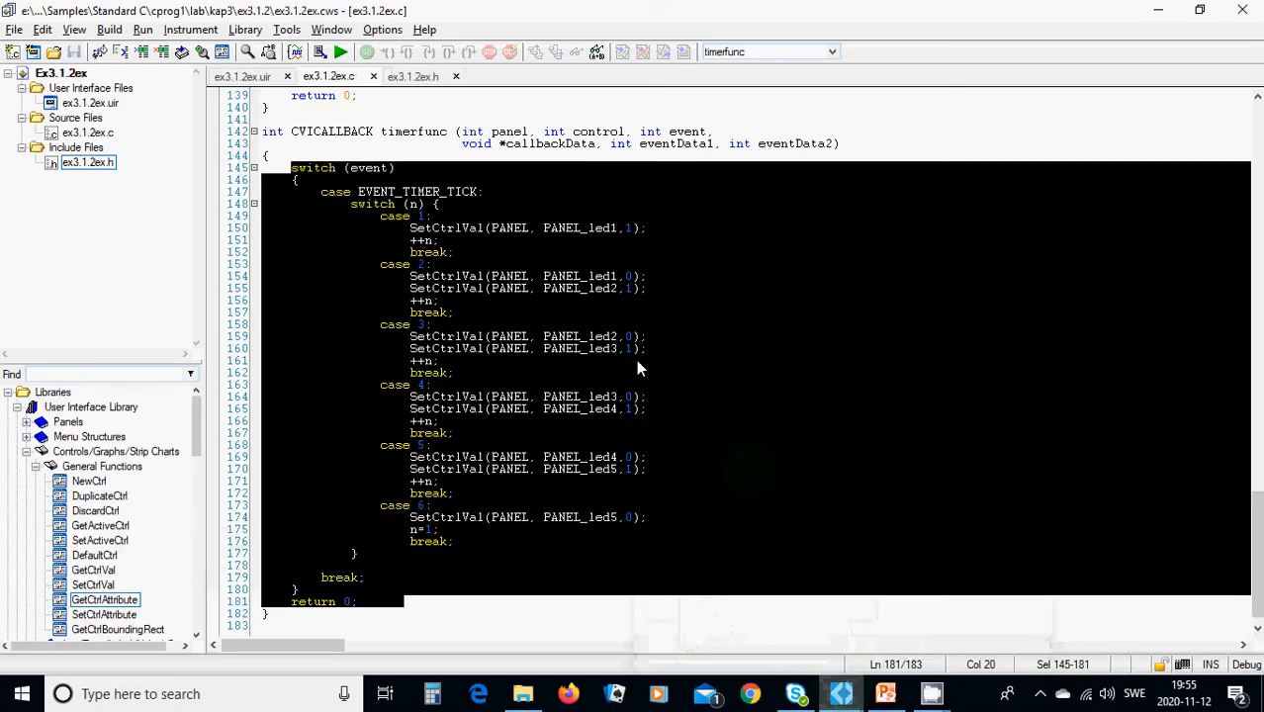
Bring up the ex3.1.2ex workspace window and view the n=1 global atop ex3.1.2ex.c
scroll("up", 3)
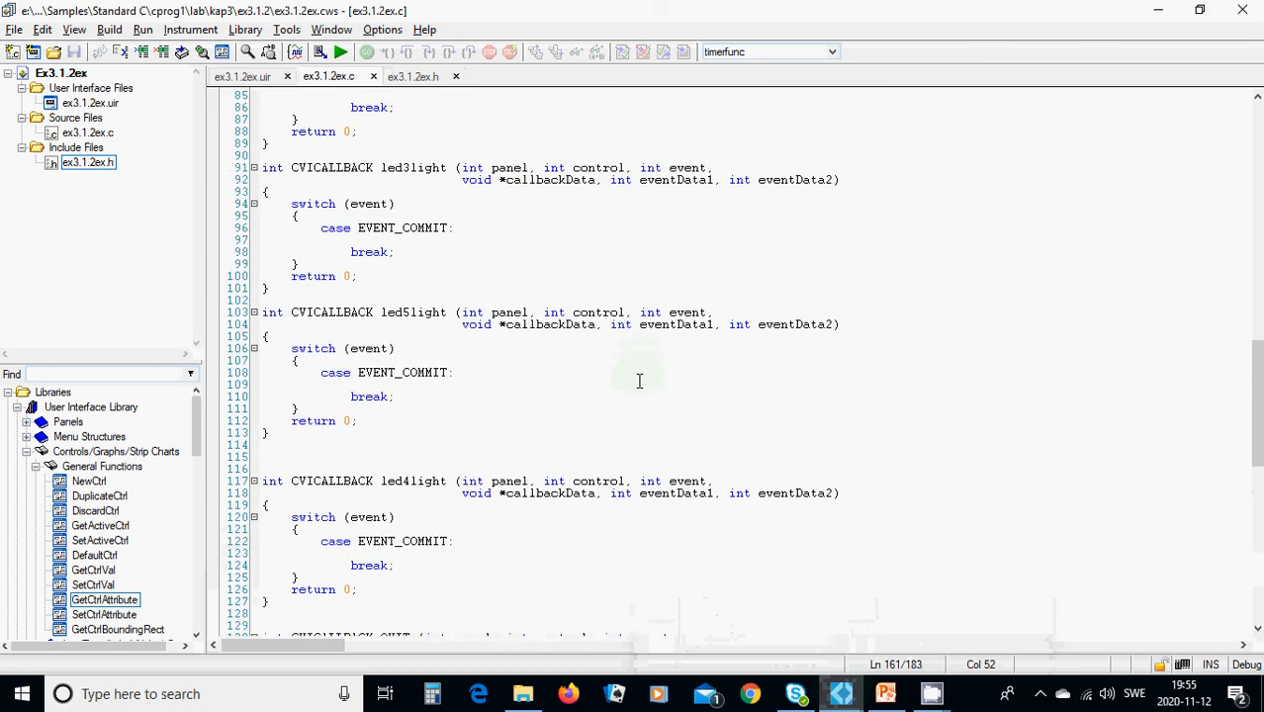
scroll("up", 3)
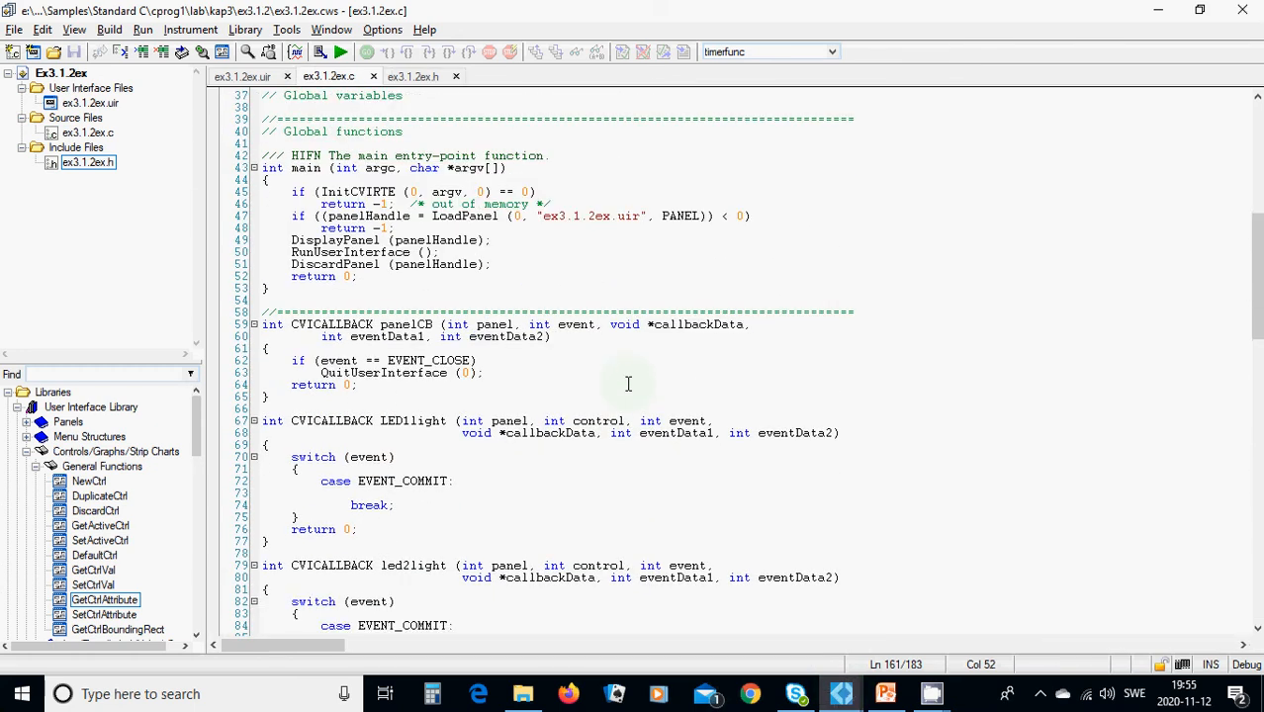
scroll("up", 3)
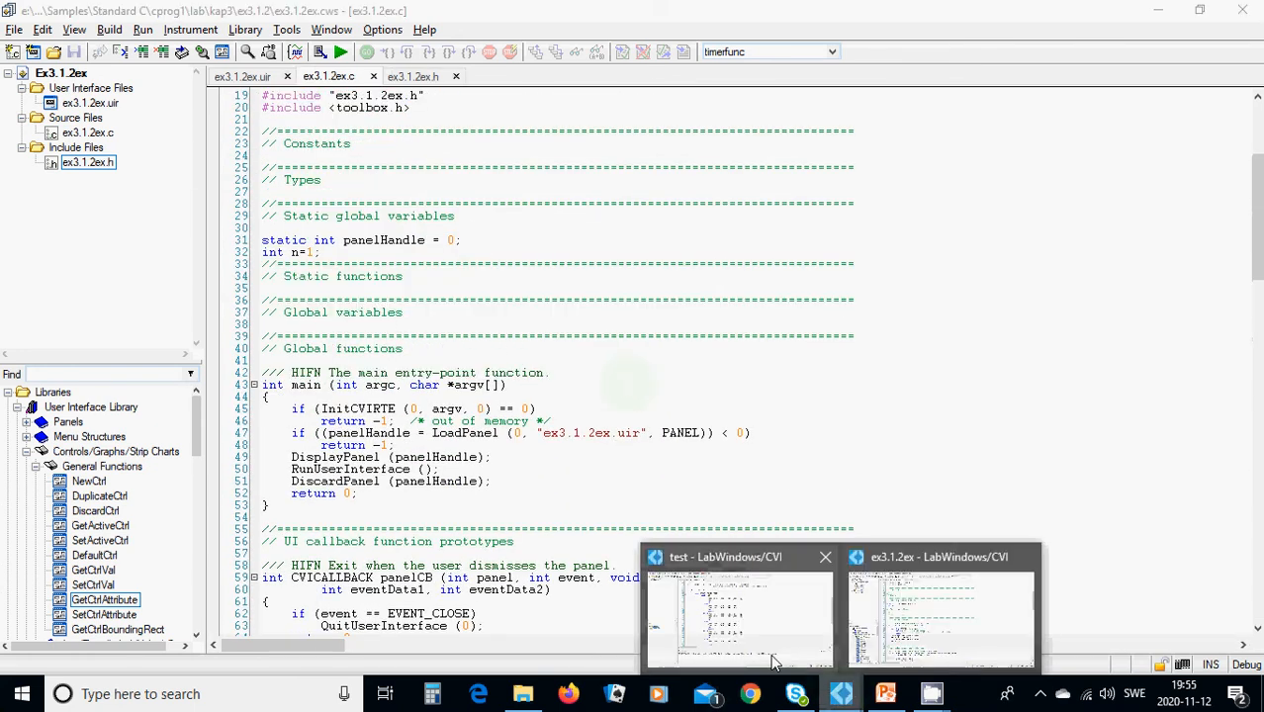
left_click(737, 608)
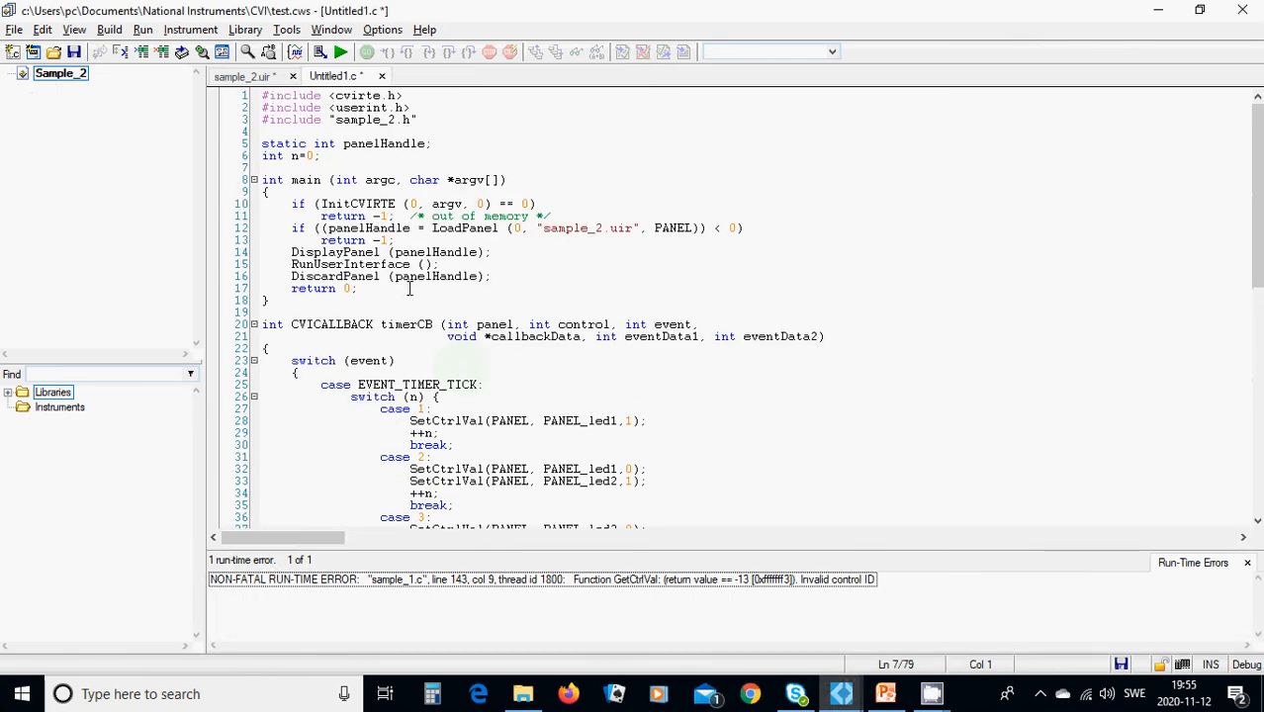
left_click(317, 155)
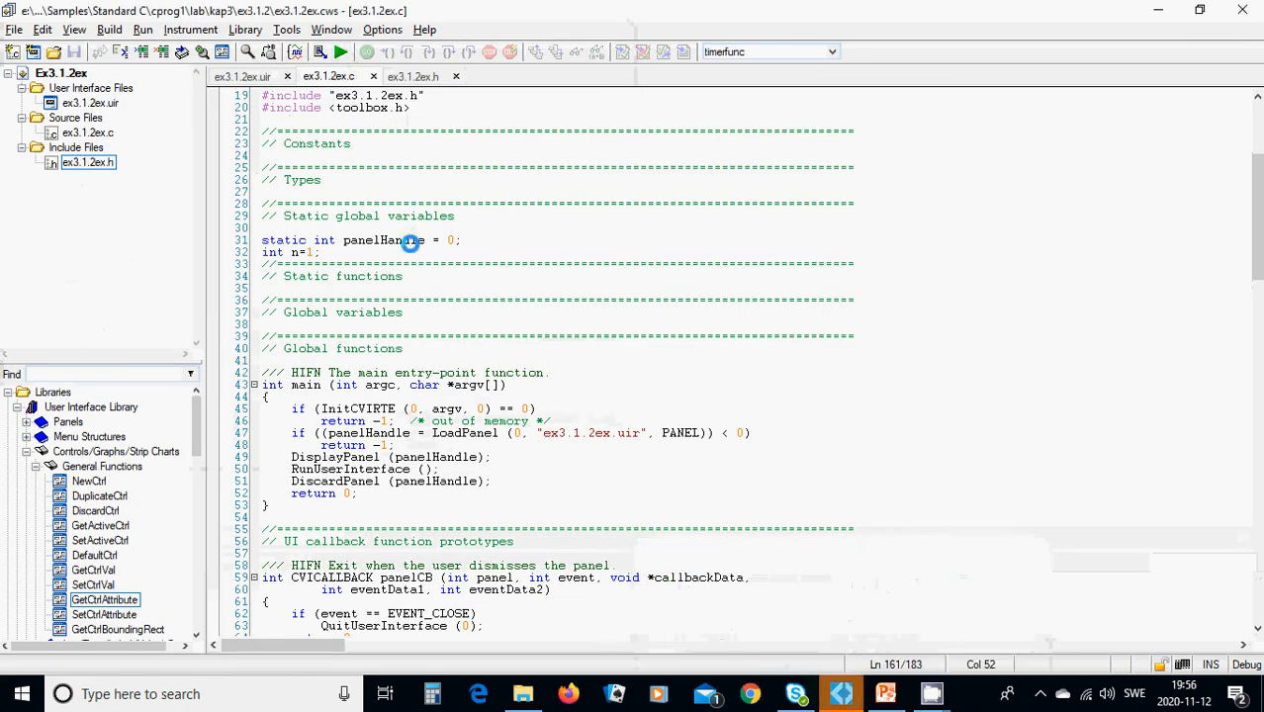
Build and run ex3.1.2ex, watch the five LEDs chase, then quit the panel
left_click(142, 29)
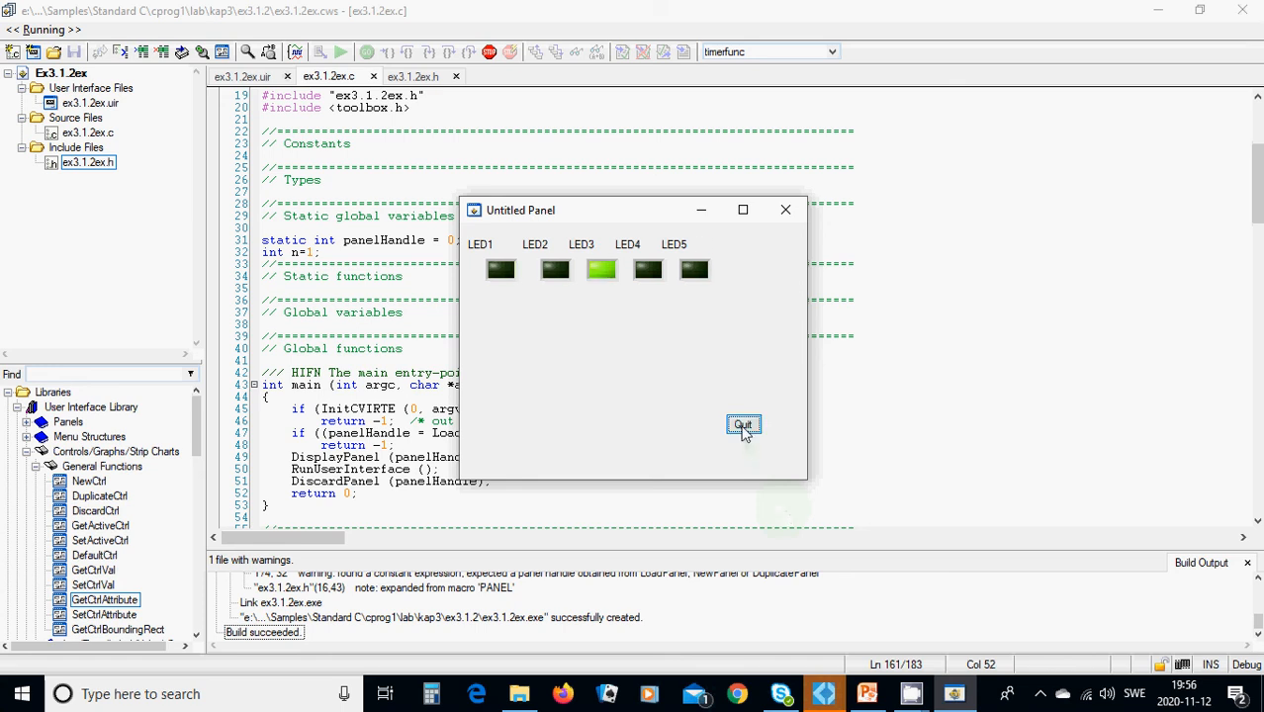
left_click(743, 424)
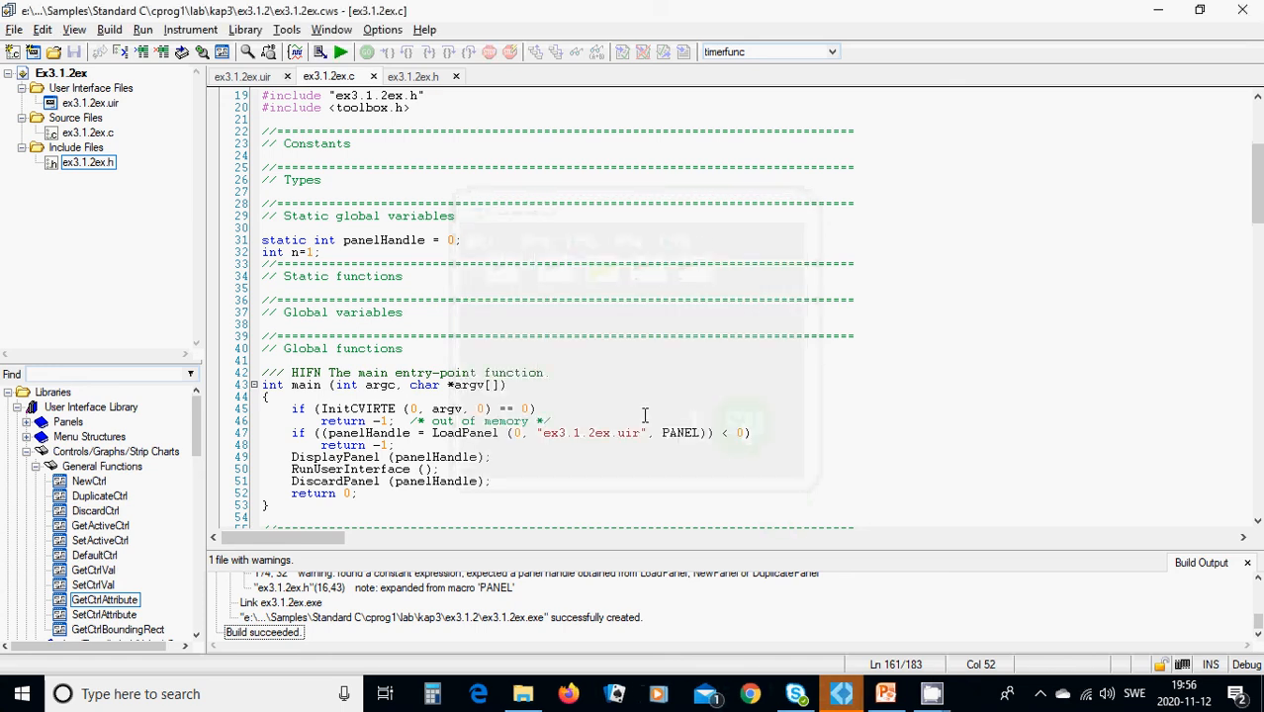
scroll("up", 3)
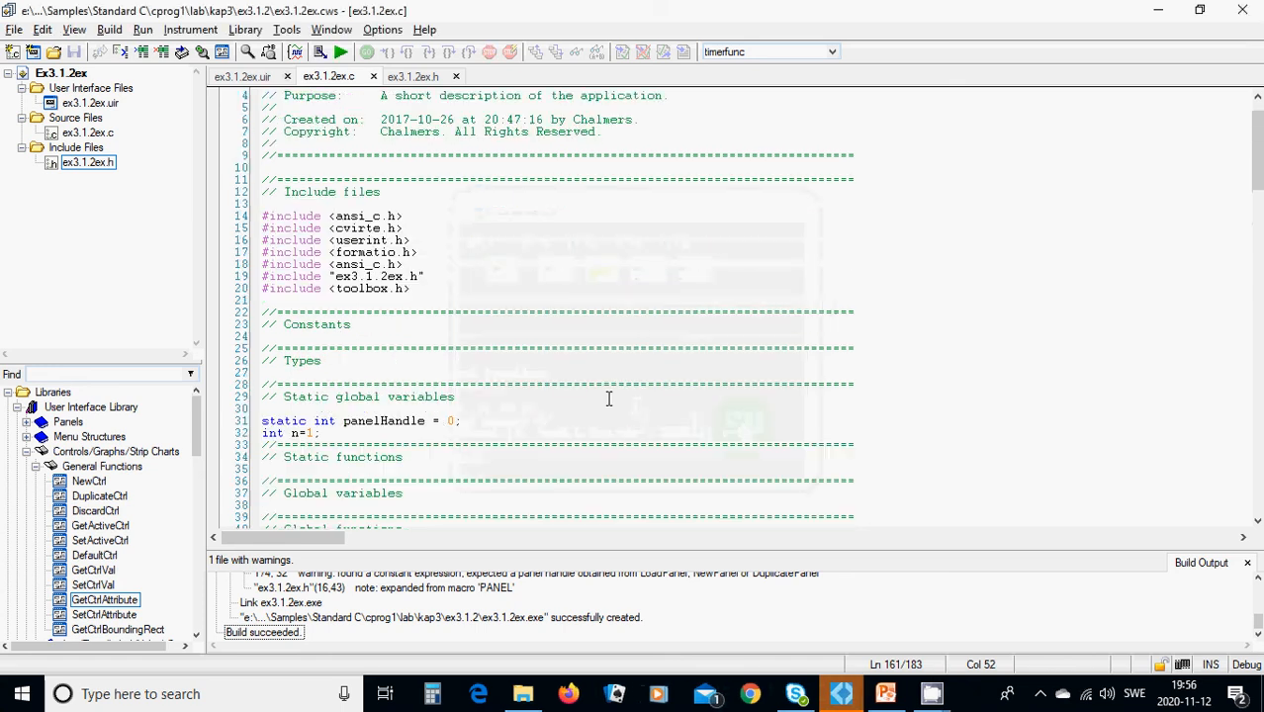
scroll("down", 3)
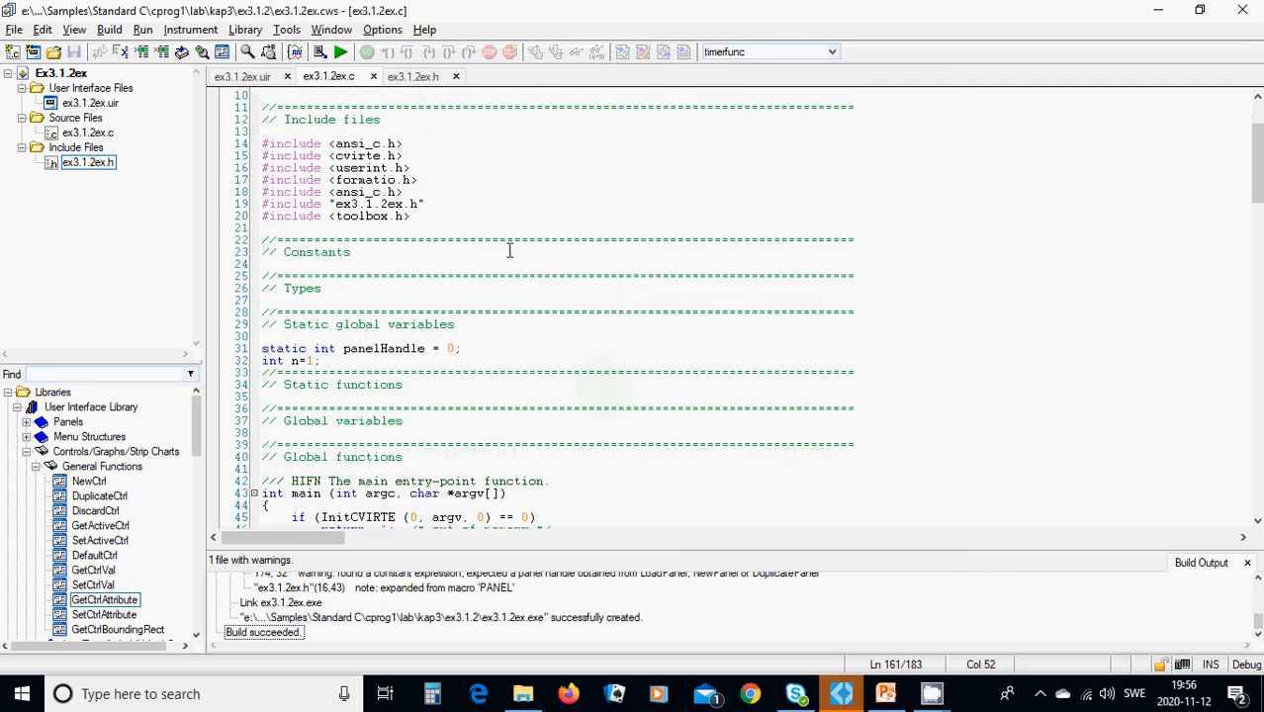
mouse_move(402, 230)
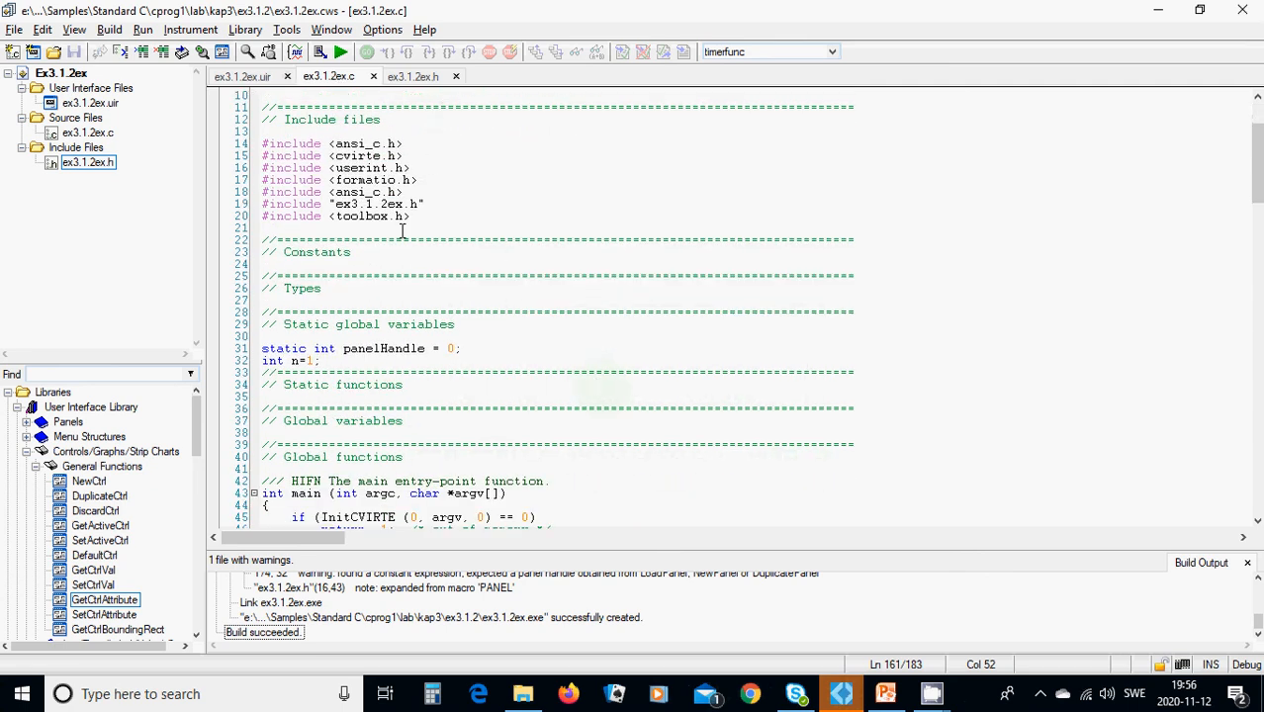
mouse_move(507, 210)
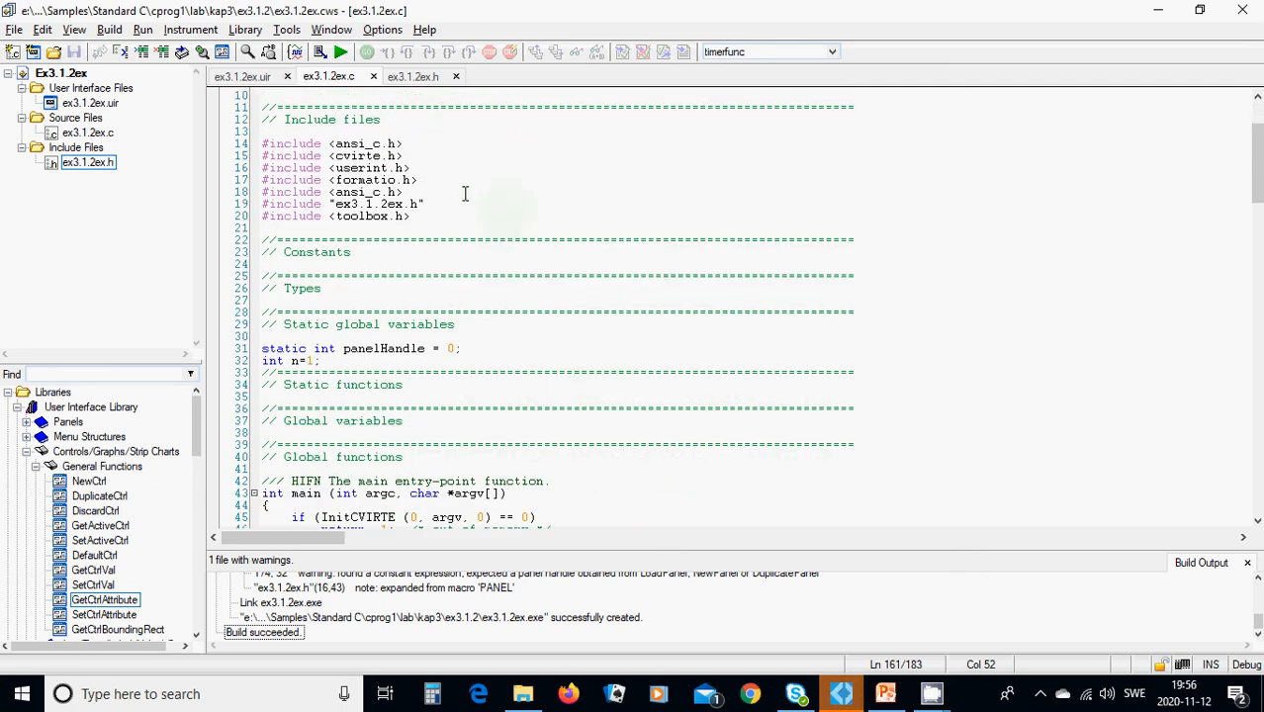
scroll("down", 3)
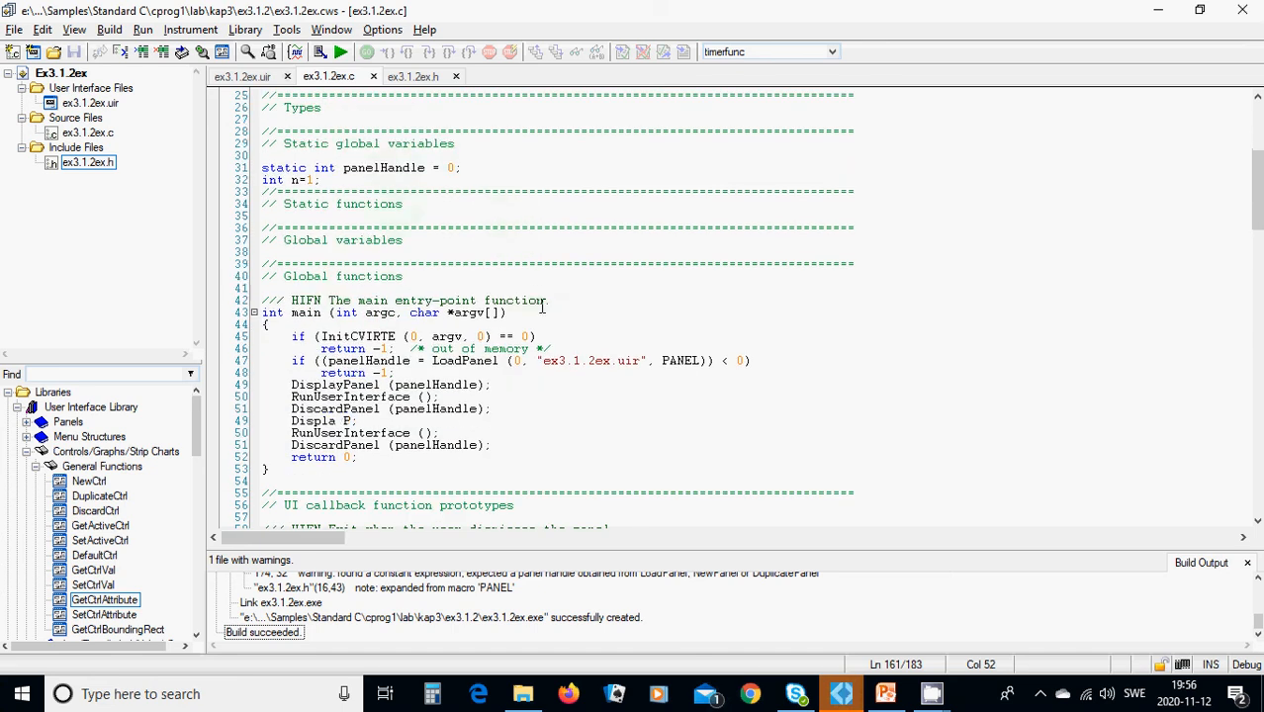
scroll("down", 3)
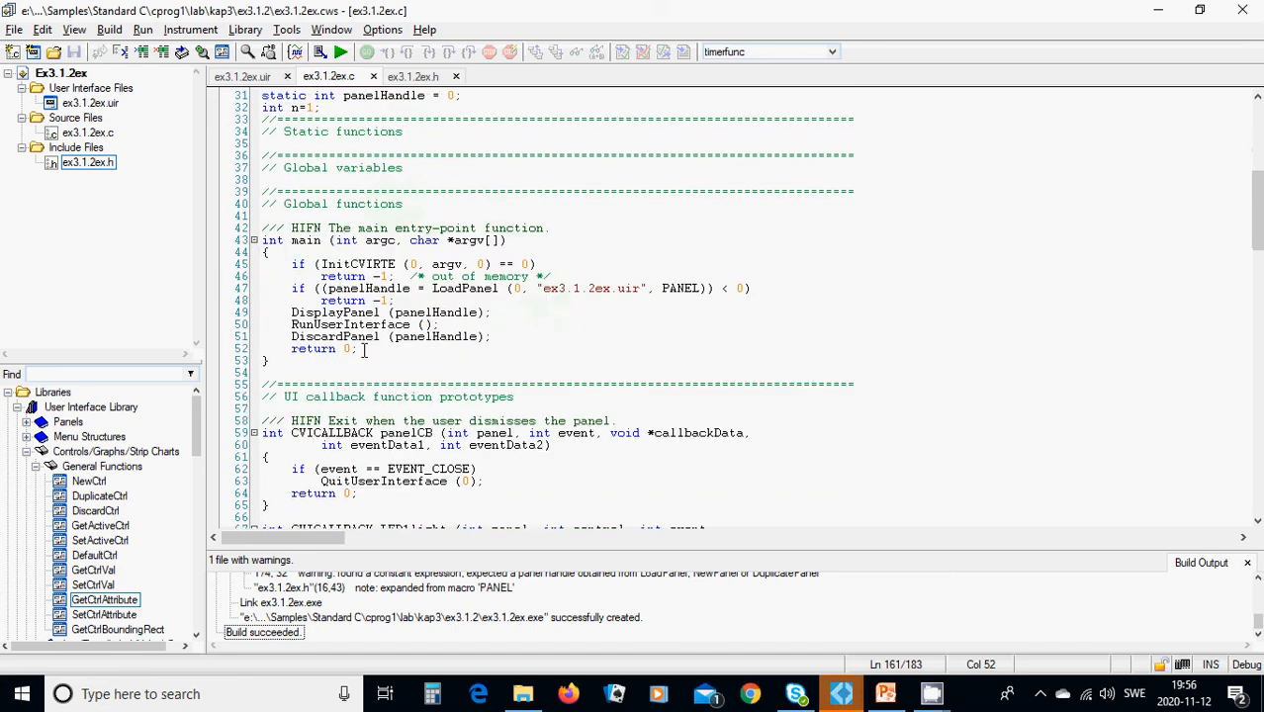
mouse_move(572, 289)
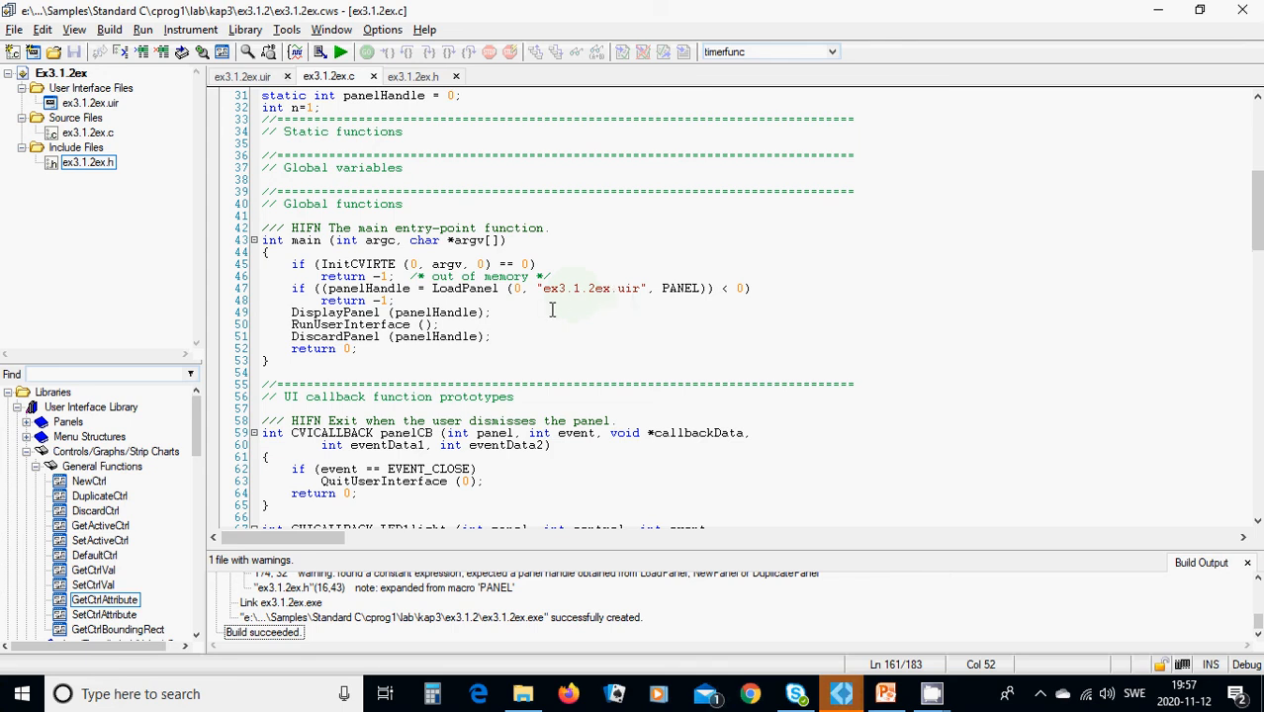
scroll("down", 3)
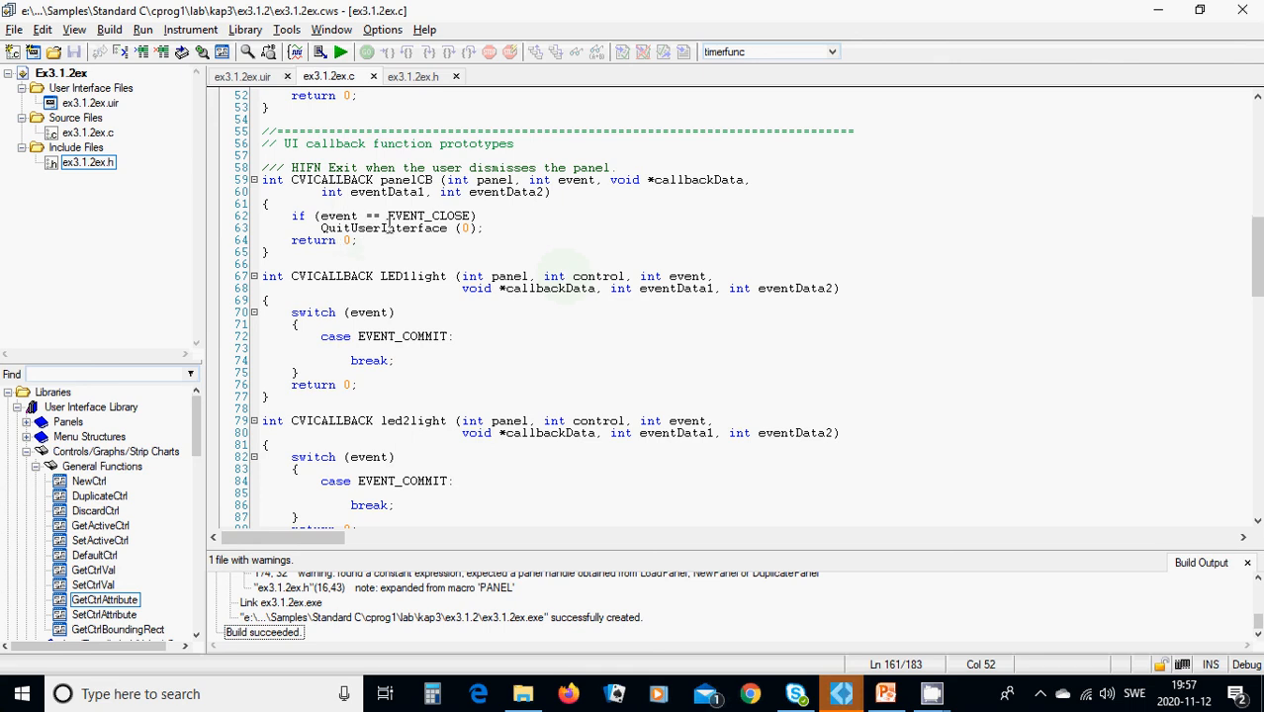
scroll("down", 3)
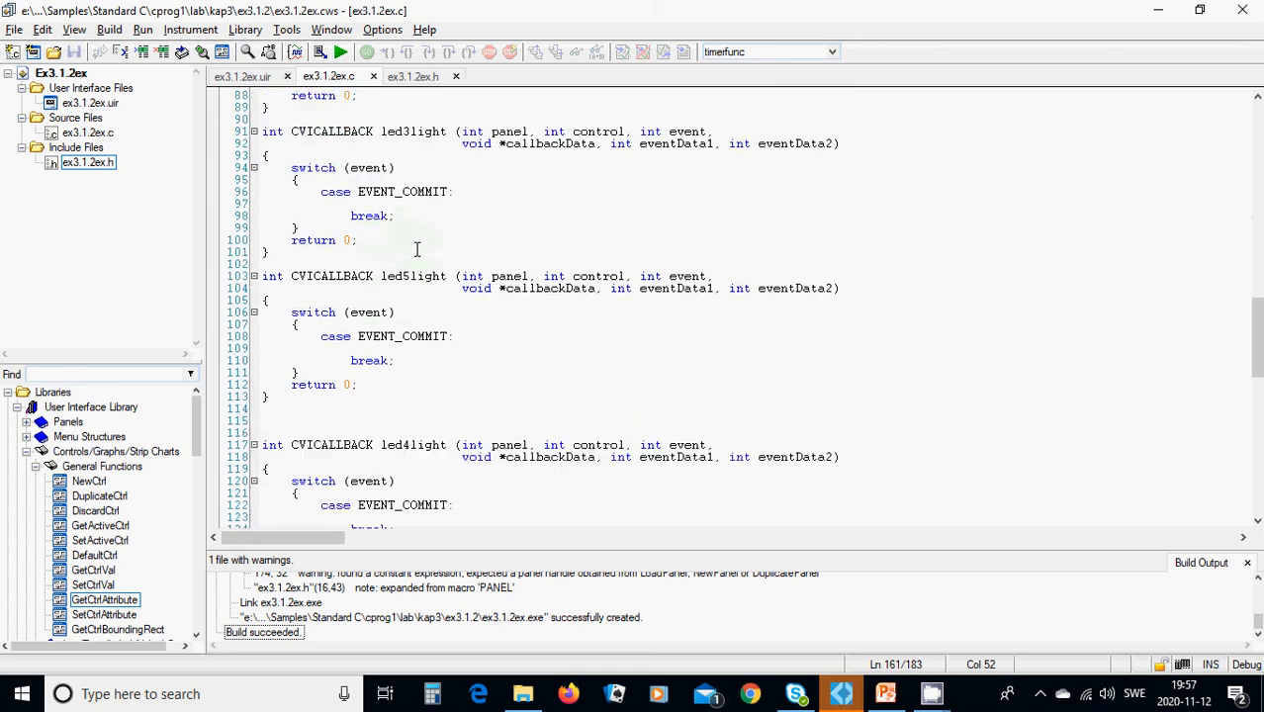
scroll("down", 3)
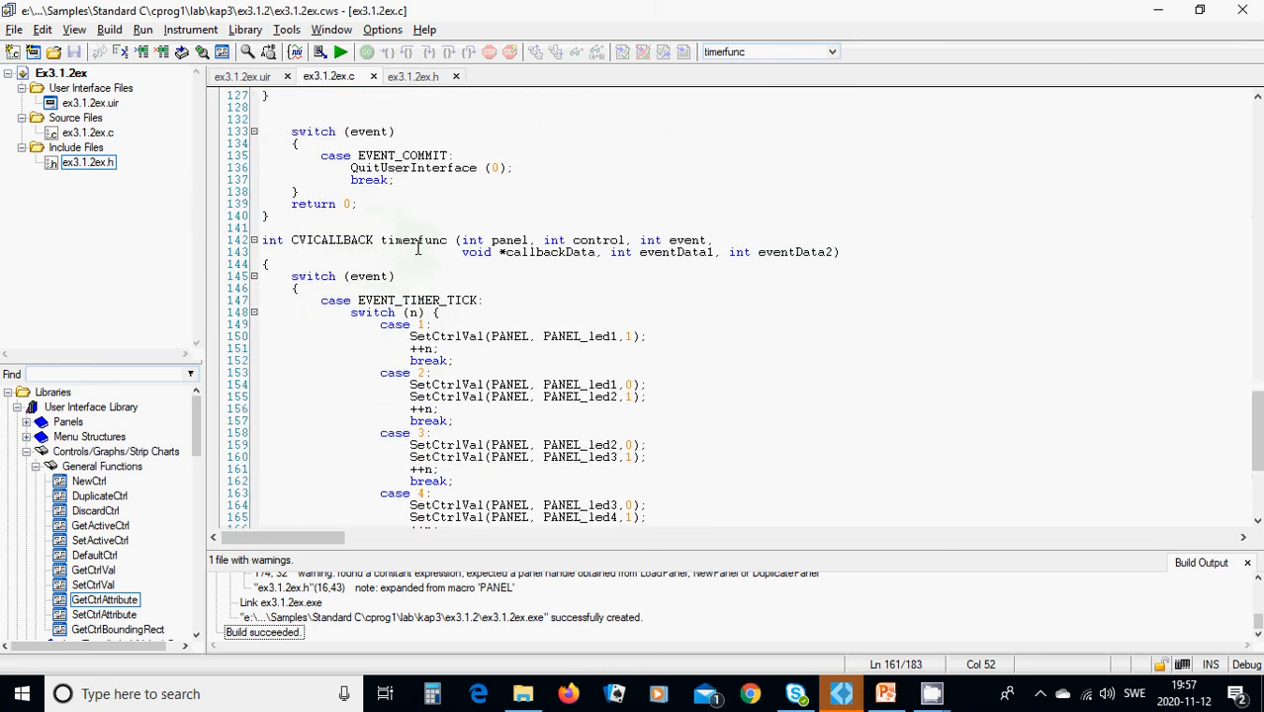
scroll("up", 3)
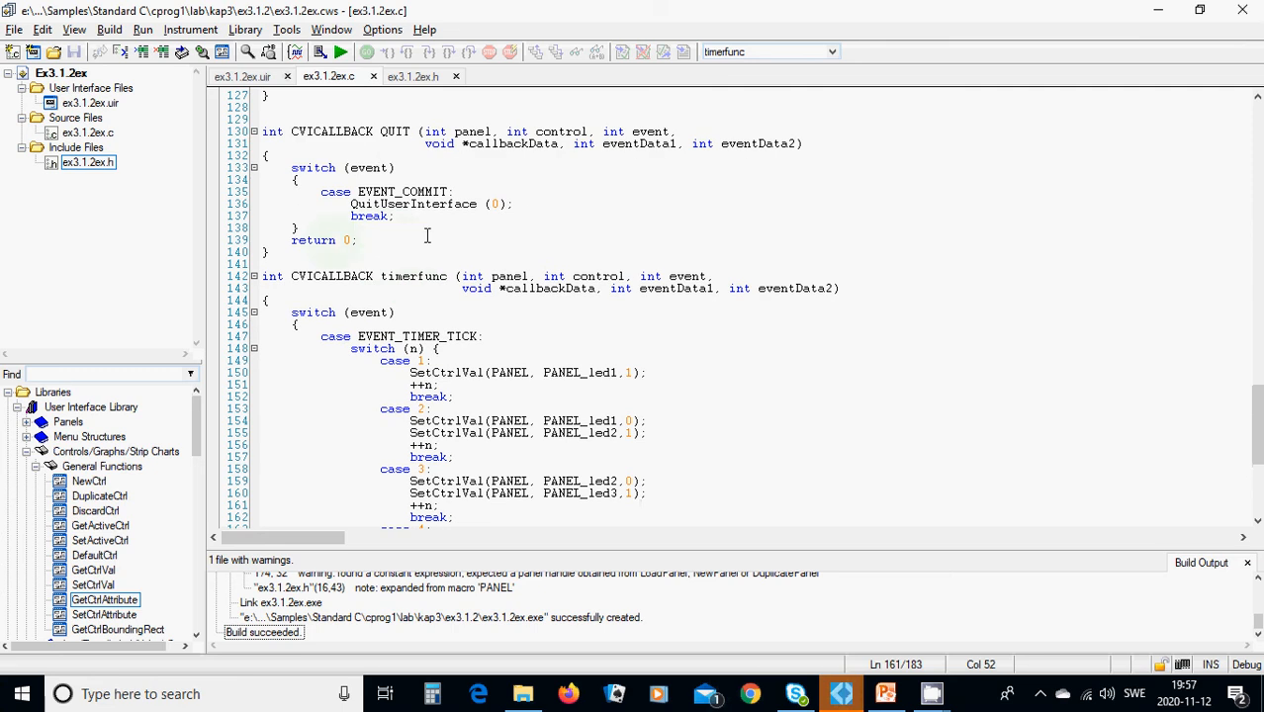
scroll("down", 3)
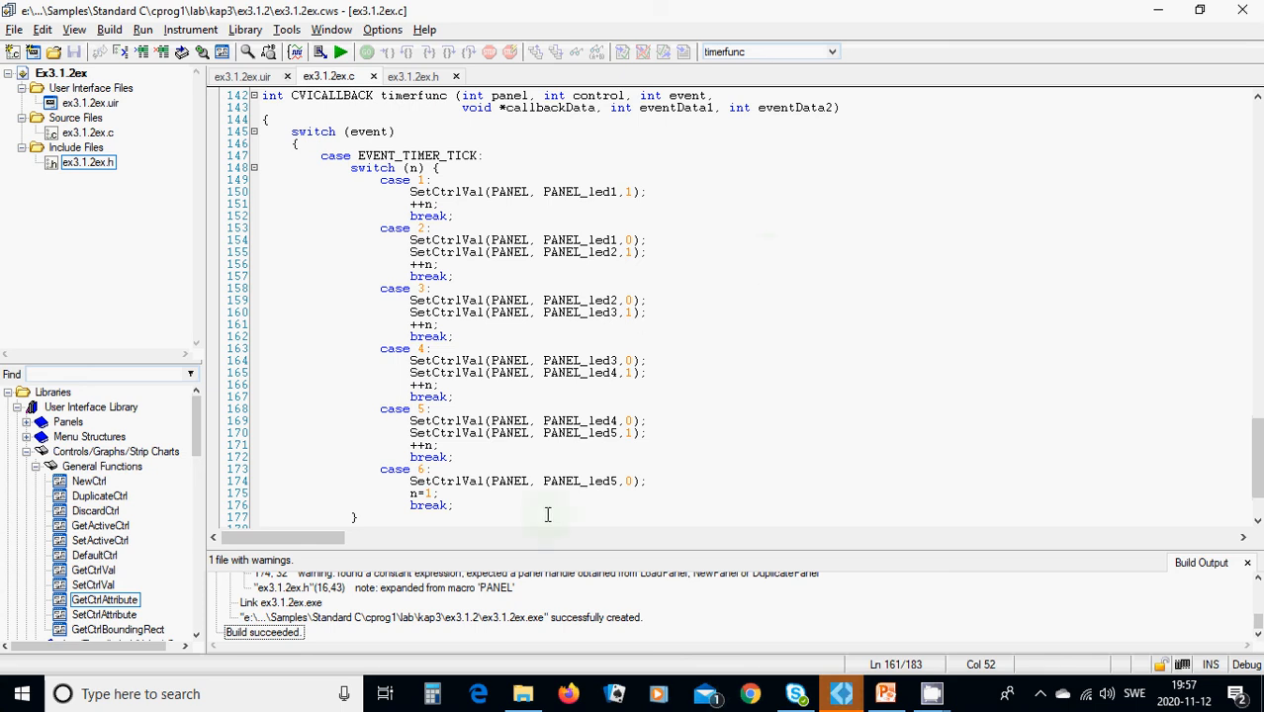
mouse_move(532, 536)
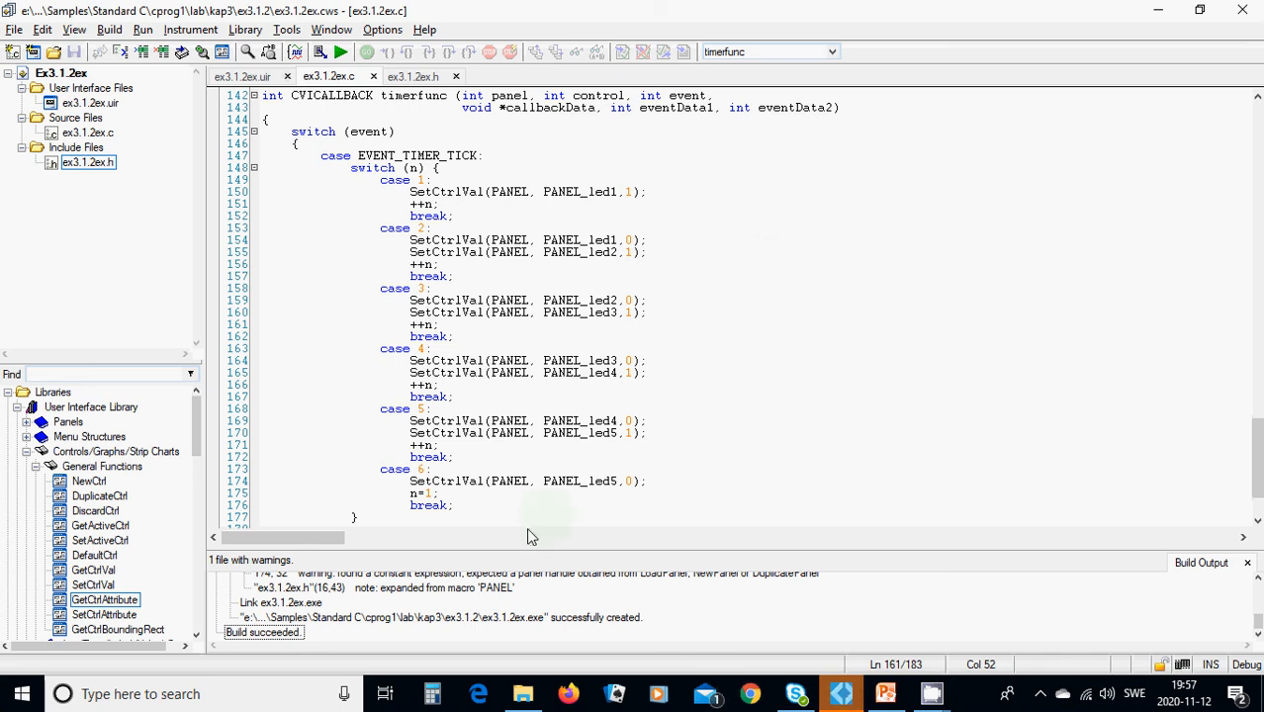
scroll("down", 3)
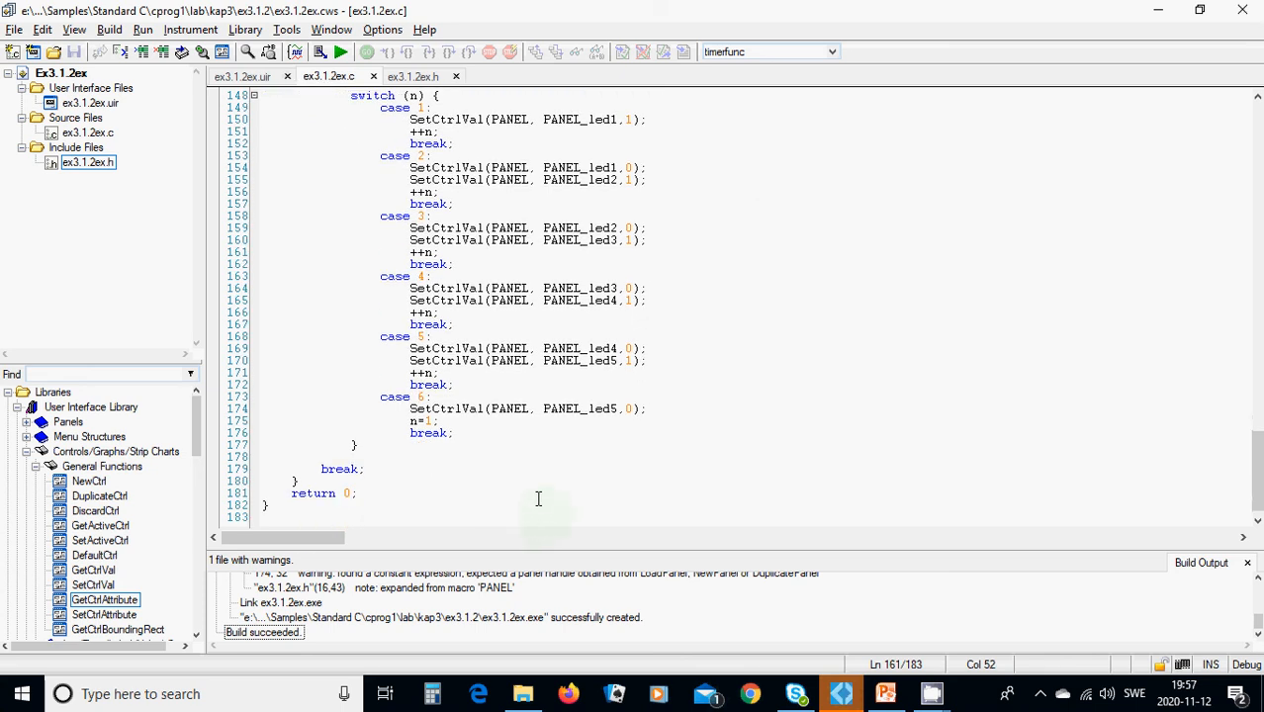